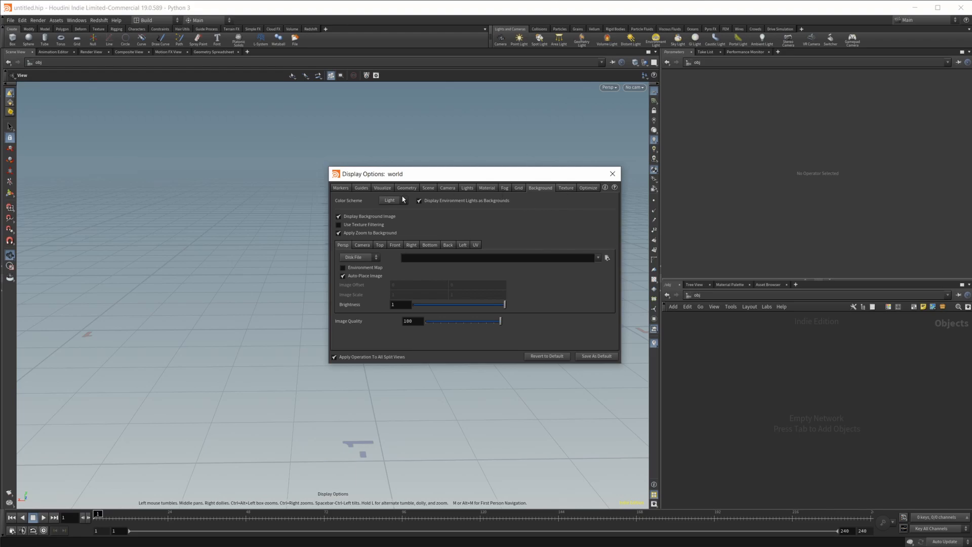
Switch the viewport colour scheme to Dark and close Display Options.
{"action": "left_click", "coordinate": [389, 200]}
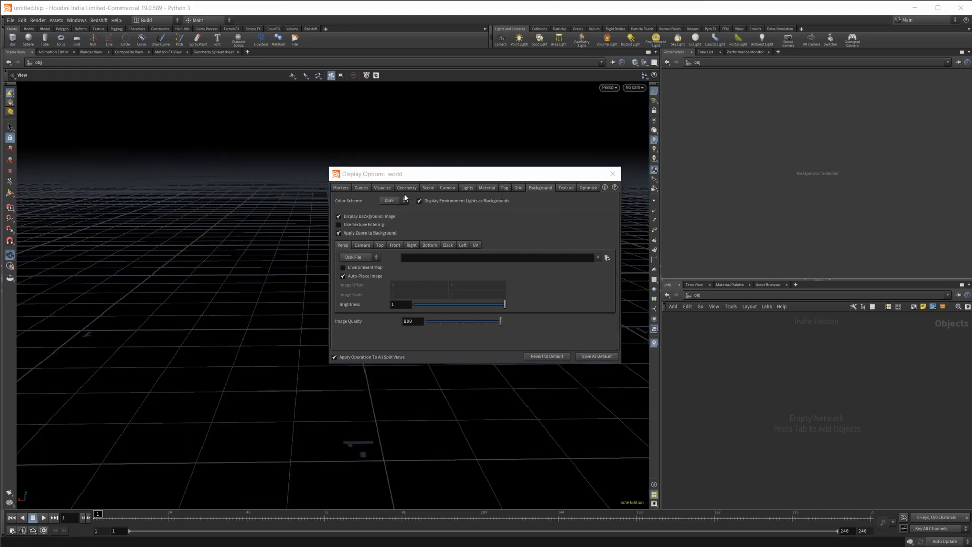
{"action": "left_click", "coordinate": [612, 173]}
{"action": "type", "text": "ge"}
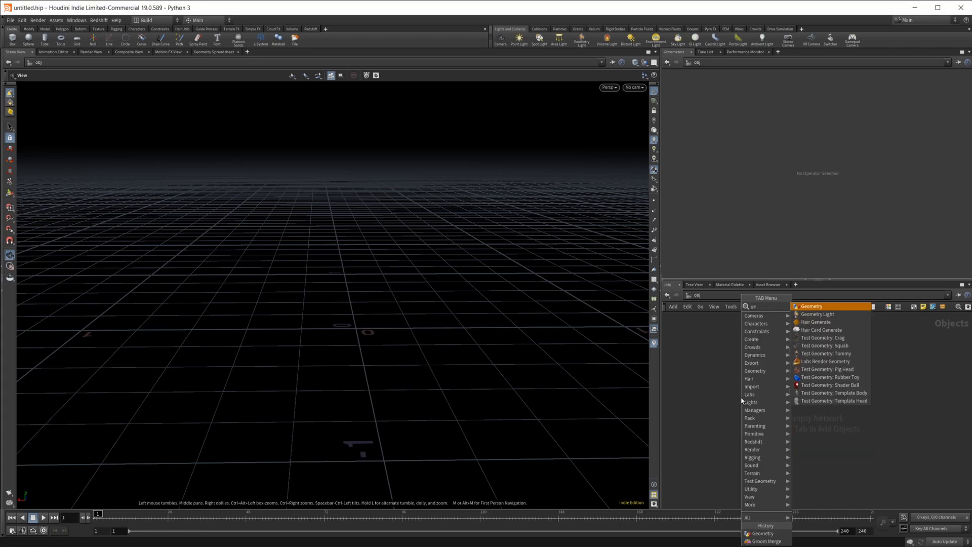
Add a Geometry object containing a polygon Sphere with frequency 50, wireframe shown.
{"action": "left_click", "coordinate": [810, 306]}
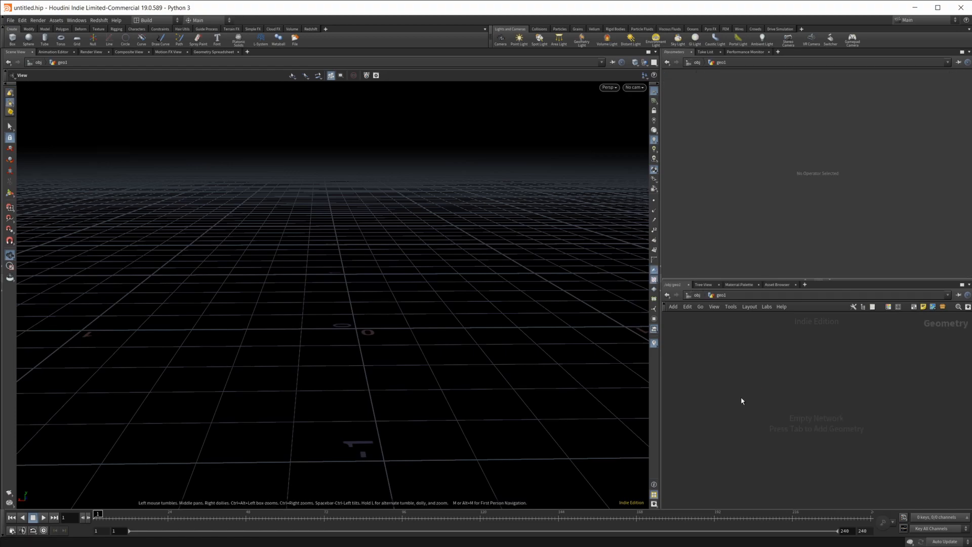
{"action": "key", "text": "tab"}
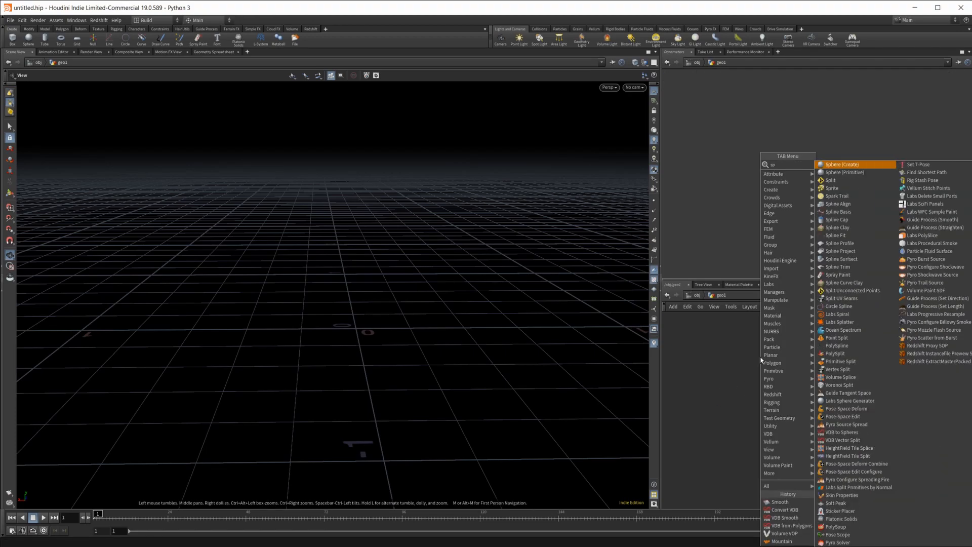
{"action": "left_click", "coordinate": [842, 164]}
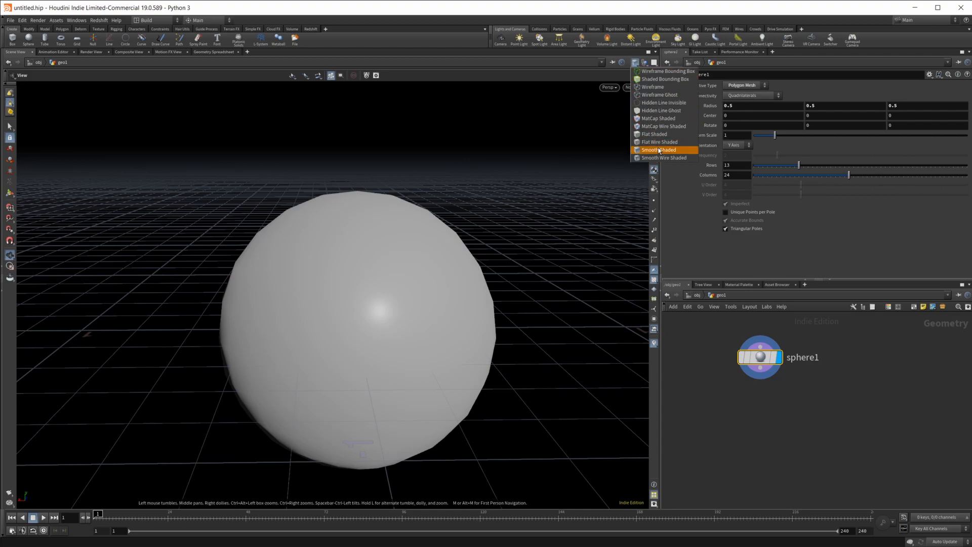
{"action": "left_click", "coordinate": [662, 158]}
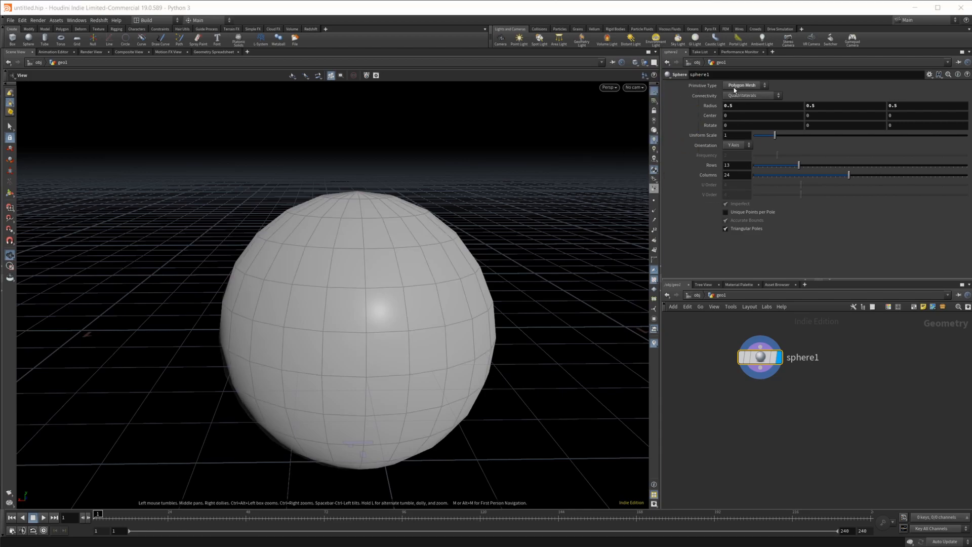
{"action": "left_click", "coordinate": [744, 85]}
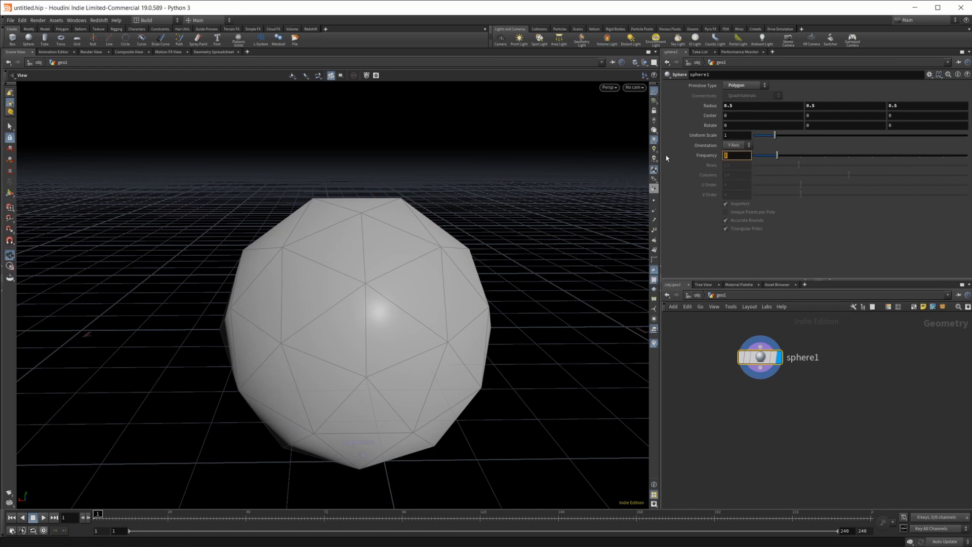
{"action": "type", "text": "50"}
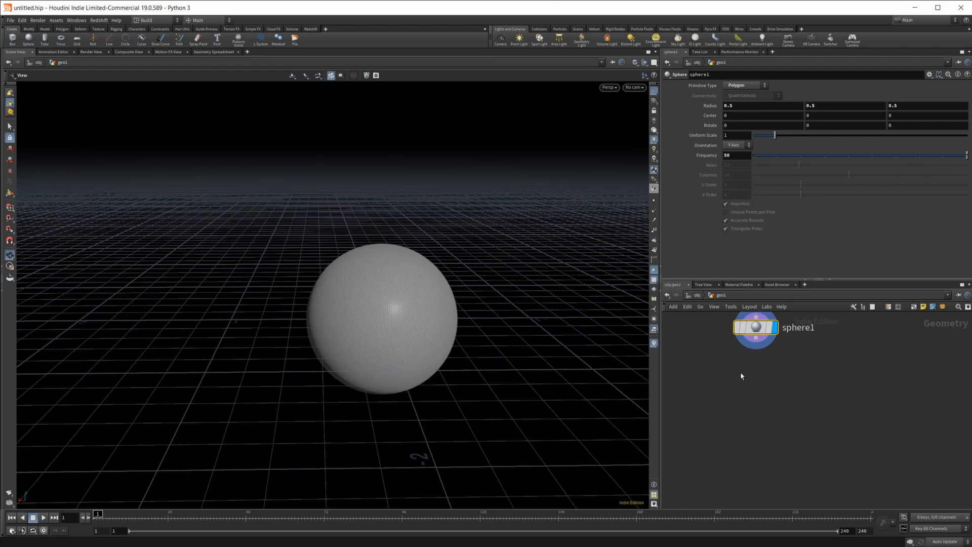
Add a Mountain noise node after the sphere.
{"action": "key", "text": "tab"}
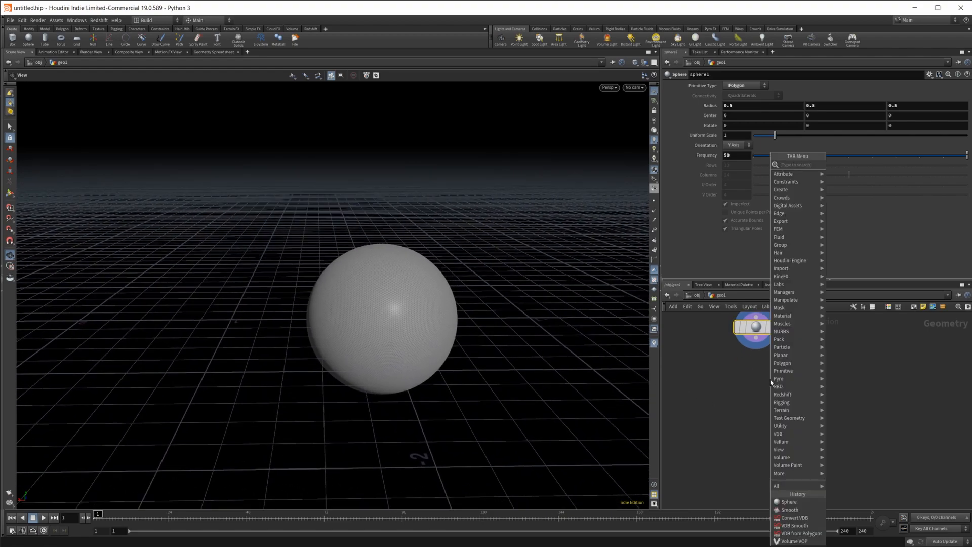
{"action": "type", "text": "mou"}
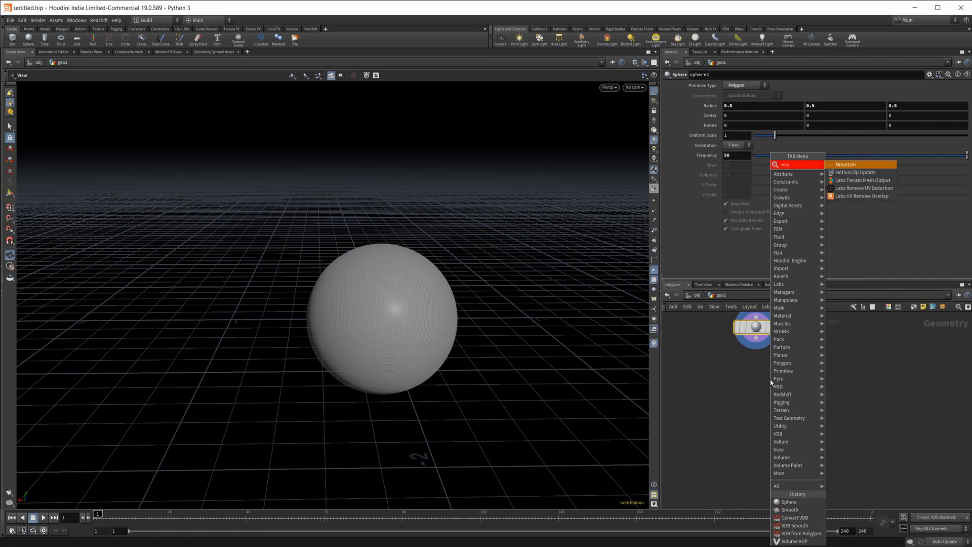
{"action": "left_click", "coordinate": [845, 165]}
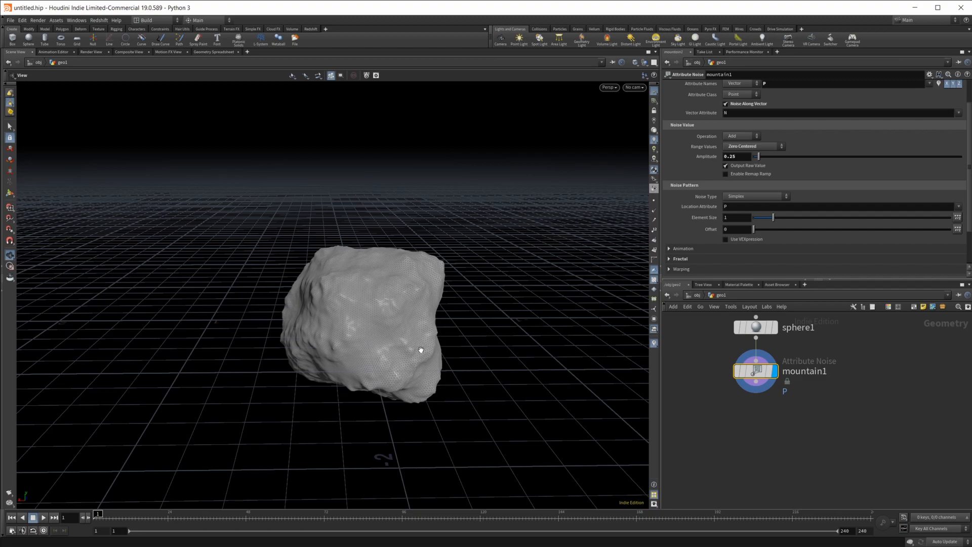
{"action": "mouse_move", "coordinate": [589, 286]}
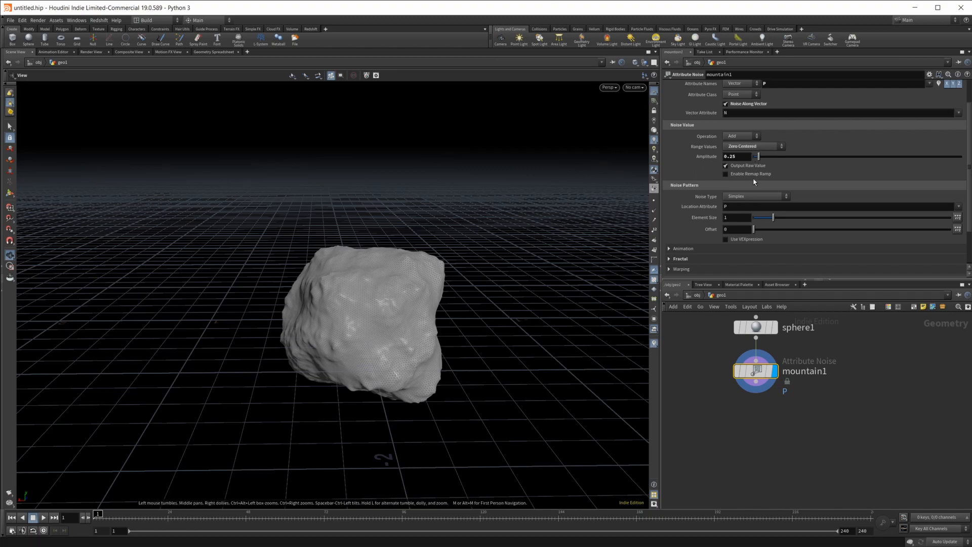
Set the Mountain noise type to Worley Cellular F2-F1 with offset 11.2.
{"action": "left_click", "coordinate": [755, 197]}
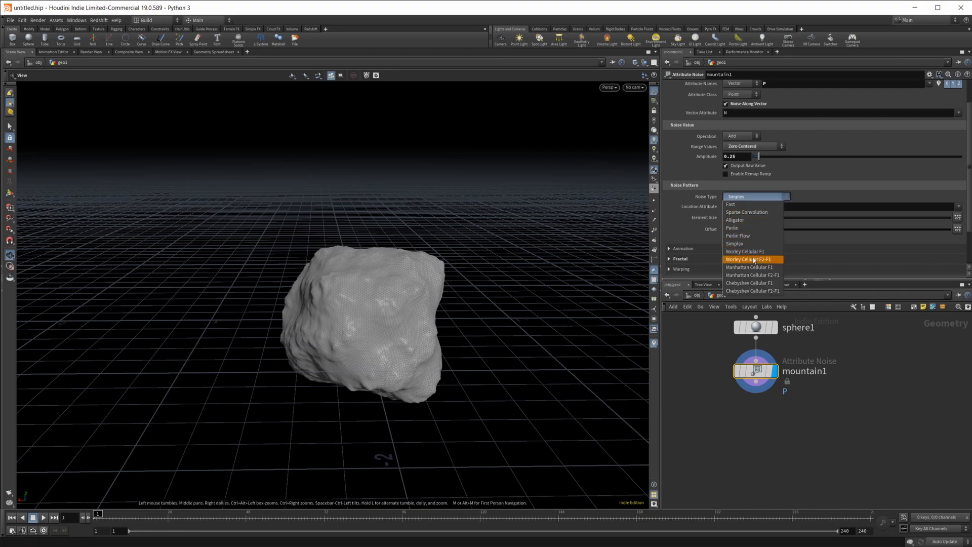
{"action": "left_click", "coordinate": [750, 259]}
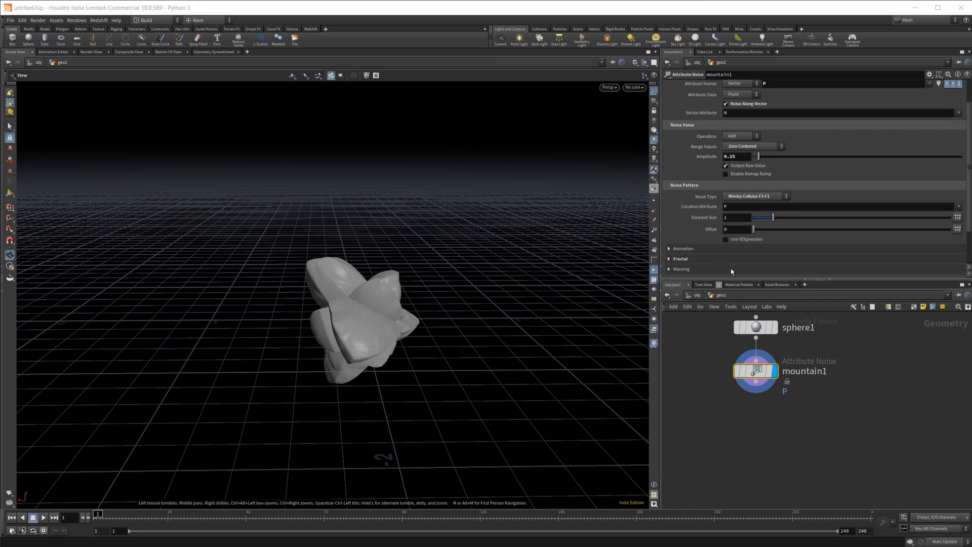
{"action": "left_click_drag", "start_coordinate": [754, 229], "coordinate": [781, 229]}
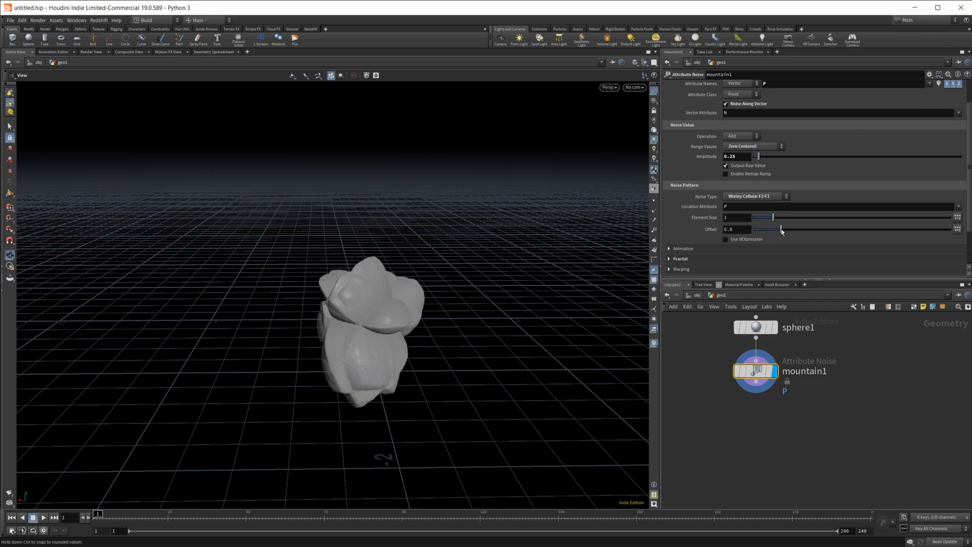
{"action": "left_click_drag", "start_coordinate": [781, 229], "coordinate": [799, 229]}
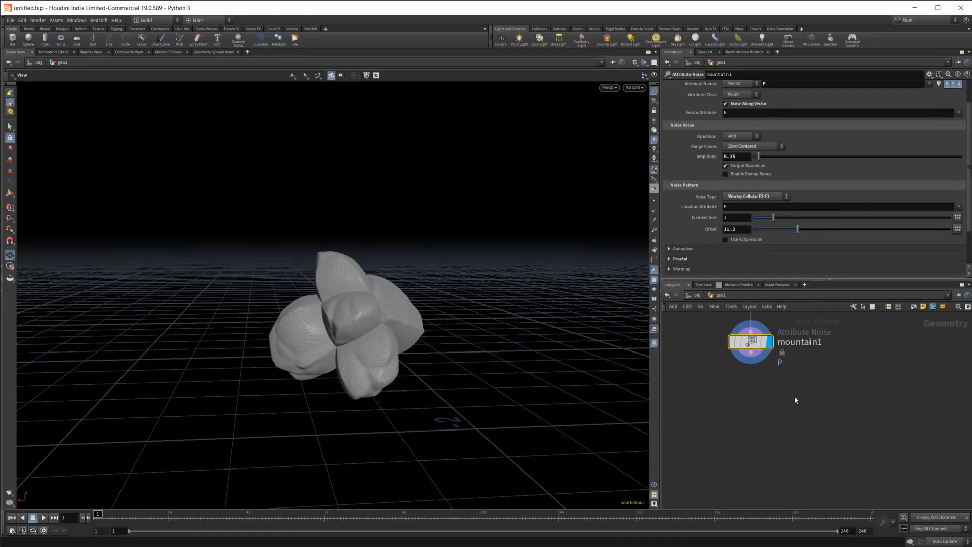
Add VDB from Polygons outputting a fog density volume with voxel size 0.005.
{"action": "key", "text": "tab"}
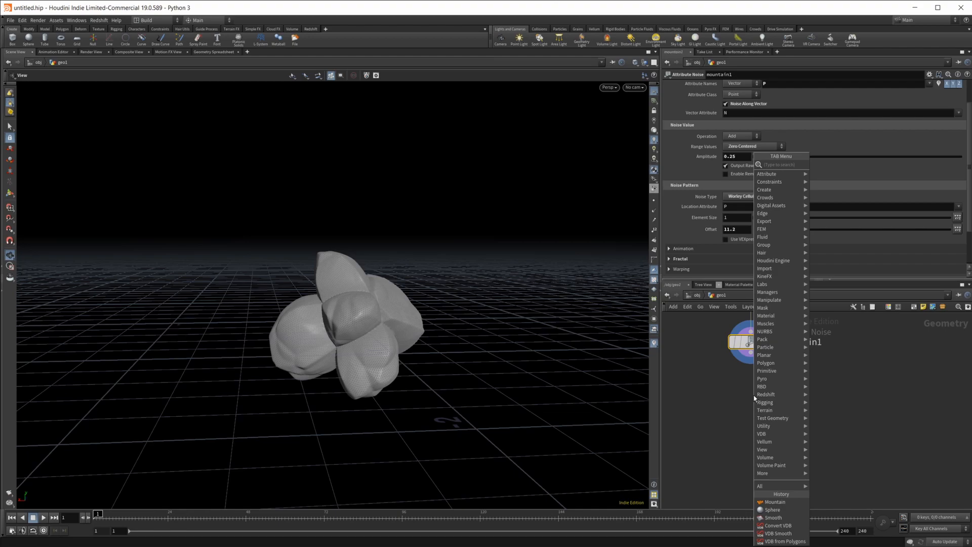
{"action": "type", "text": "vdbh"}
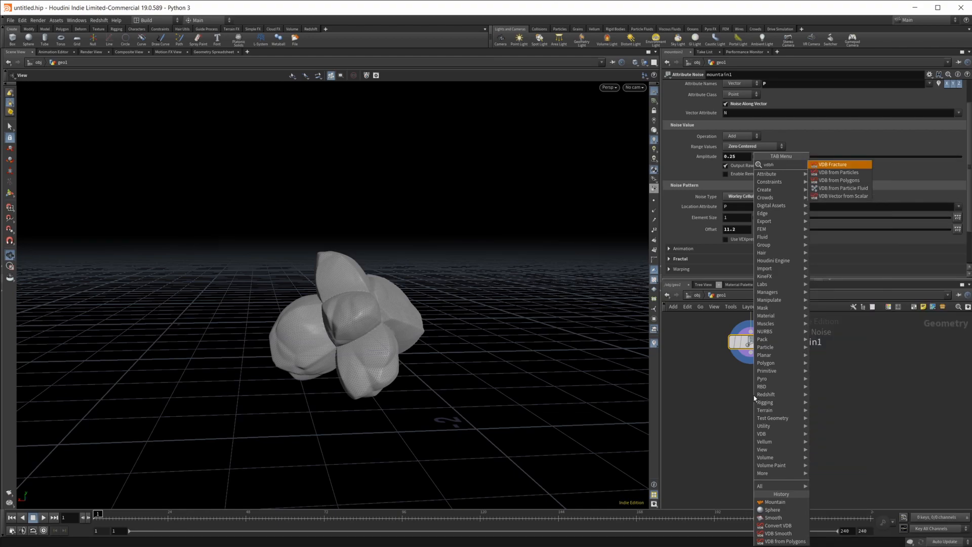
{"action": "left_click", "coordinate": [838, 180]}
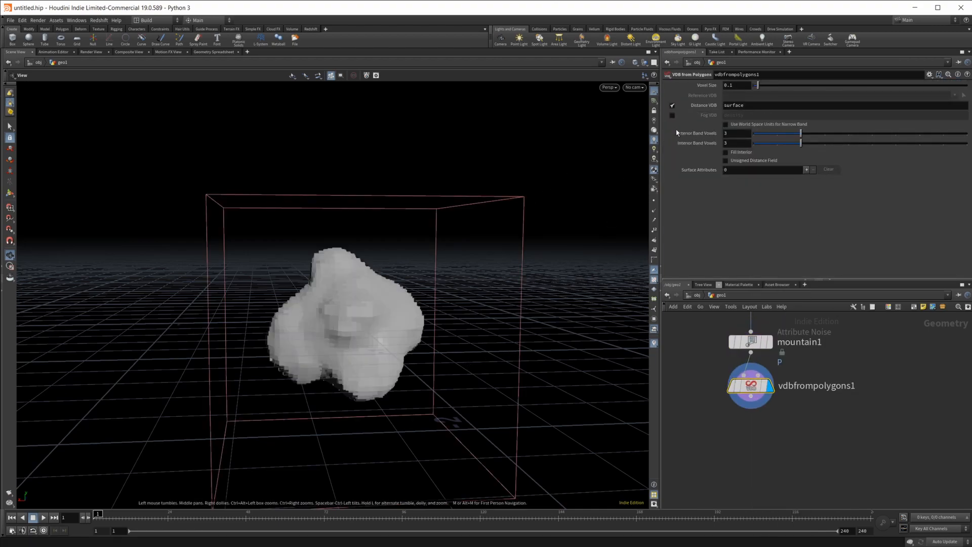
{"action": "left_click", "coordinate": [673, 104]}
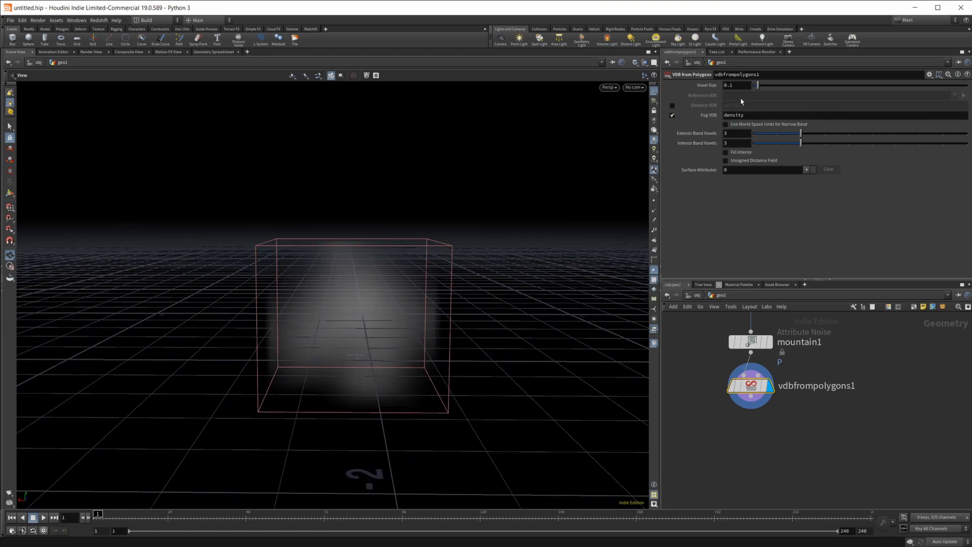
{"action": "left_click", "coordinate": [737, 85]}
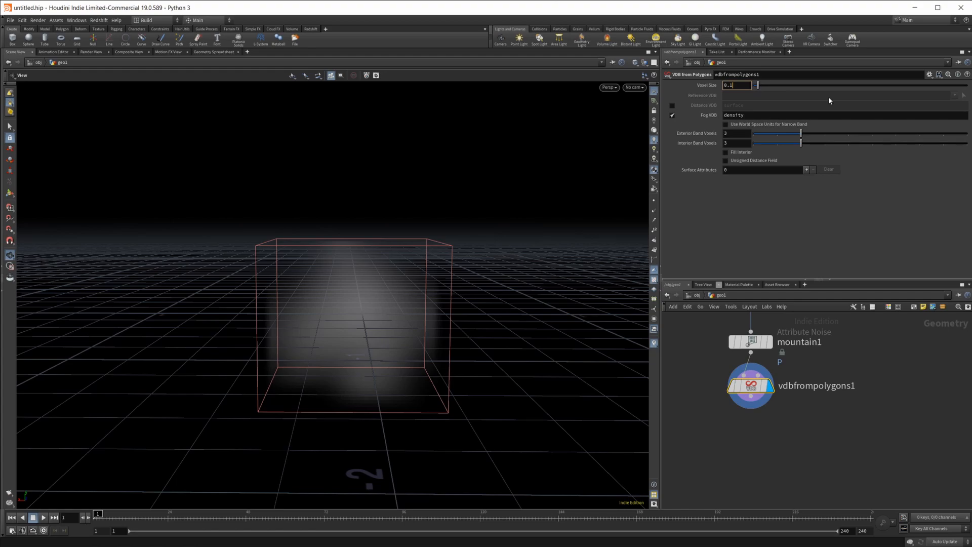
{"action": "type", "text": "0.005"}
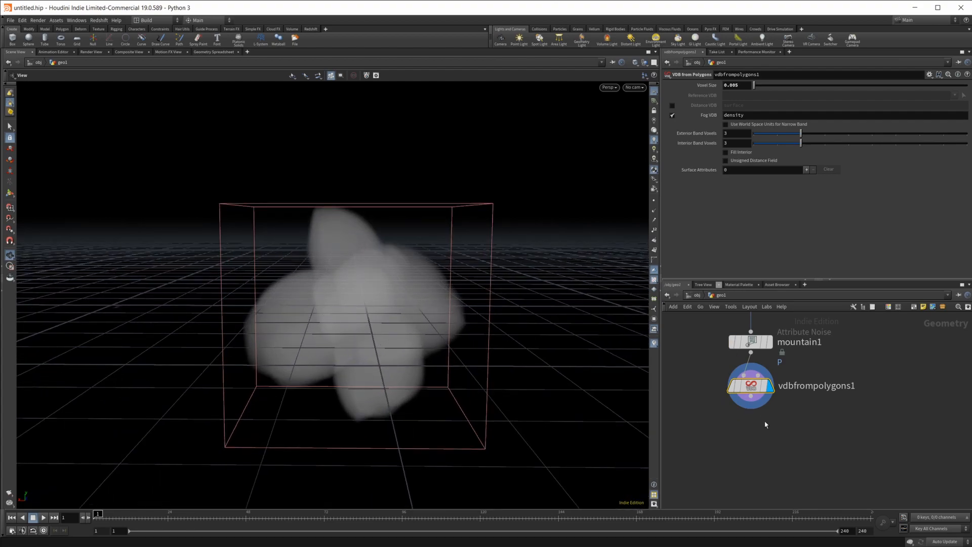
{"action": "key", "text": "tab"}
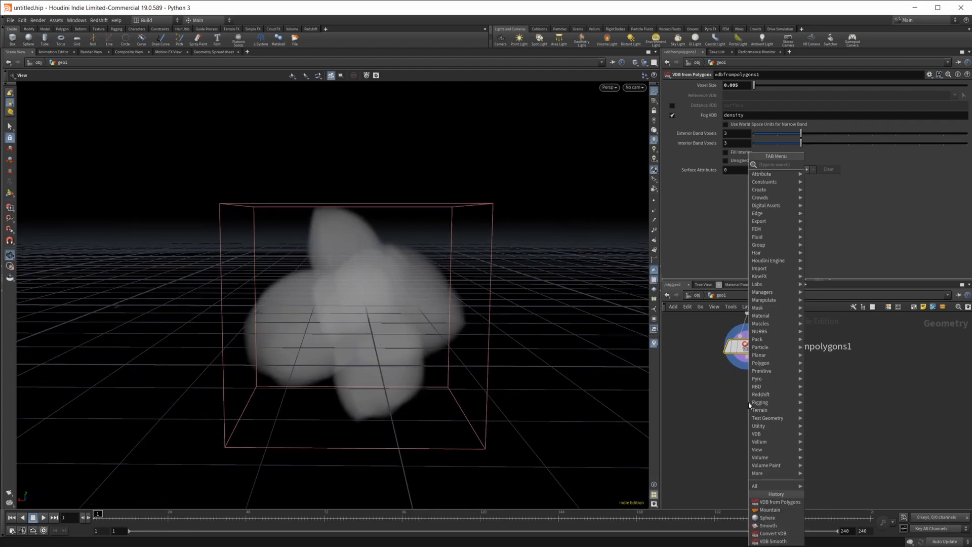
Place a Volume VOP after the fog volume and dive into its network.
{"action": "type", "text": "vol vo"}
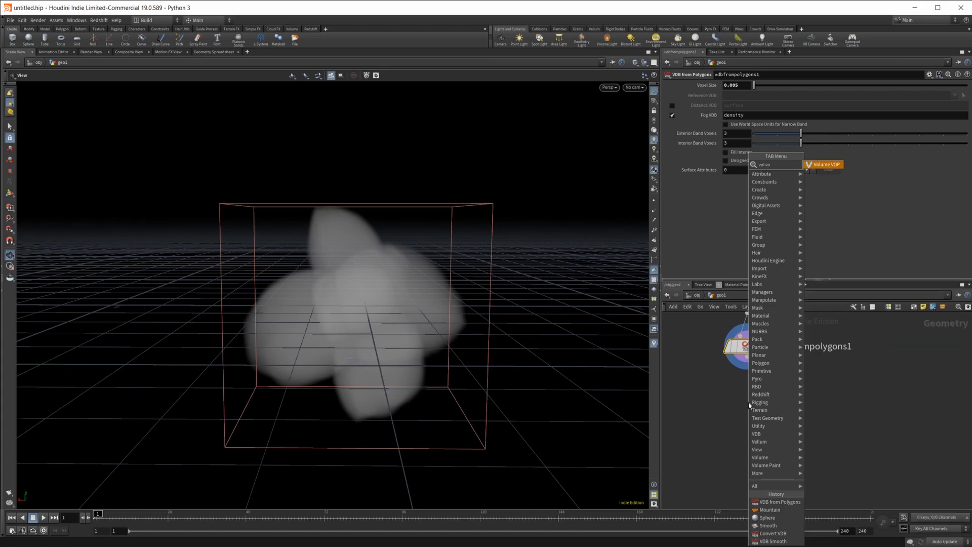
{"action": "left_click", "coordinate": [824, 164]}
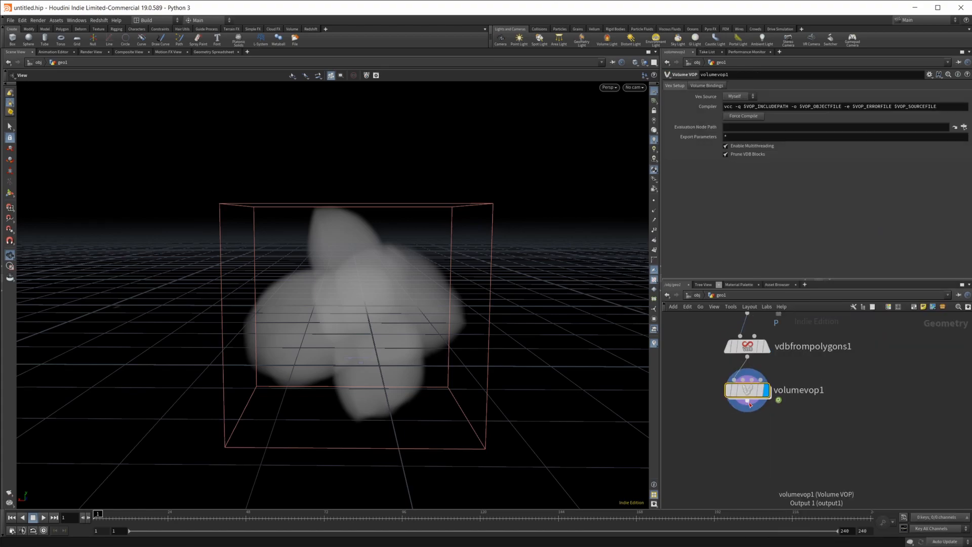
{"action": "double_click", "coordinate": [747, 389]}
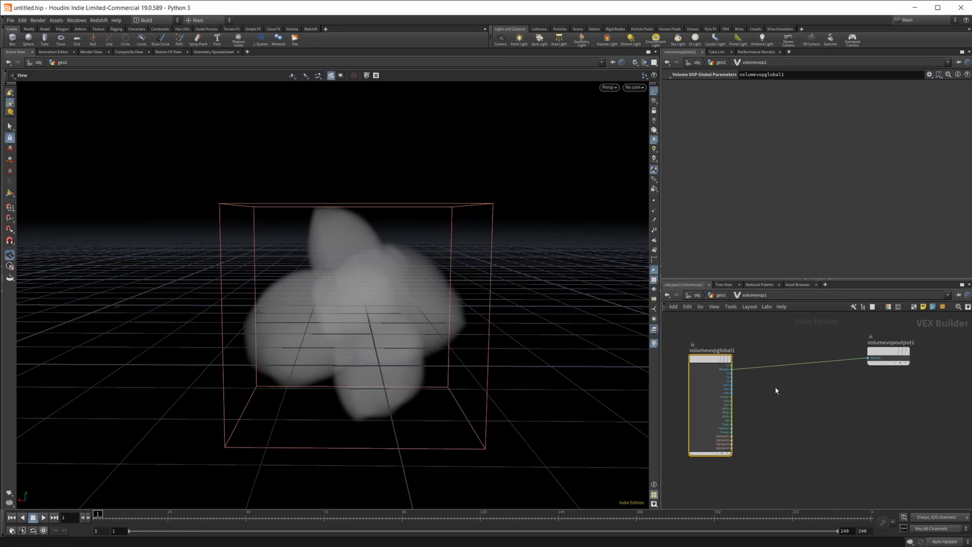
Add Turbulent Noise driving density and promote its noise inputs to the Volume VOP.
{"action": "key", "text": "tab"}
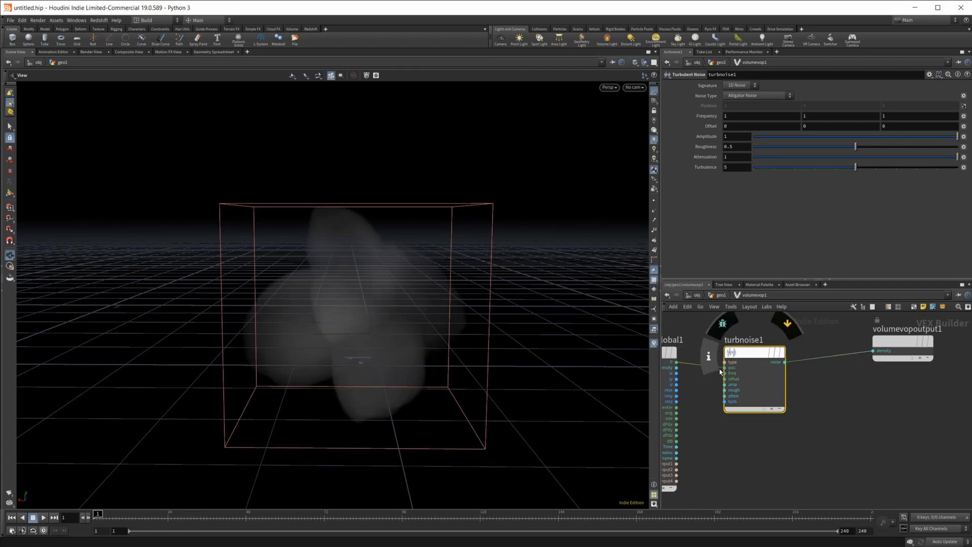
{"action": "right_click", "coordinate": [724, 366]}
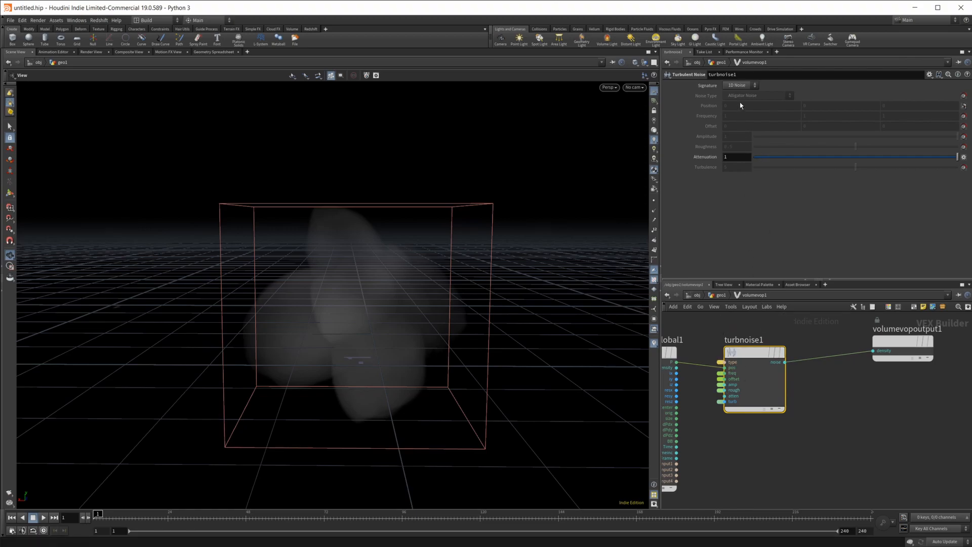
{"action": "left_click", "coordinate": [736, 85]}
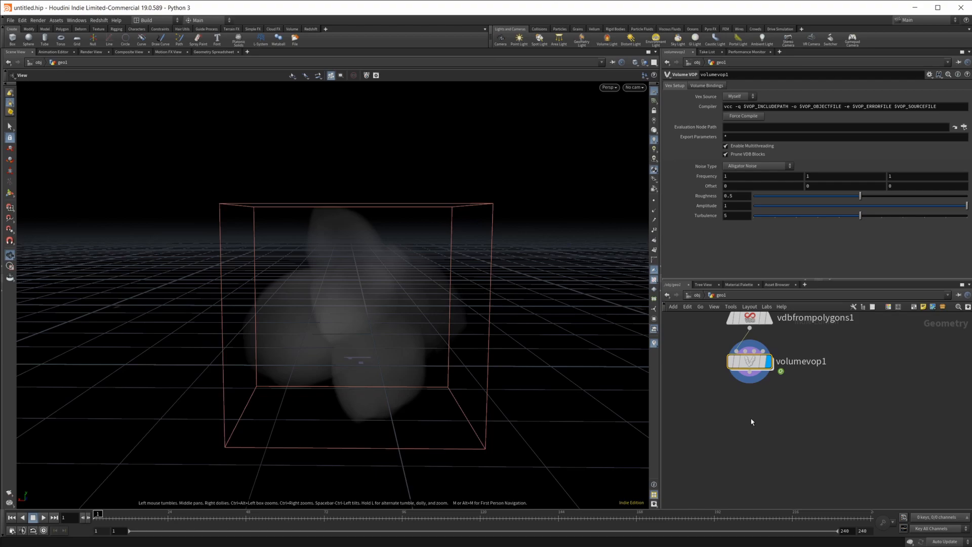
Add a Convert VDB node outputting polygons at isovalue 0.001.
{"action": "key", "text": "tab"}
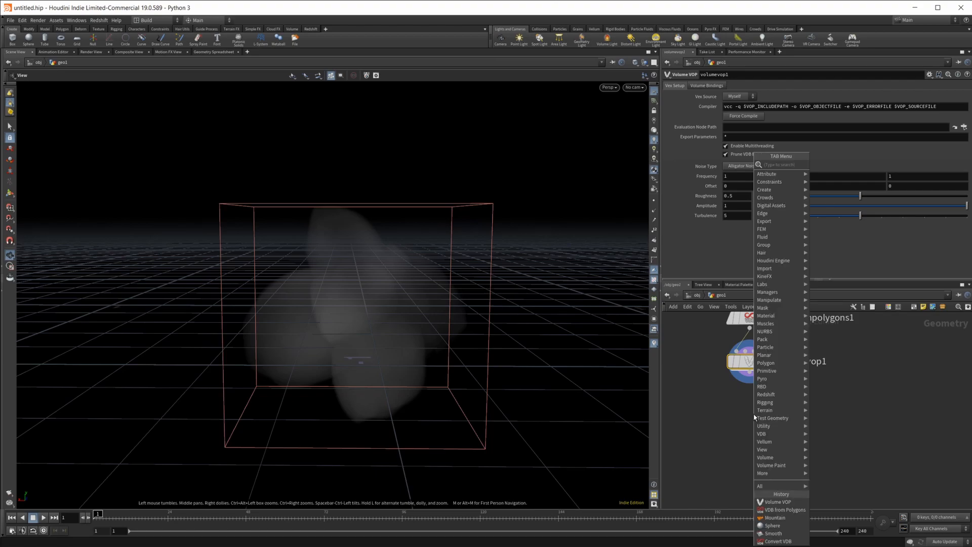
{"action": "type", "text": "vd conv"}
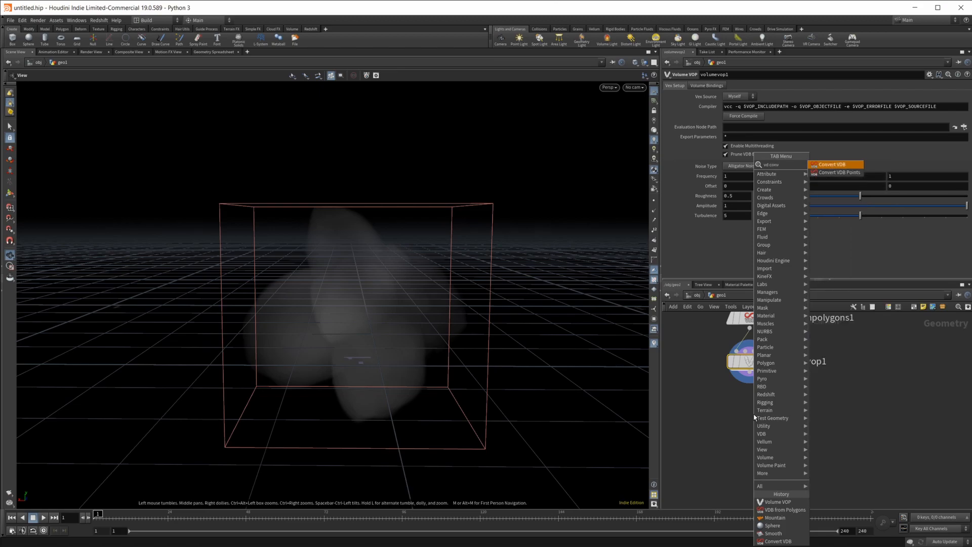
{"action": "left_click", "coordinate": [831, 164]}
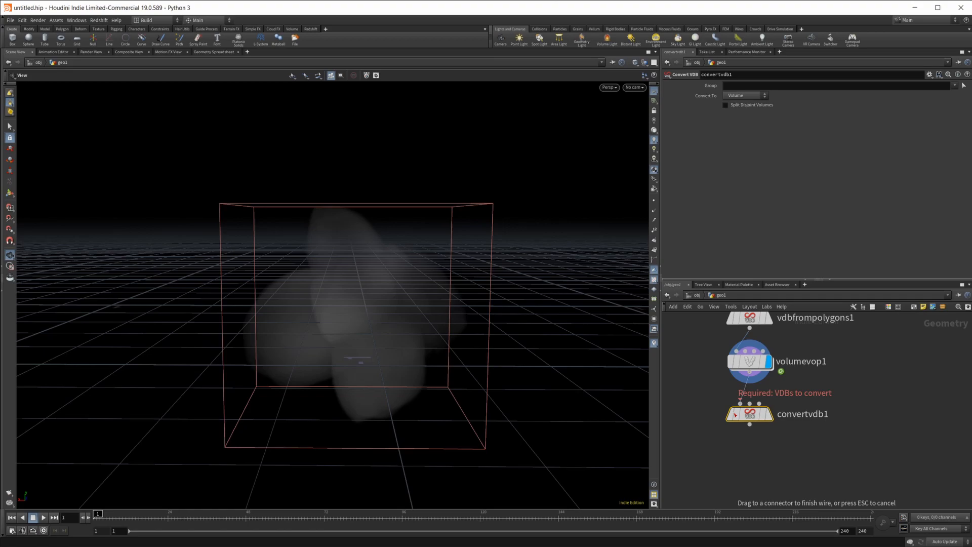
{"action": "left_click", "coordinate": [744, 95]}
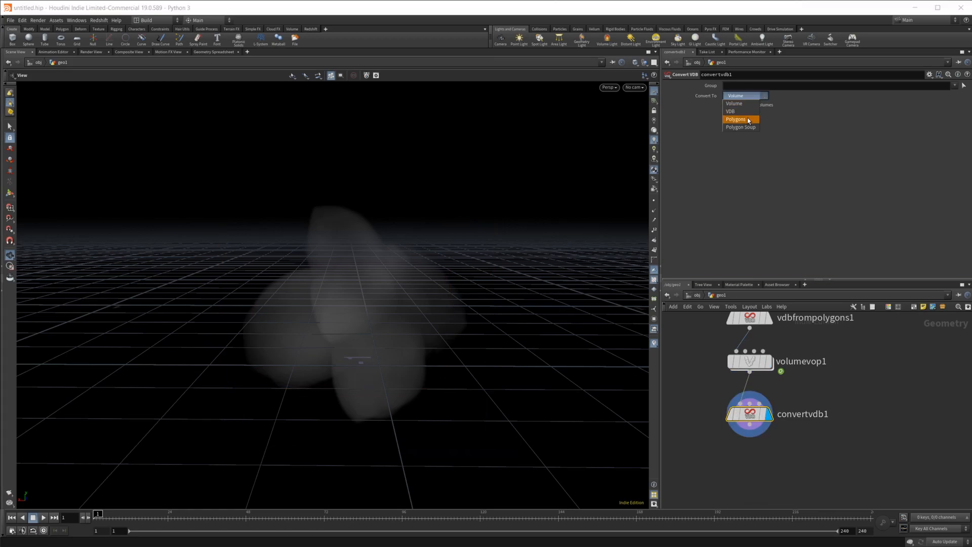
{"action": "left_click", "coordinate": [737, 119]}
{"action": "type", "text": "0.05"}
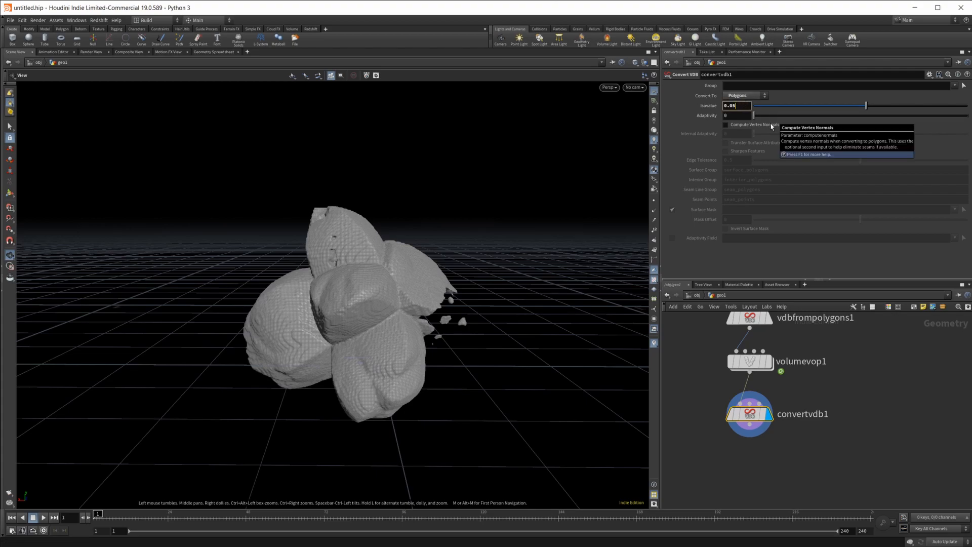
{"action": "type", "text": "0.001"}
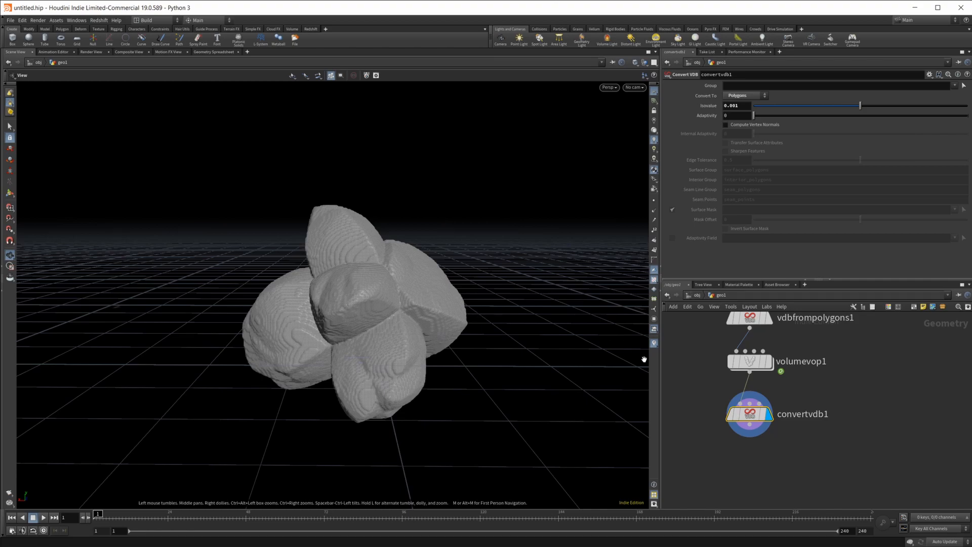
{"action": "left_click", "coordinate": [749, 362]}
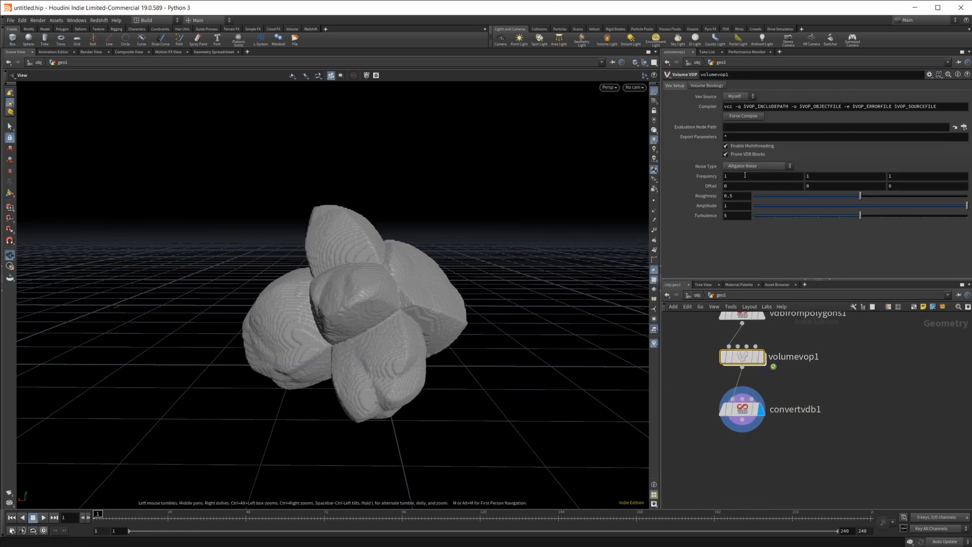
Switch the volume noise to Sparse Convolution Noise with roughness 0.561.
{"action": "left_click", "coordinate": [757, 165]}
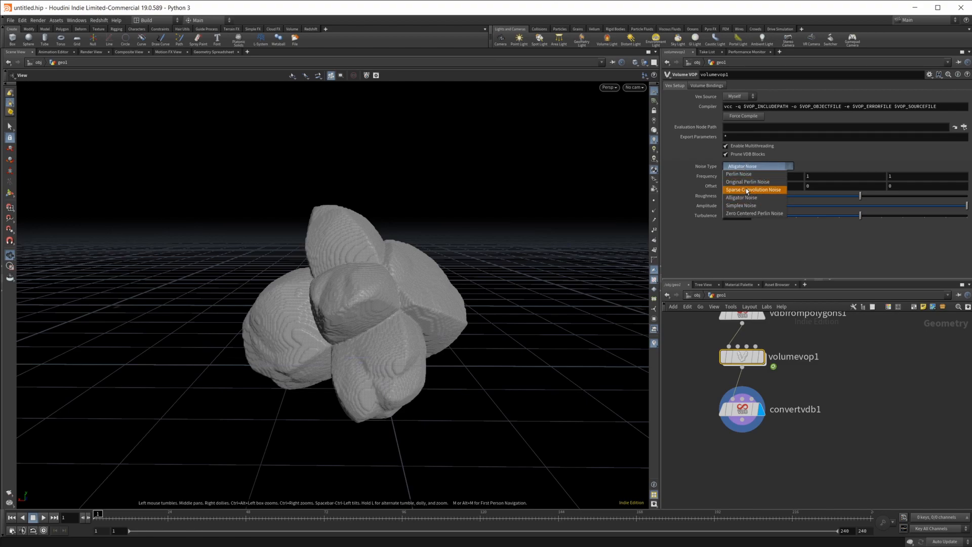
{"action": "left_click", "coordinate": [754, 189]}
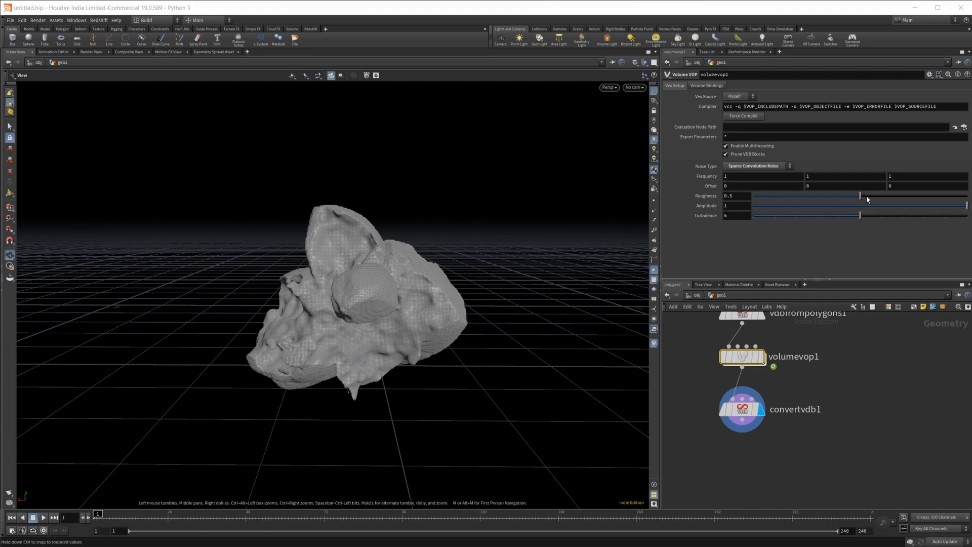
{"action": "left_click_drag", "start_coordinate": [860, 196], "coordinate": [877, 195]}
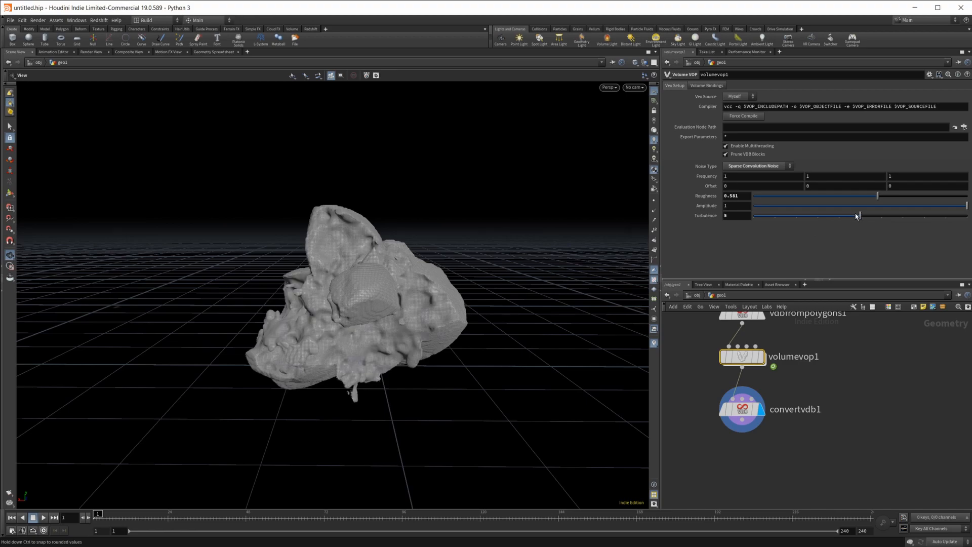
{"action": "left_click_drag", "start_coordinate": [859, 214], "coordinate": [844, 215]}
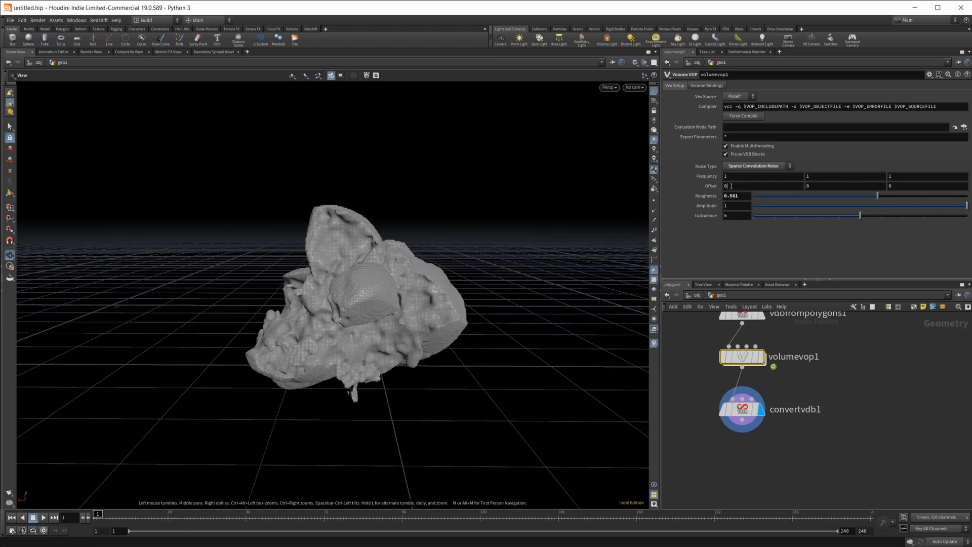
Retune noise frequency to 4.6/6/1 and offset to 44.6/34.9/54.
{"action": "type", "text": "43"}
{"action": "left_click", "coordinate": [844, 185]}
{"action": "type", "text": "34"}
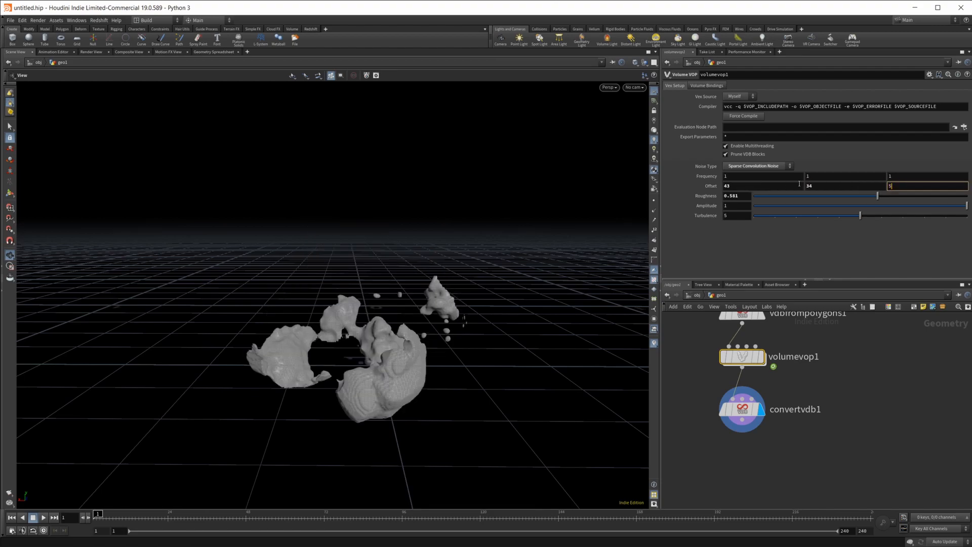
{"action": "type", "text": "53"}
{"action": "left_click", "coordinate": [763, 176]}
{"action": "type", "text": "3"}
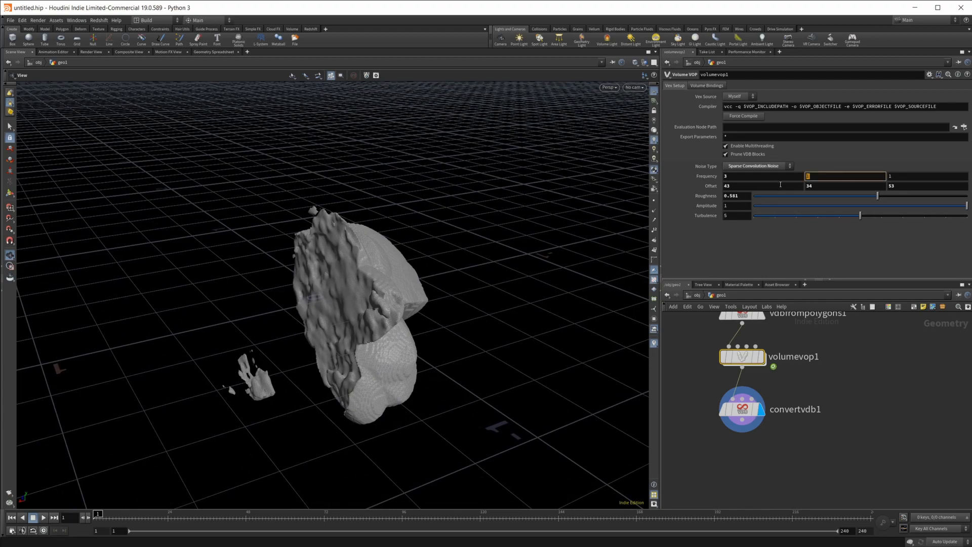
{"action": "type", "text": "6"}
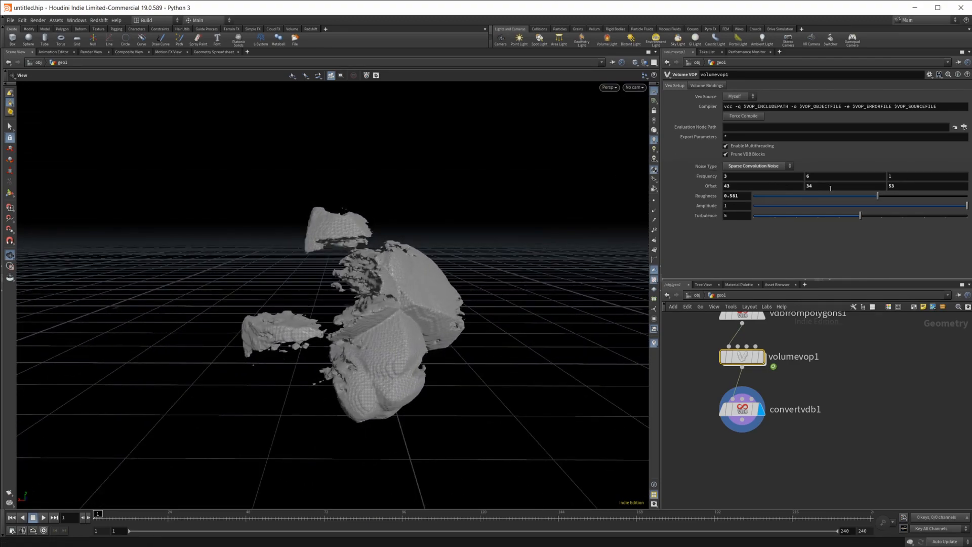
{"action": "left_click_drag", "start_coordinate": [812, 186], "coordinate": [831, 186]}
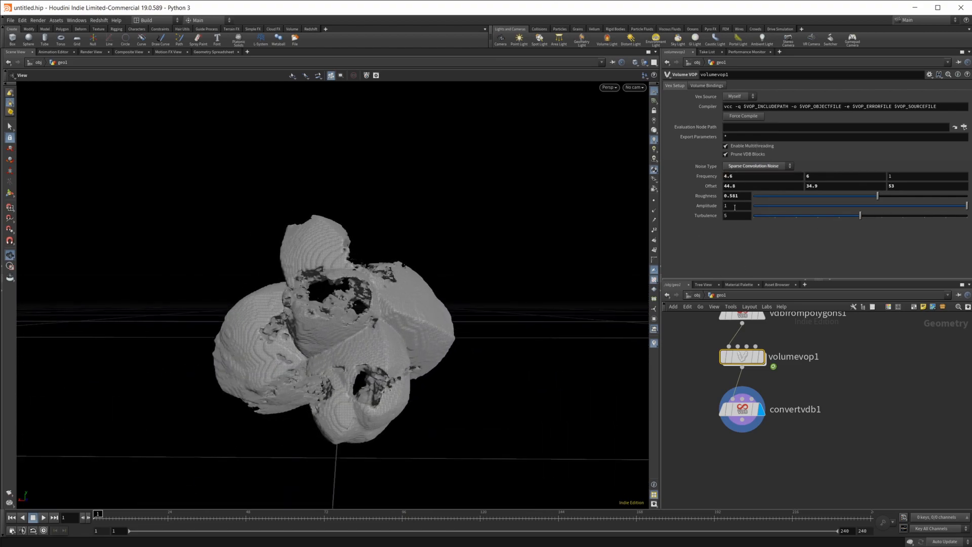
{"action": "left_click_drag", "start_coordinate": [732, 205], "coordinate": [816, 207]}
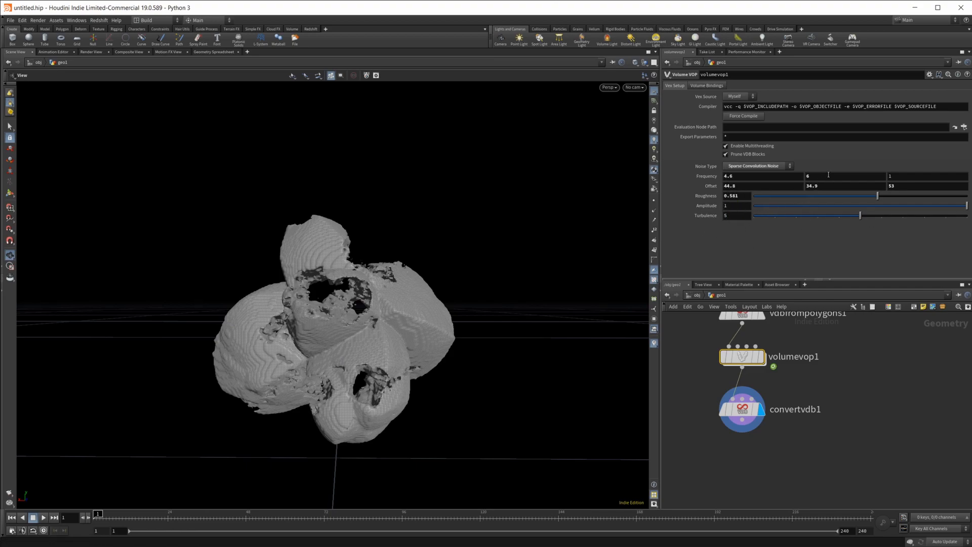
{"action": "left_click", "coordinate": [910, 185]}
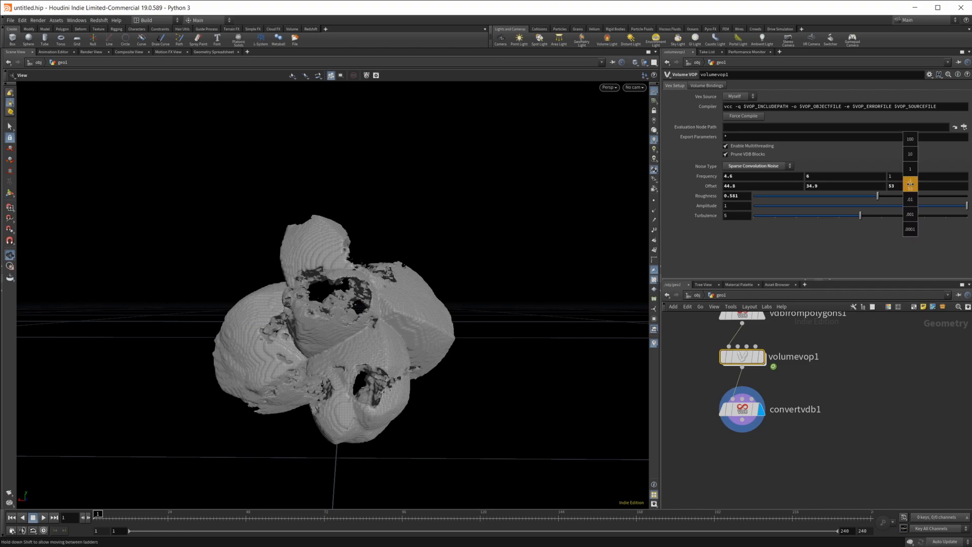
{"action": "left_click_drag", "start_coordinate": [911, 186], "coordinate": [911, 186]}
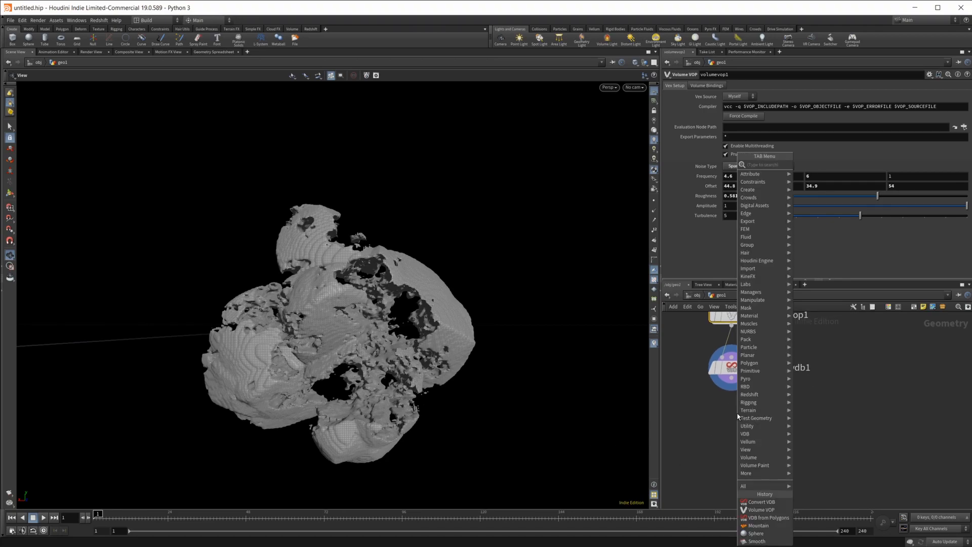
Place a Smooth SOP below convertvdb1 to soften the rock mesh.
{"action": "type", "text": "smoo"}
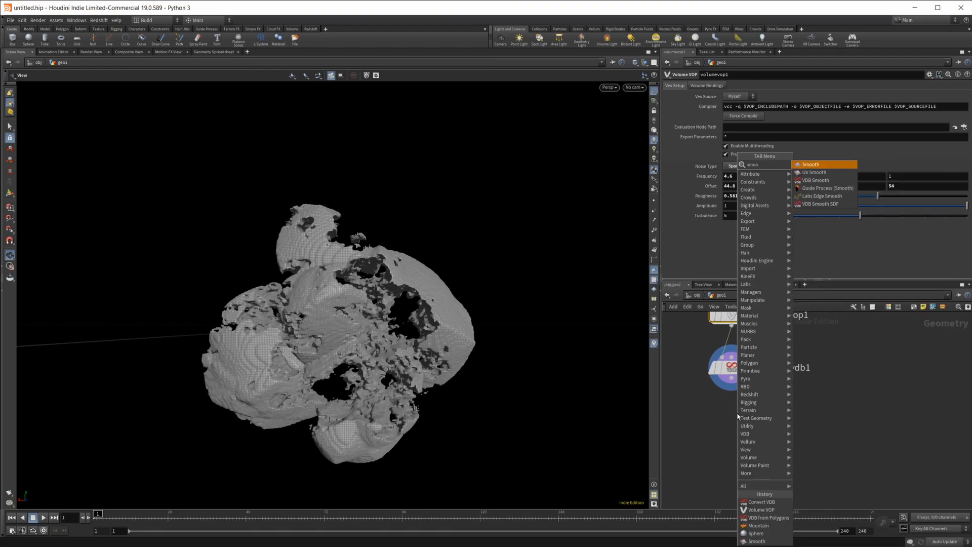
{"action": "left_click", "coordinate": [810, 164]}
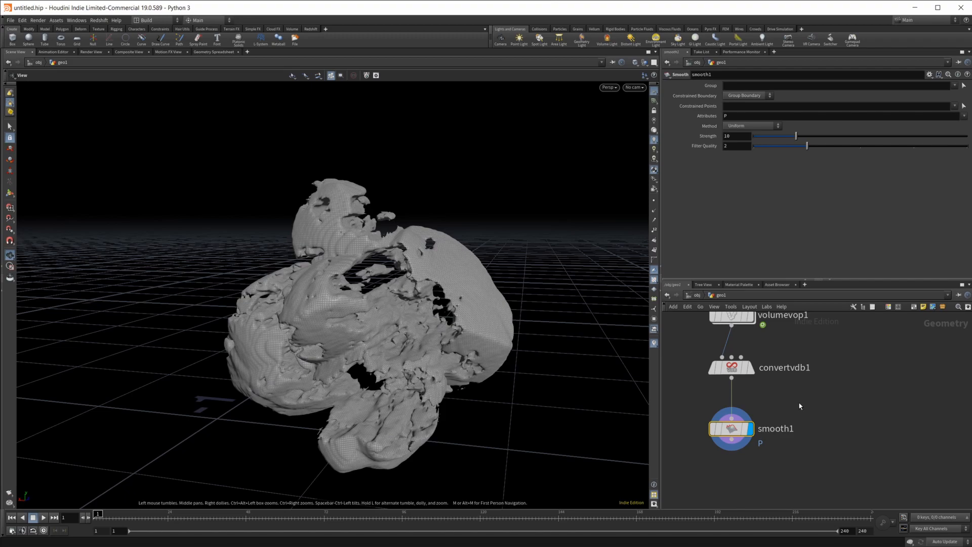
{"action": "mouse_move", "coordinate": [800, 406]}
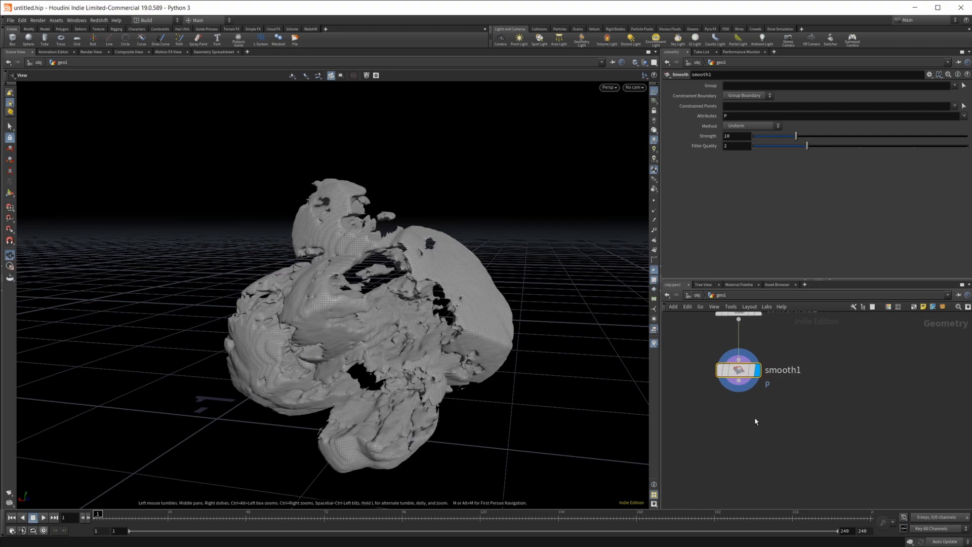
{"action": "key", "text": "Tab"}
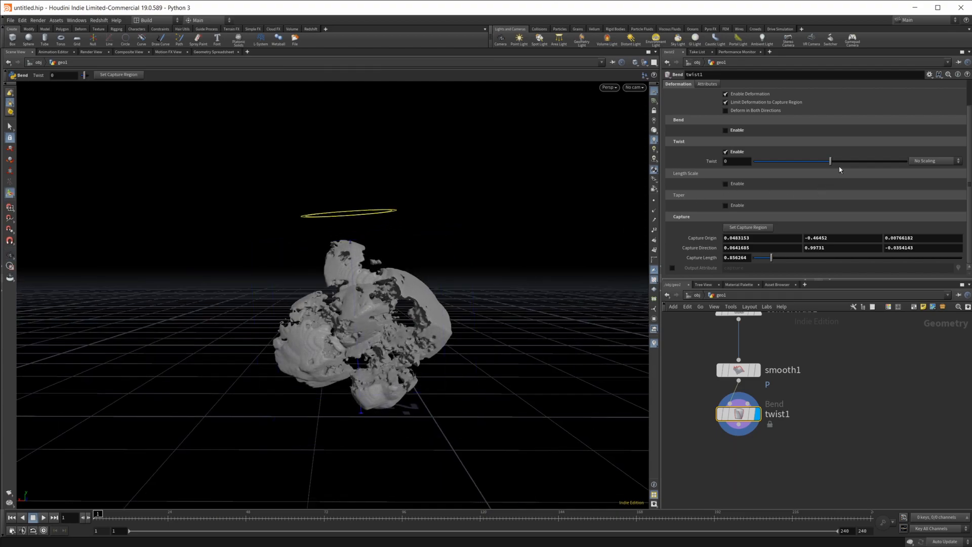
Twist the rock 180 degrees and add a second 180-degree Twist along another direction.
{"action": "left_click_drag", "start_coordinate": [831, 161], "coordinate": [905, 161]}
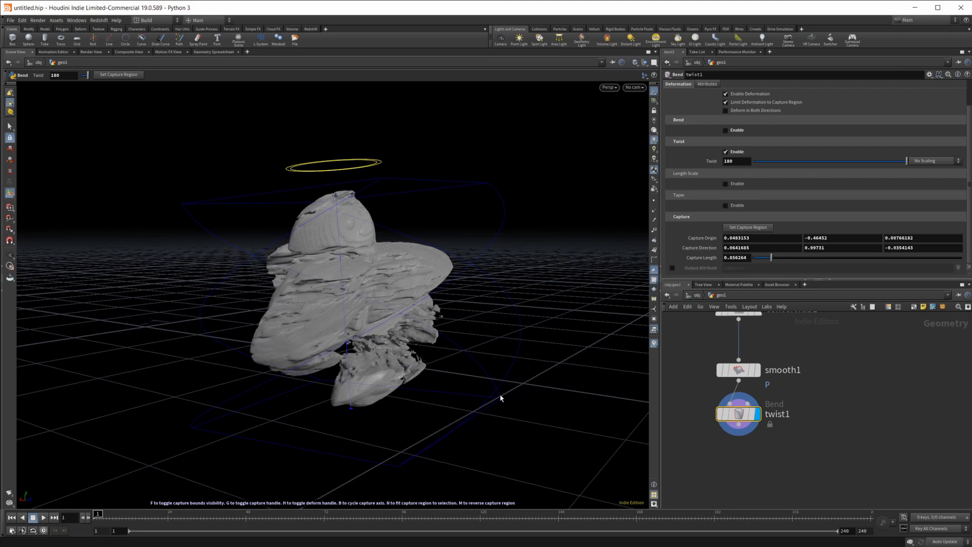
{"action": "left_click_drag", "start_coordinate": [501, 397], "coordinate": [756, 463]}
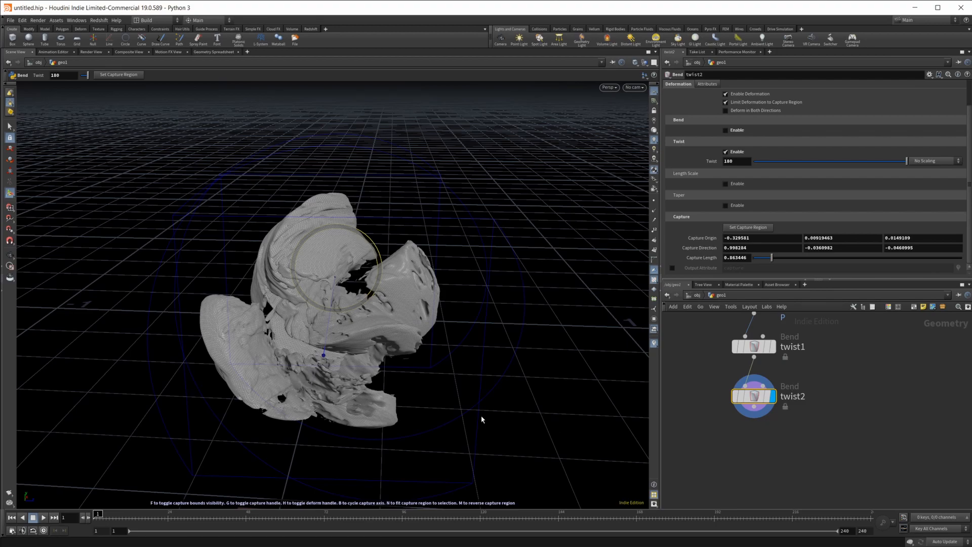
Add a Mountain noise node after twist2.
{"action": "key", "text": "tab"}
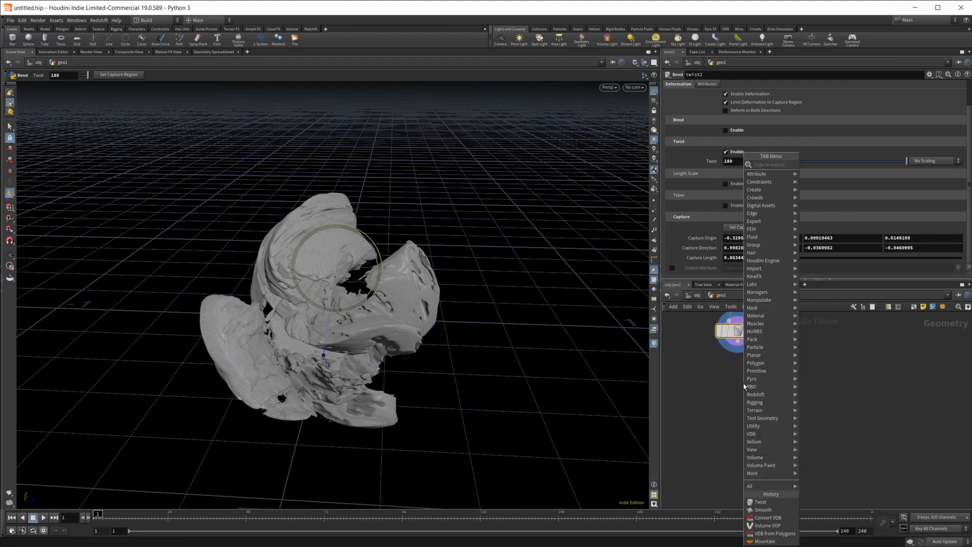
{"action": "type", "text": "mo"}
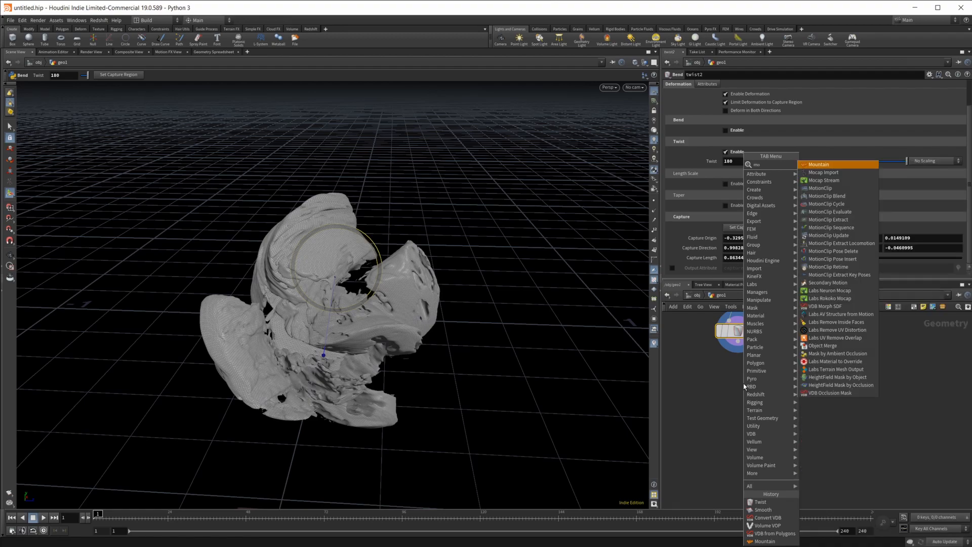
{"action": "left_click", "coordinate": [819, 165]}
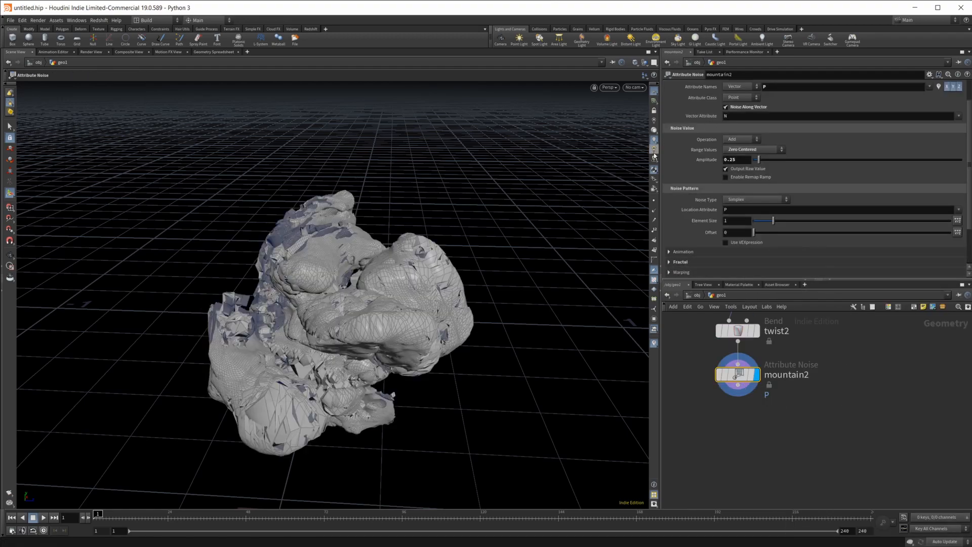
Set the mountain noise element size to 0.16 and amplitude to 0.02.
{"action": "left_click_drag", "start_coordinate": [764, 220], "coordinate": [738, 225]}
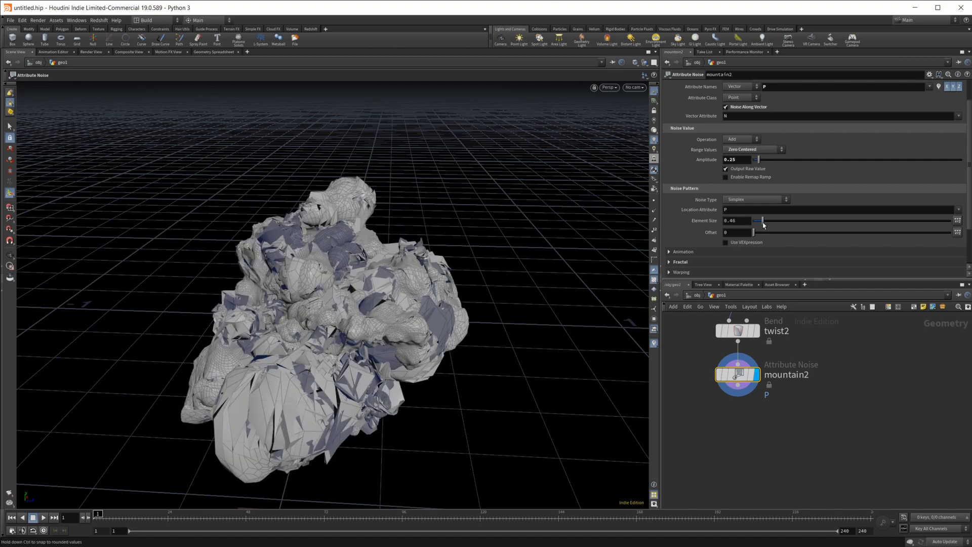
{"action": "left_click_drag", "start_coordinate": [760, 222], "coordinate": [750, 222]}
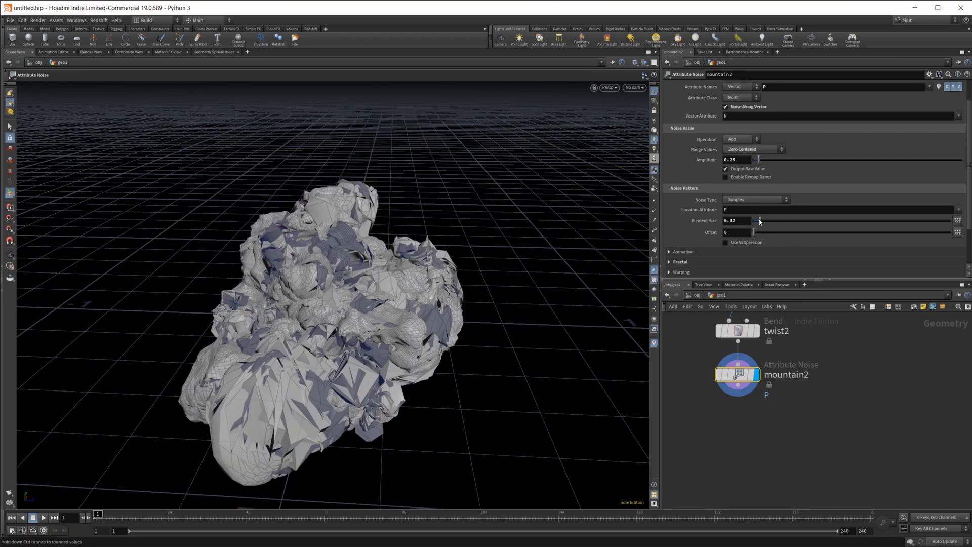
{"action": "left_click_drag", "start_coordinate": [760, 219], "coordinate": [754, 220]}
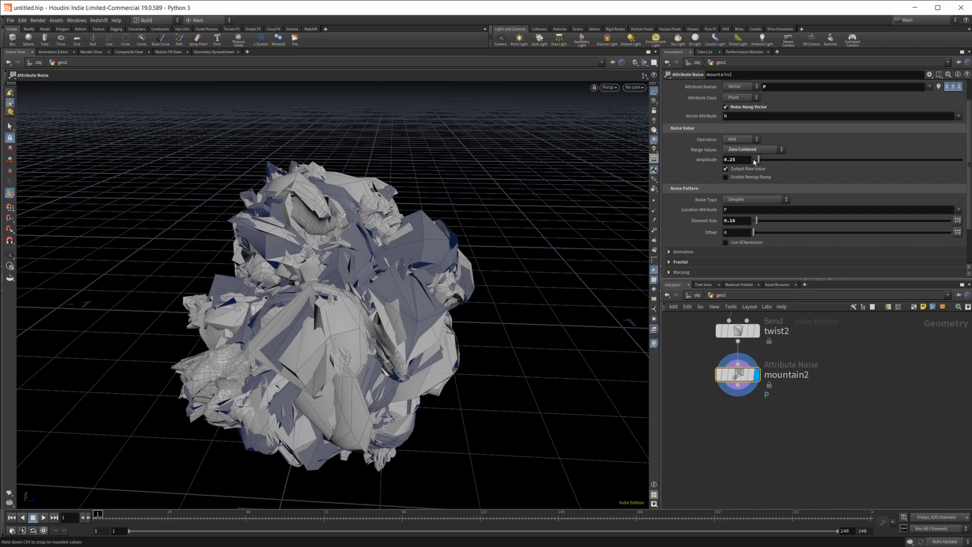
{"action": "left_click_drag", "start_coordinate": [756, 159], "coordinate": [751, 159]}
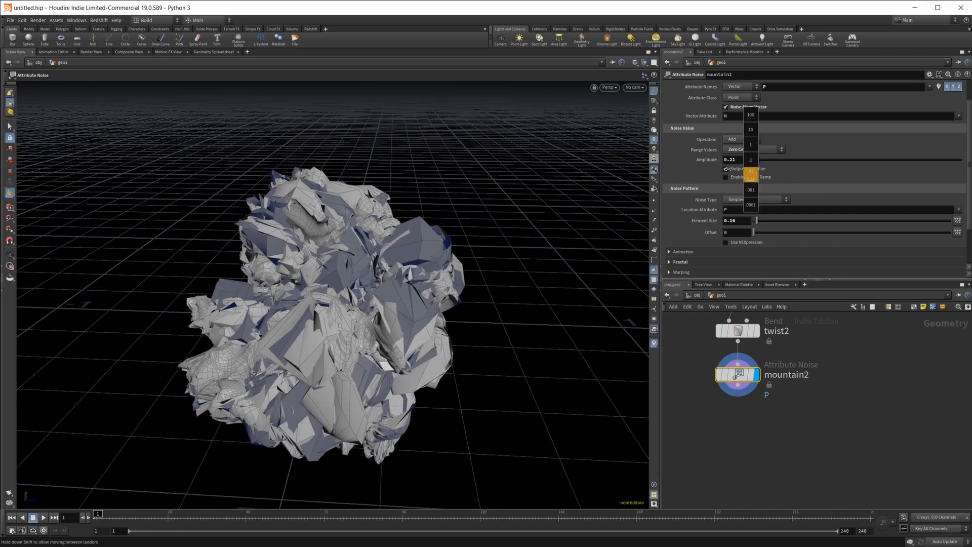
{"action": "left_click", "coordinate": [750, 172]}
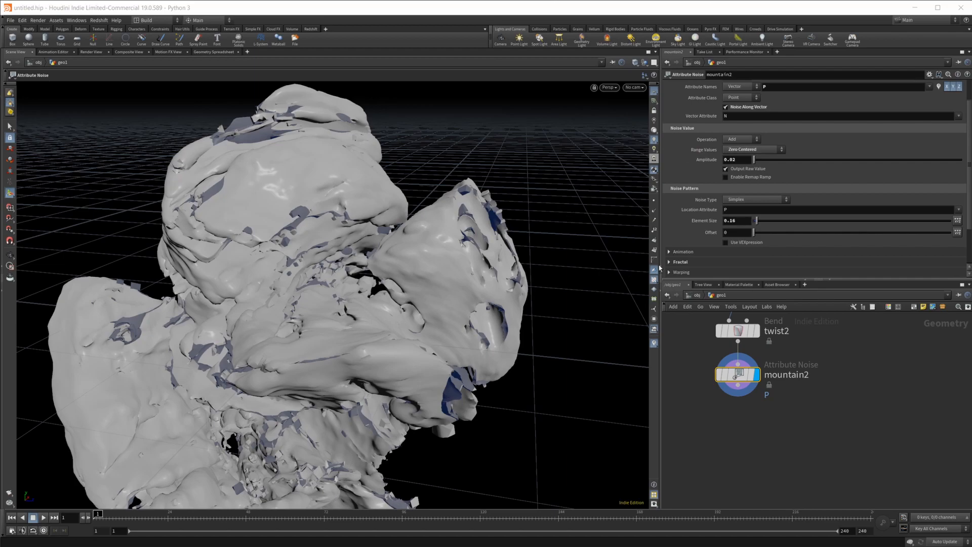
Switch mountain2 to Sparse Convolution noise with amplitude 0.014 and element size 0.04.
{"action": "left_click", "coordinate": [753, 200]}
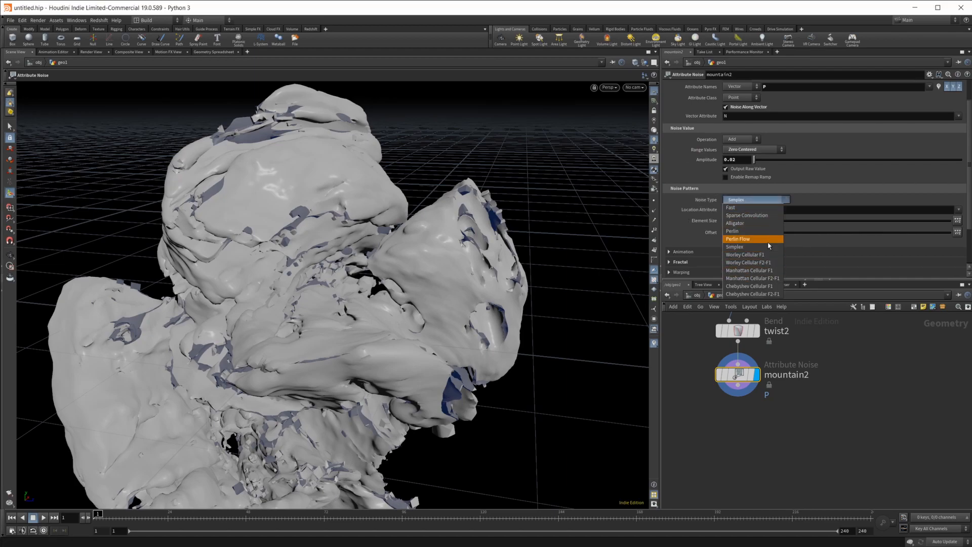
{"action": "left_click", "coordinate": [746, 215]}
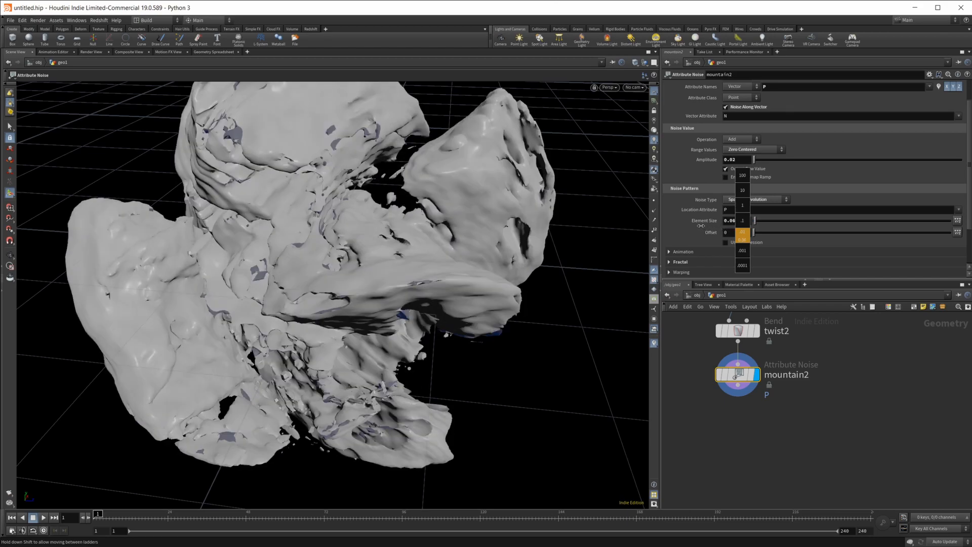
{"action": "left_click_drag", "start_coordinate": [741, 219], "coordinate": [731, 219]}
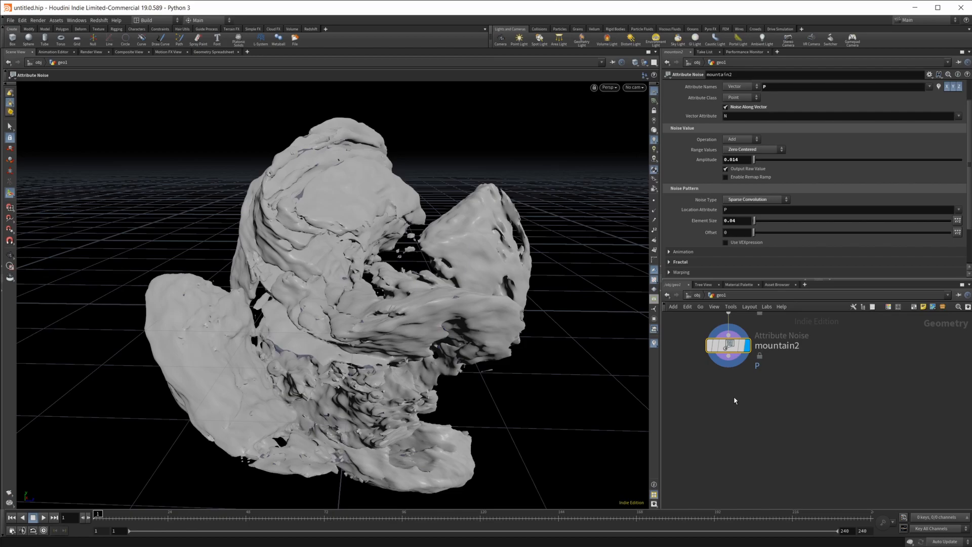
{"action": "key", "text": "tab"}
{"action": "type", "text": "vdb fr"}
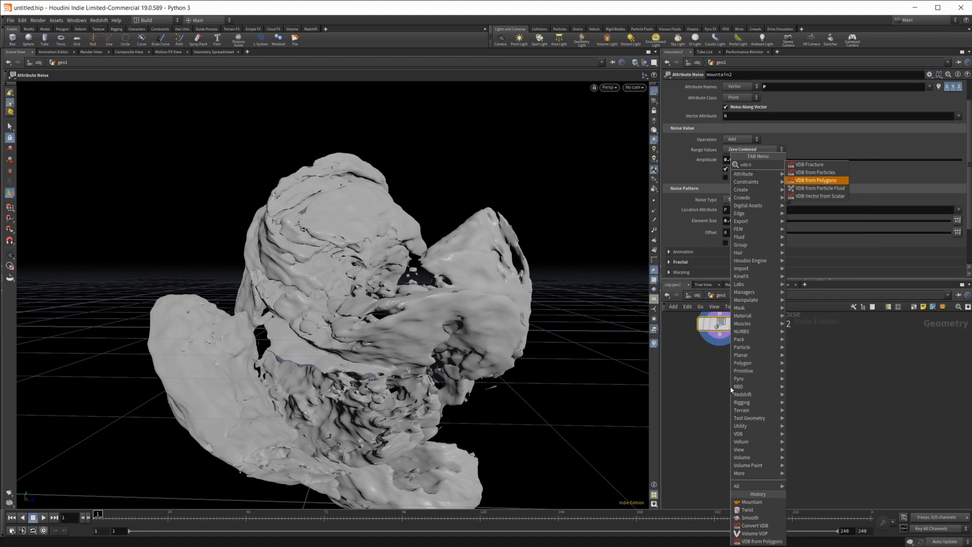
Add VDB from Polygons outputting a fog density volume at voxel size 0.002.
{"action": "left_click", "coordinate": [815, 180]}
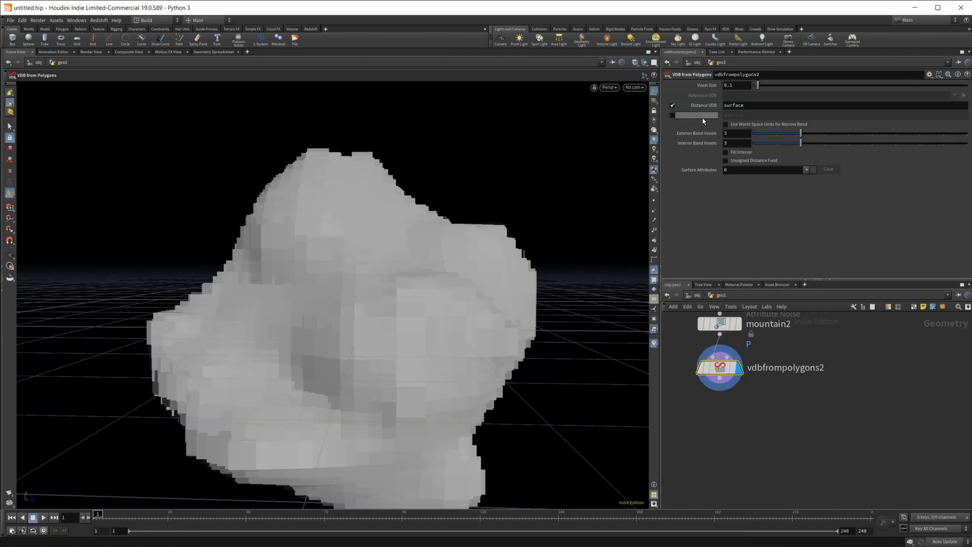
{"action": "left_click", "coordinate": [673, 106]}
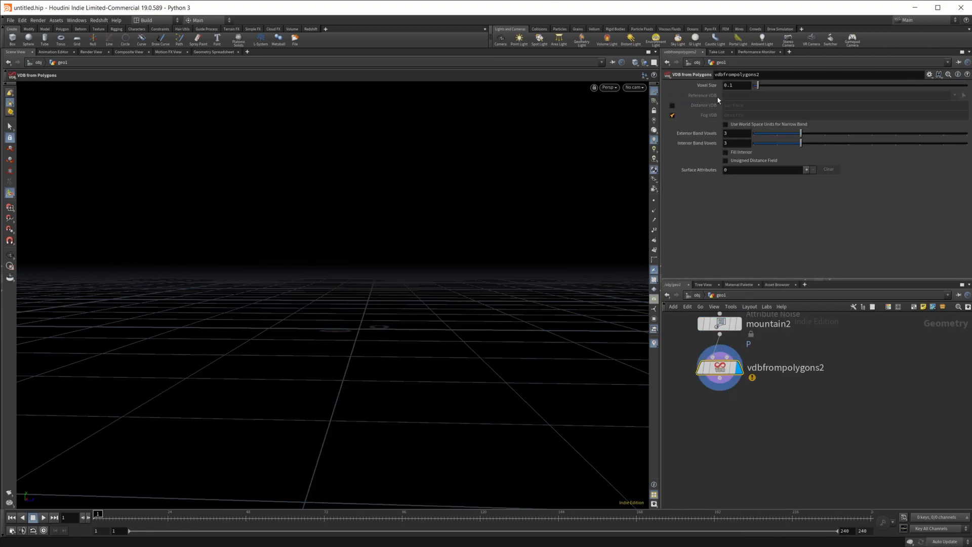
{"action": "type", "text": "0.00"}
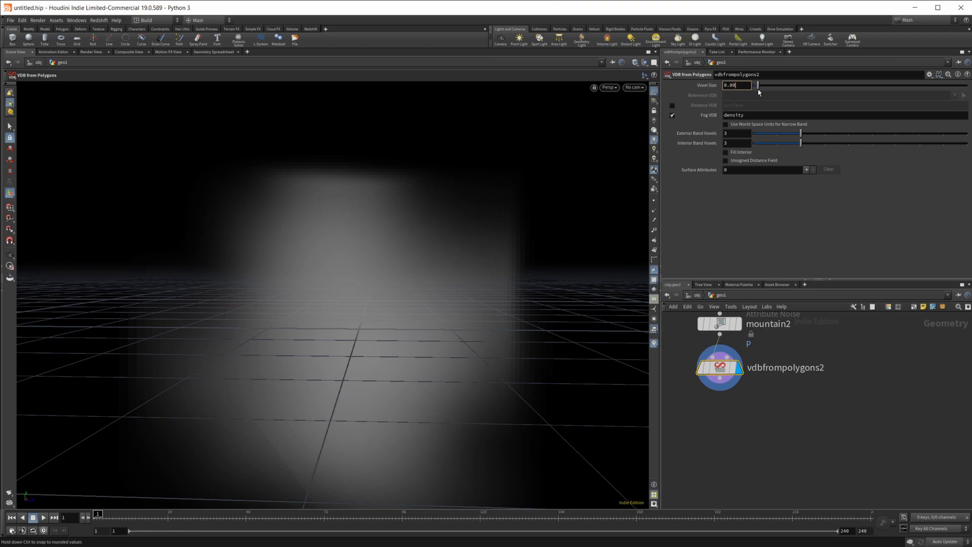
{"action": "type", "text": "0.002"}
{"action": "type", "text": "vdb con"}
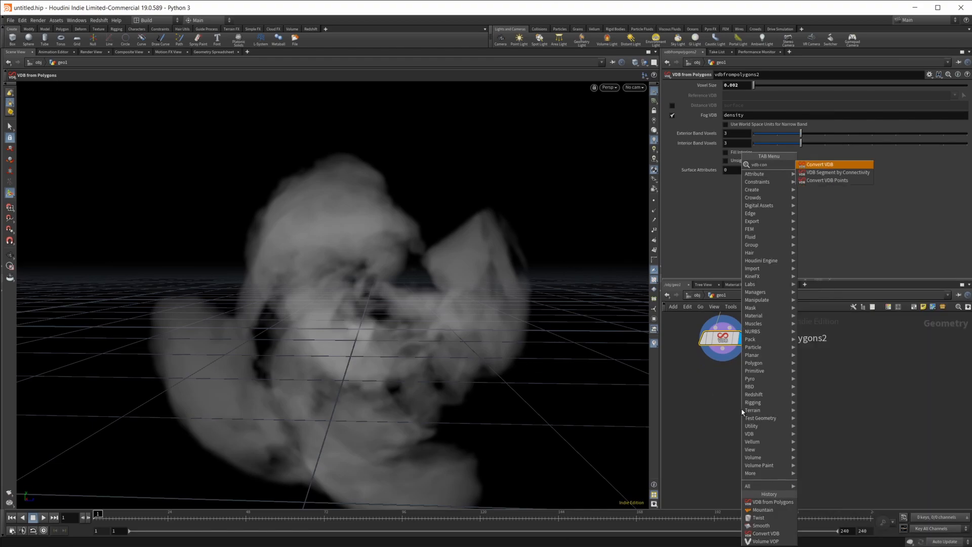
Add a Convert VDB node turning the fog volume into polygons at isovalue 0.001.
{"action": "left_click", "coordinate": [820, 165]}
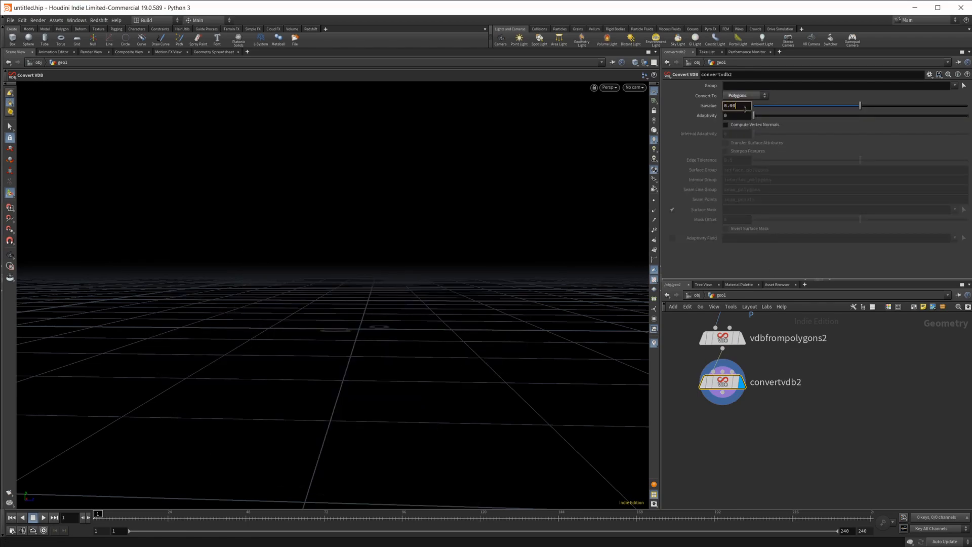
{"action": "type", "text": "0.001"}
{"action": "type", "text": "vdb s"}
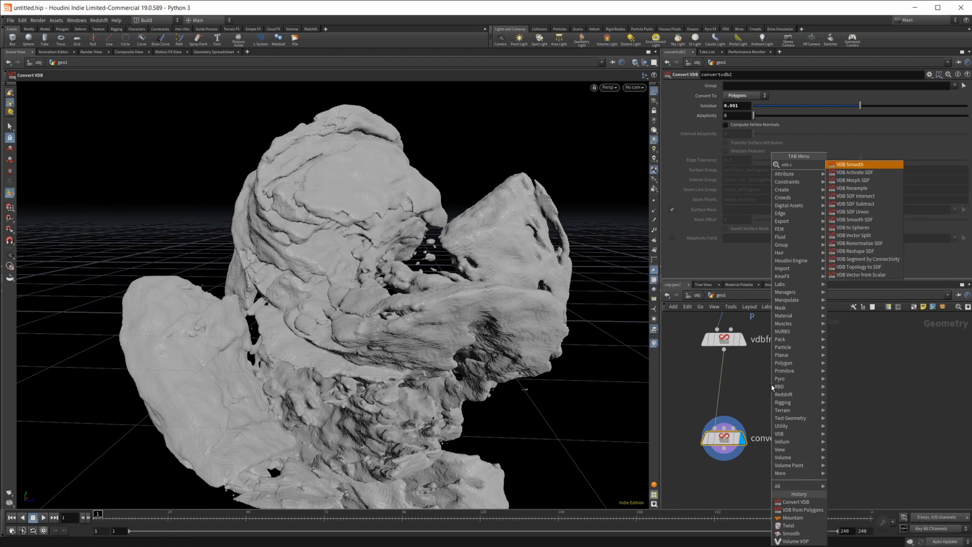
Insert a VDB Smooth before the conversion using a Gaussian filter with 1 iteration.
{"action": "left_click", "coordinate": [850, 164]}
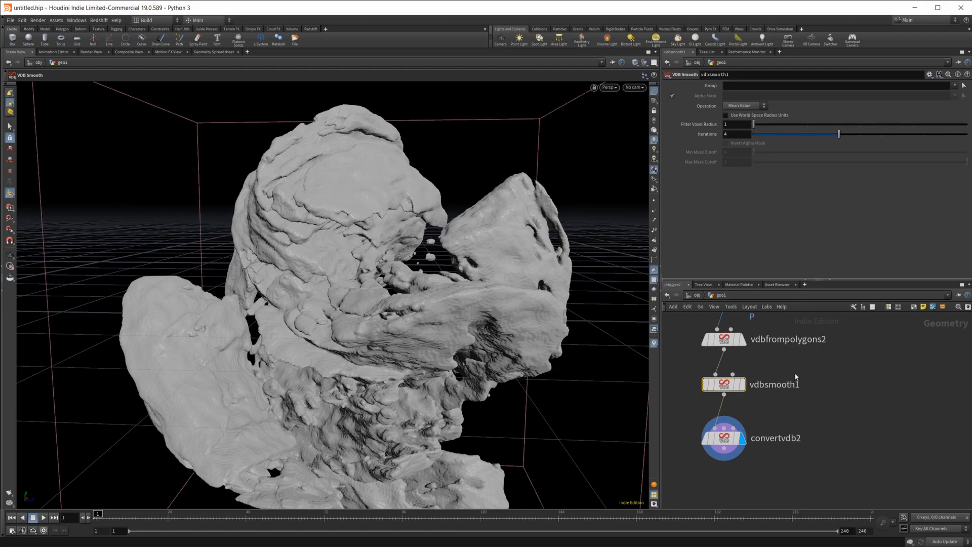
{"action": "left_click", "coordinate": [742, 105]}
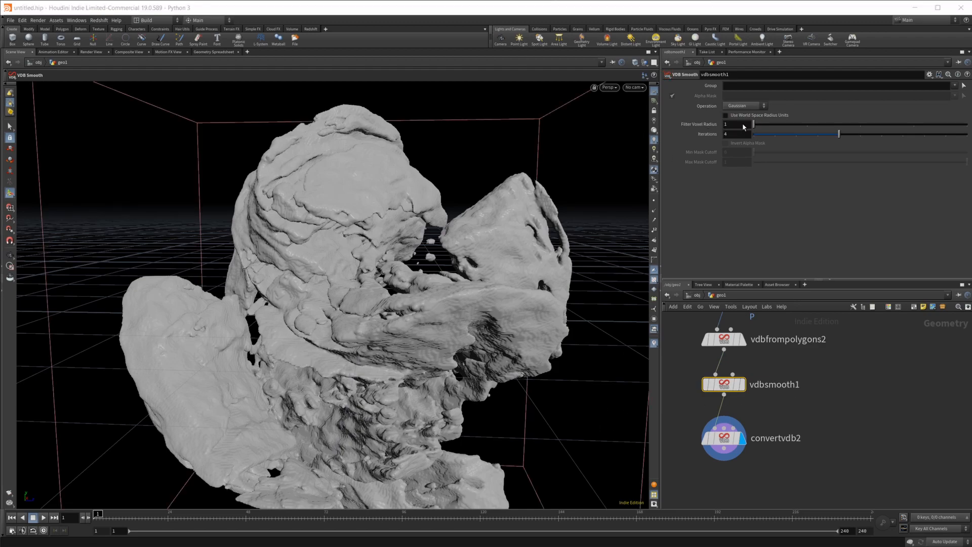
{"action": "left_click_drag", "start_coordinate": [840, 133], "coordinate": [817, 134]}
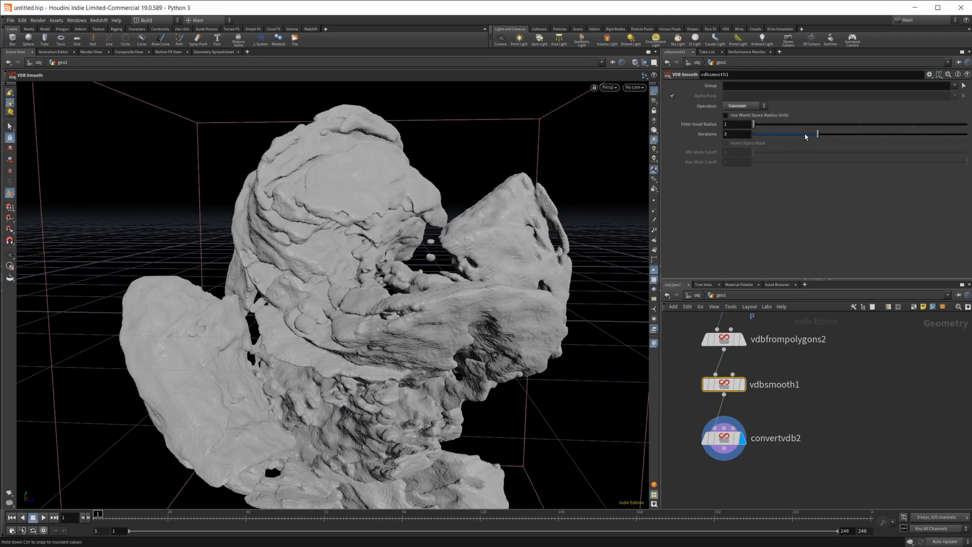
{"action": "left_click_drag", "start_coordinate": [817, 134], "coordinate": [773, 134]}
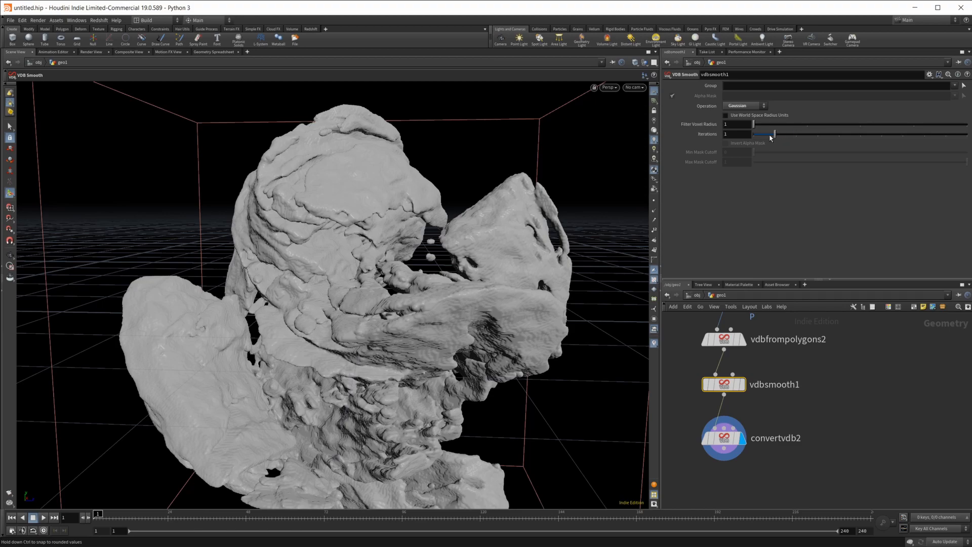
{"action": "left_click_drag", "start_coordinate": [755, 124], "coordinate": [859, 124]}
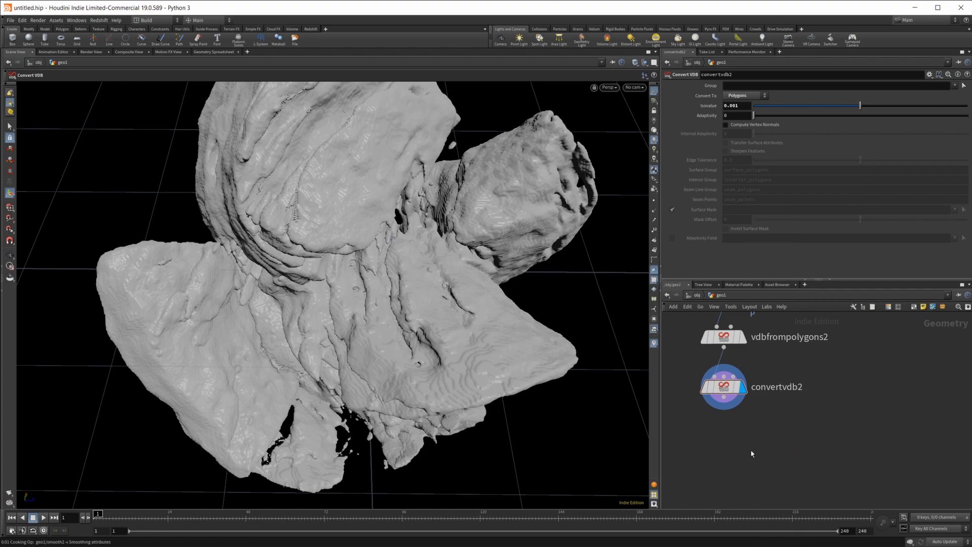
{"action": "mouse_move", "coordinate": [526, 449]}
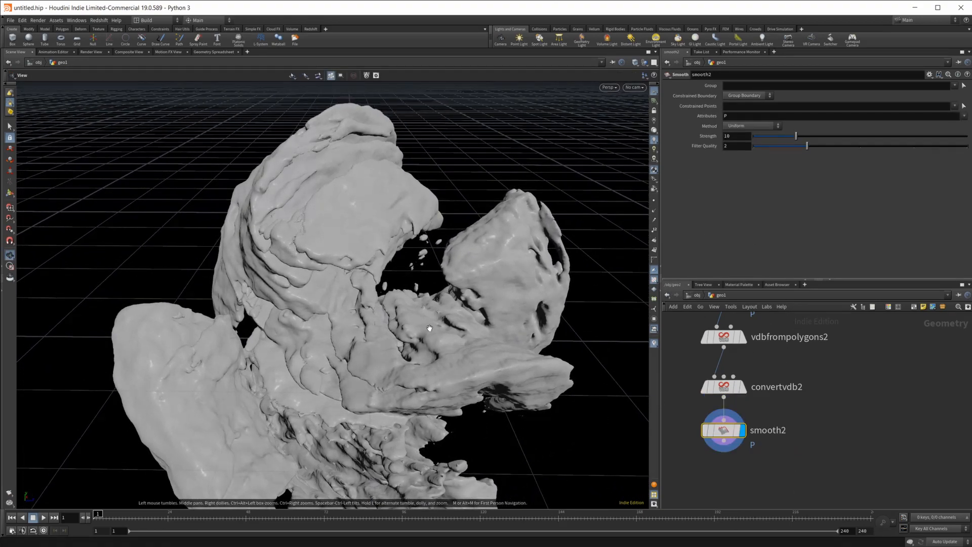
Orbit the viewport to inspect the smoothed rock from several sides.
{"action": "left_click_drag", "start_coordinate": [427, 327], "coordinate": [335, 245]}
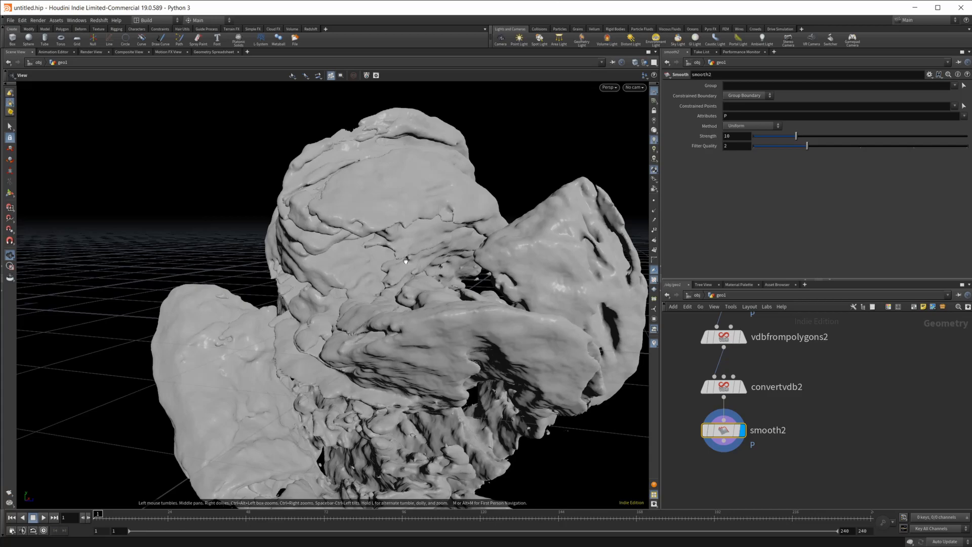
{"action": "left_click_drag", "start_coordinate": [404, 261], "coordinate": [427, 273]}
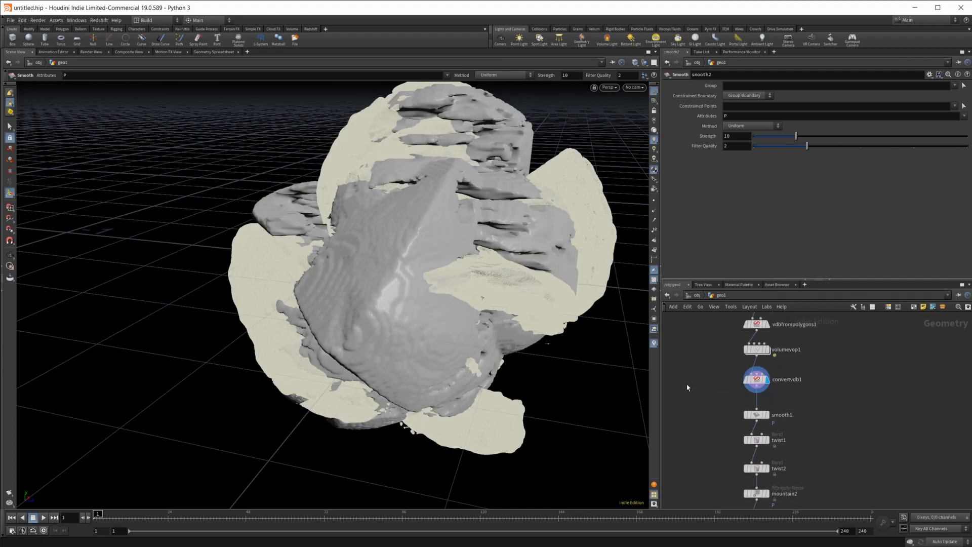
Set volumevop1's noise to Original Perlin Noise with offset Y 39.
{"action": "left_click", "coordinate": [755, 379]}
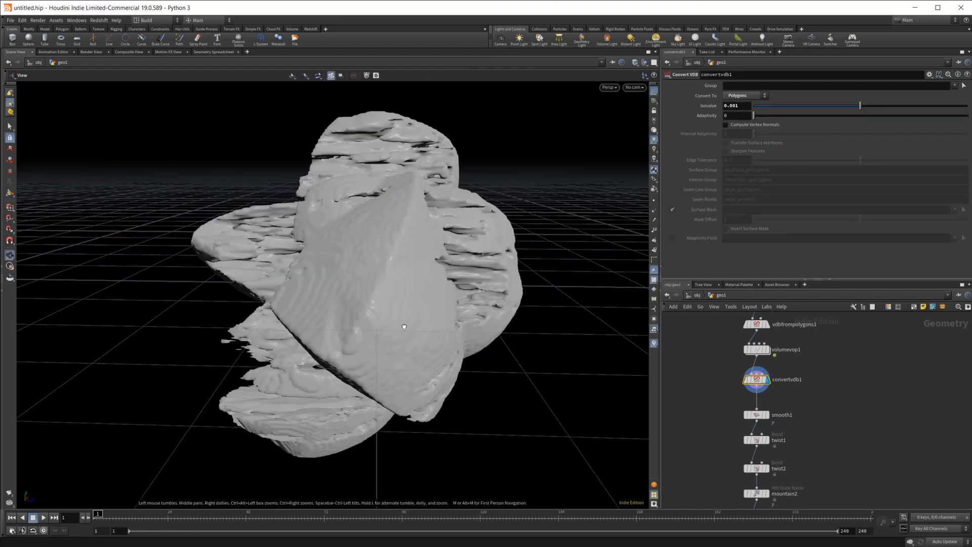
{"action": "left_click_drag", "start_coordinate": [403, 327], "coordinate": [421, 333]}
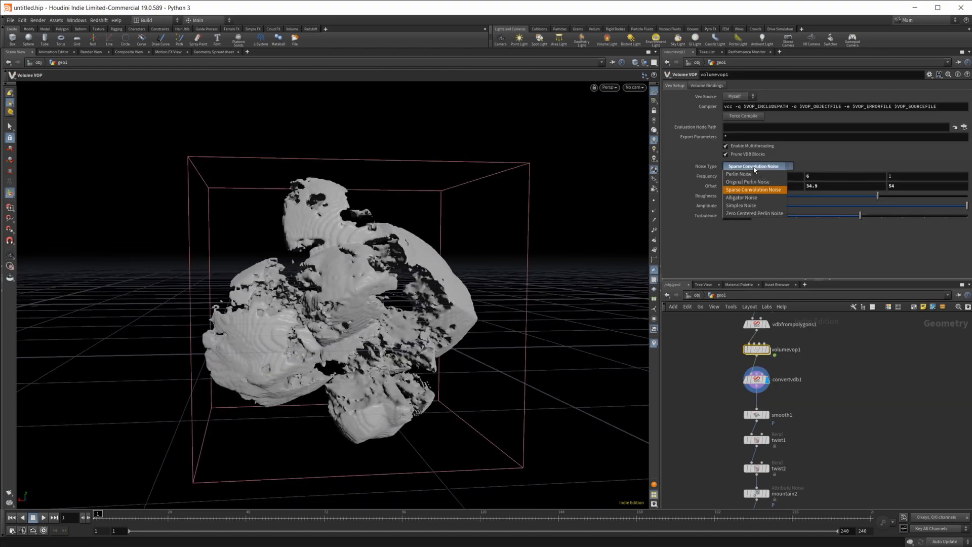
{"action": "left_click", "coordinate": [746, 181]}
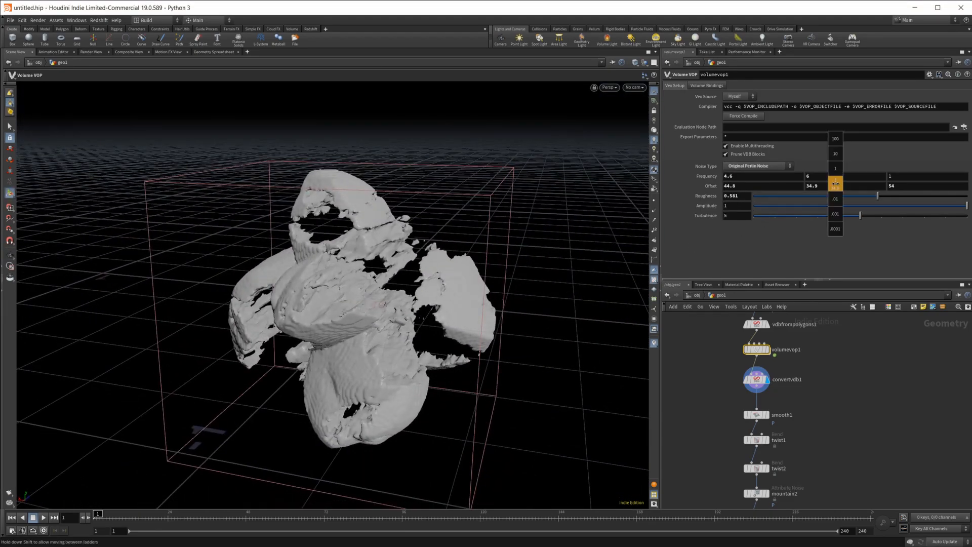
{"action": "left_click_drag", "start_coordinate": [810, 185], "coordinate": [818, 186]}
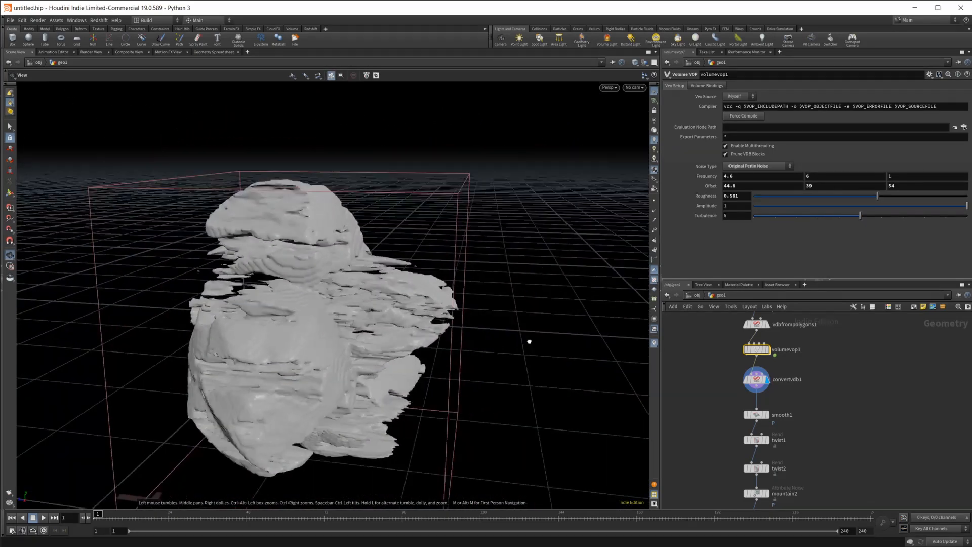
Settle the volume noise roughness at 0.526.
{"action": "left_click_drag", "start_coordinate": [878, 196], "coordinate": [861, 196]}
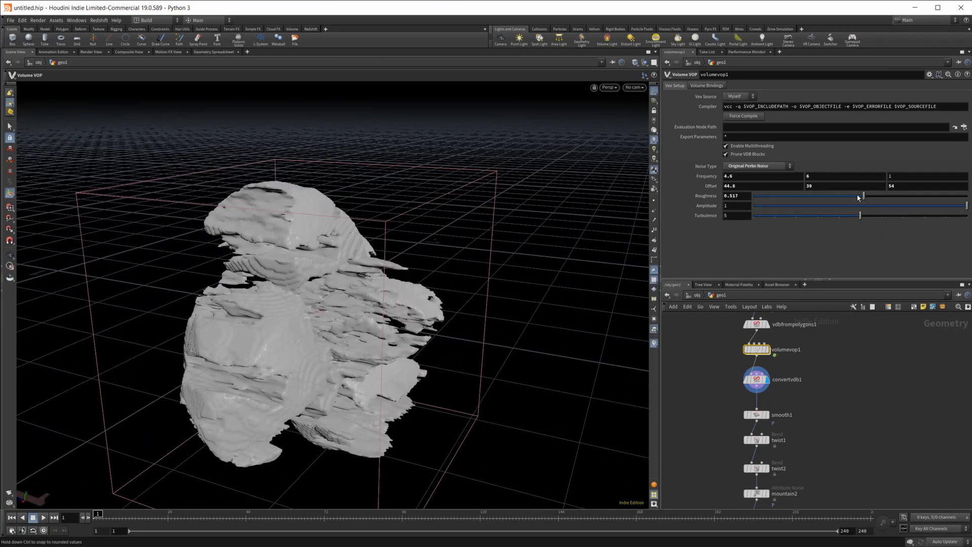
{"action": "left_click_drag", "start_coordinate": [861, 195], "coordinate": [852, 195]}
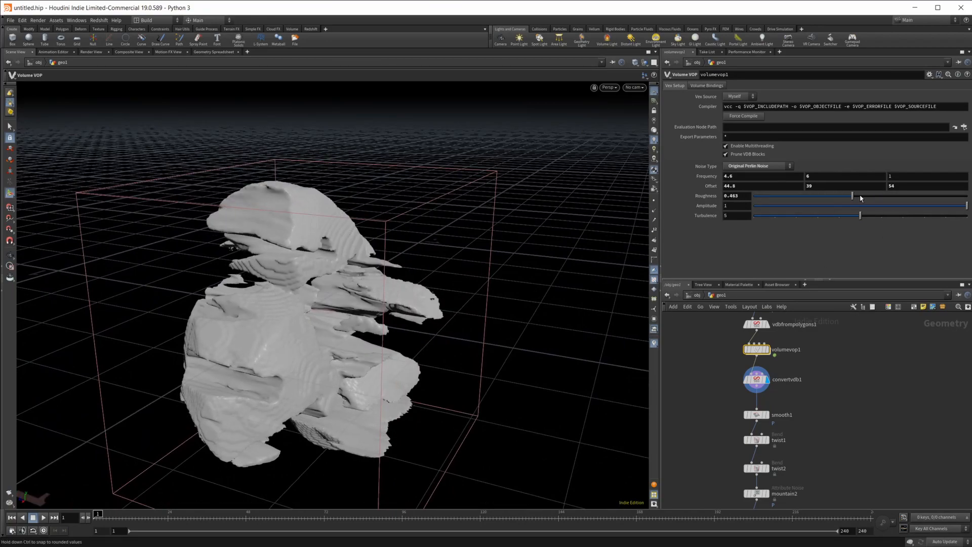
{"action": "left_click_drag", "start_coordinate": [852, 195], "coordinate": [924, 195]}
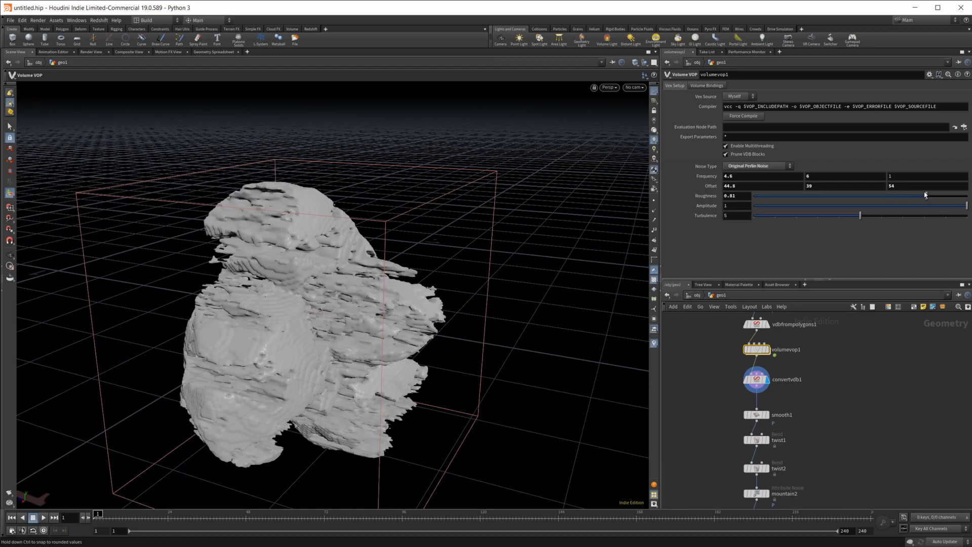
{"action": "left_click_drag", "start_coordinate": [924, 195], "coordinate": [866, 195]}
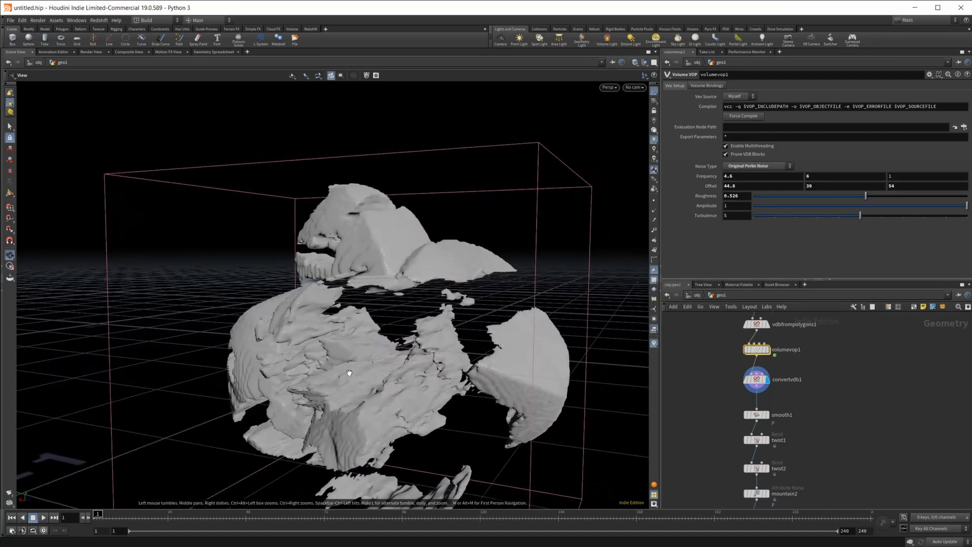
{"action": "left_click", "coordinate": [843, 175]}
{"action": "type", "text": "8"}
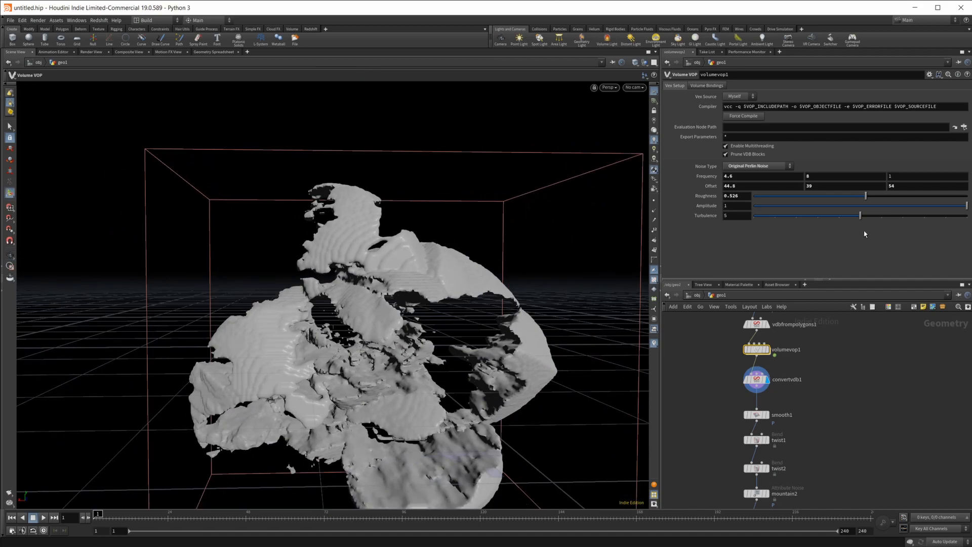
{"action": "left_click", "coordinate": [843, 176]}
{"action": "type", "text": "12"}
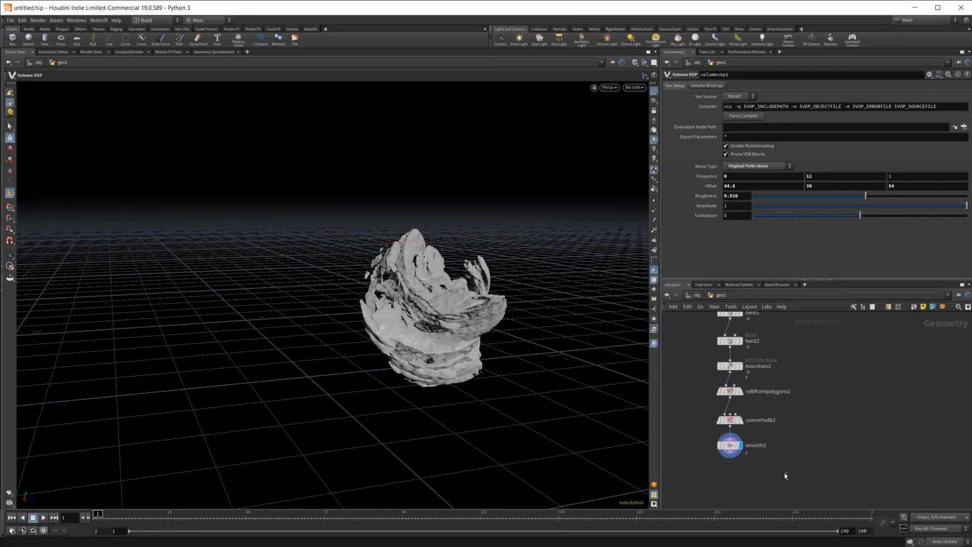
Select the smooth2 node at the end of the network.
{"action": "left_click", "coordinate": [731, 437]}
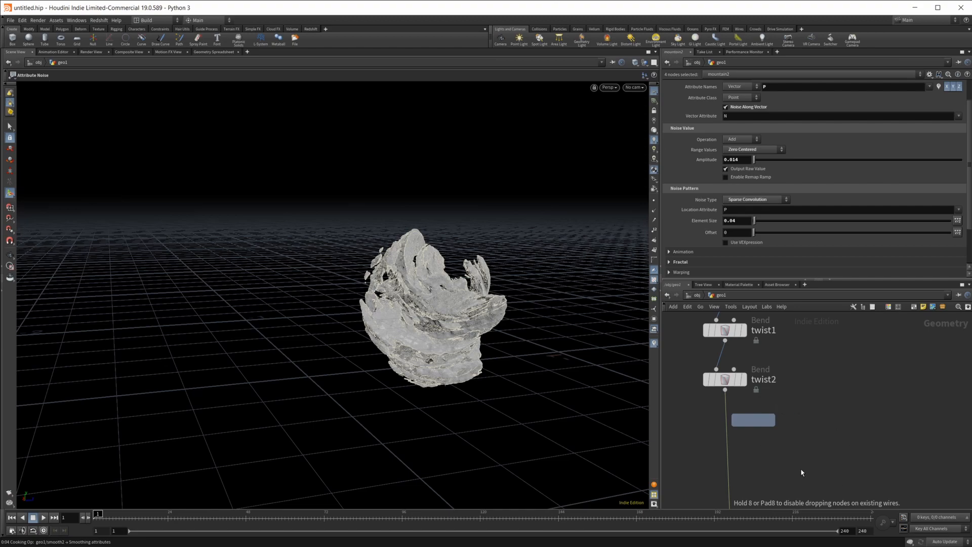
Place a third Twist node under twist2, try -180, and settle its twist at 180 degrees.
{"action": "left_click", "coordinate": [753, 420]}
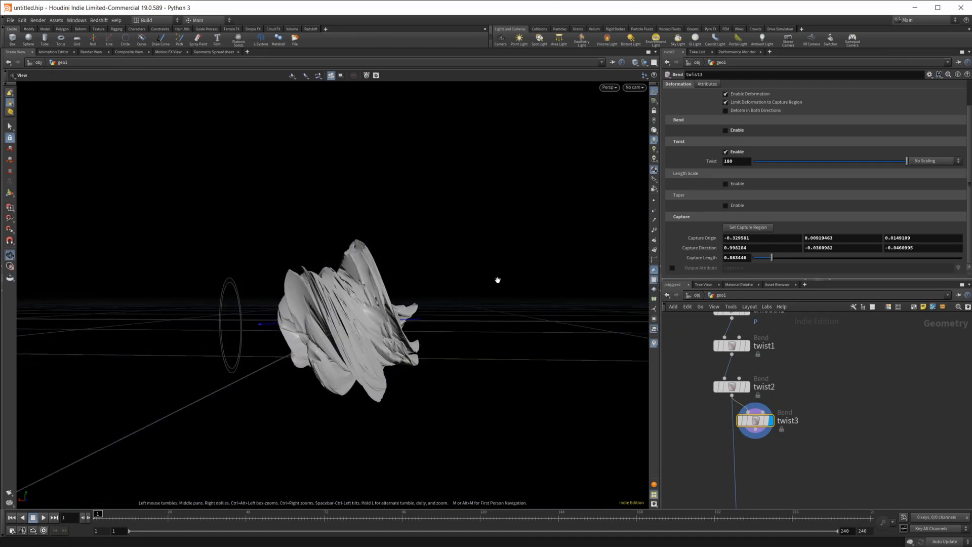
{"action": "right_click", "coordinate": [754, 421]}
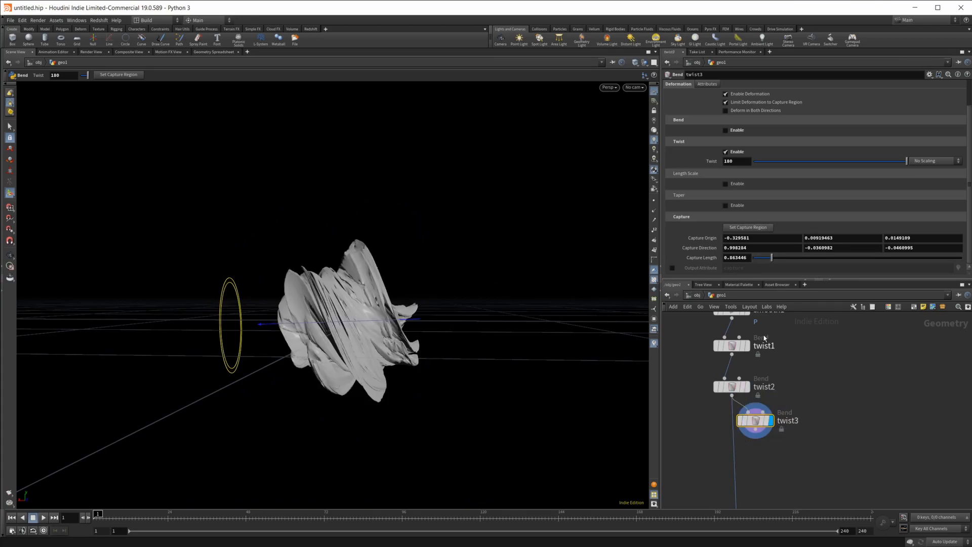
{"action": "left_click", "coordinate": [755, 421]}
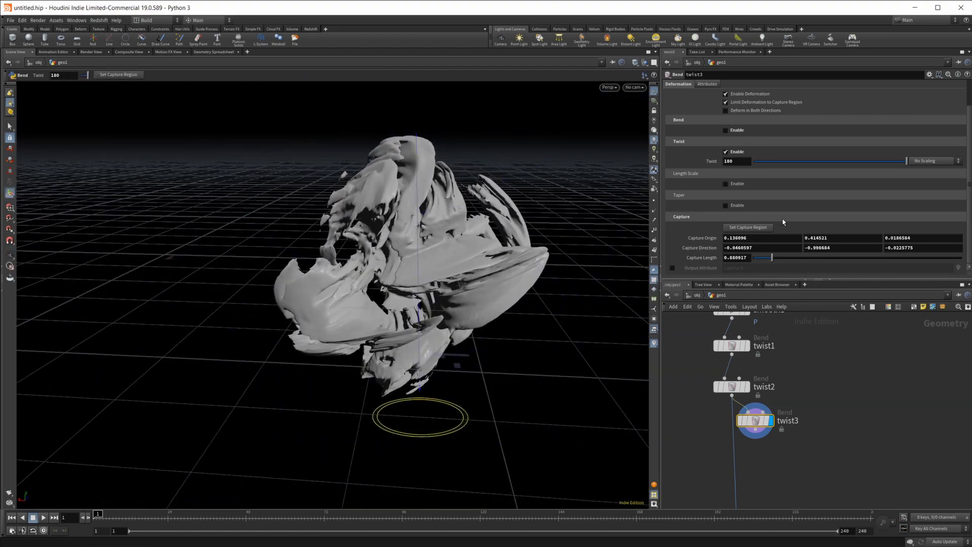
{"action": "left_click_drag", "start_coordinate": [903, 161], "coordinate": [755, 161]}
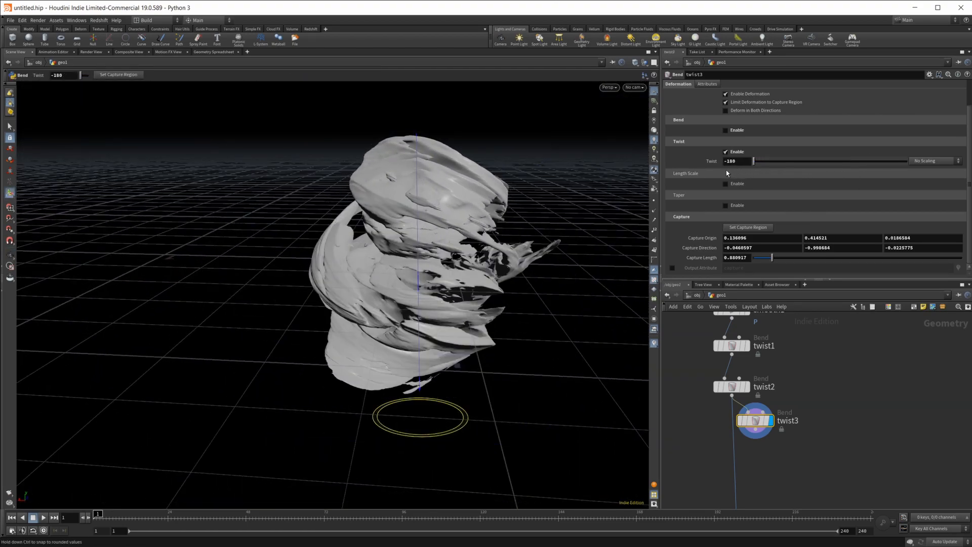
{"action": "left_click_drag", "start_coordinate": [754, 161], "coordinate": [905, 162]}
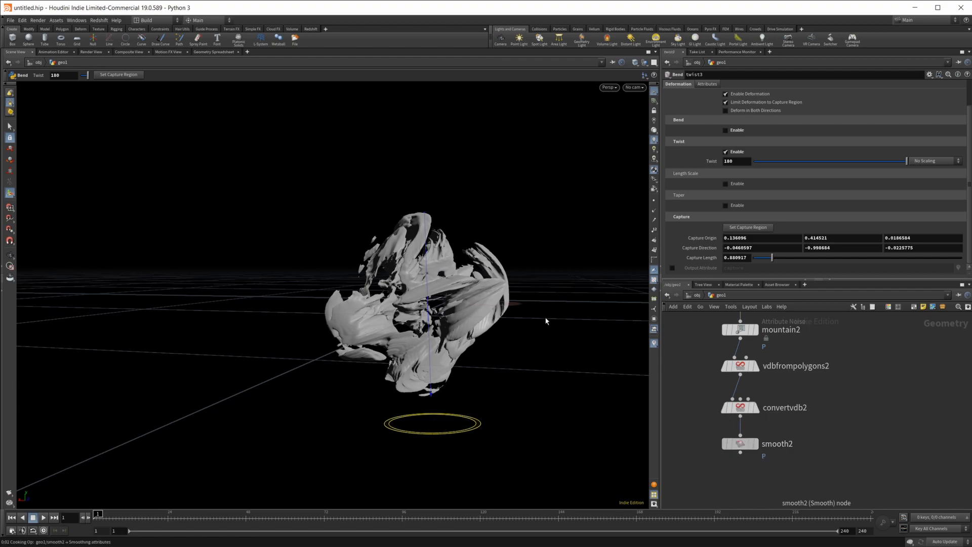
Display smooth2's strength-10 result and orbit to inspect the triple-twisted rock.
{"action": "left_click", "coordinate": [739, 444]}
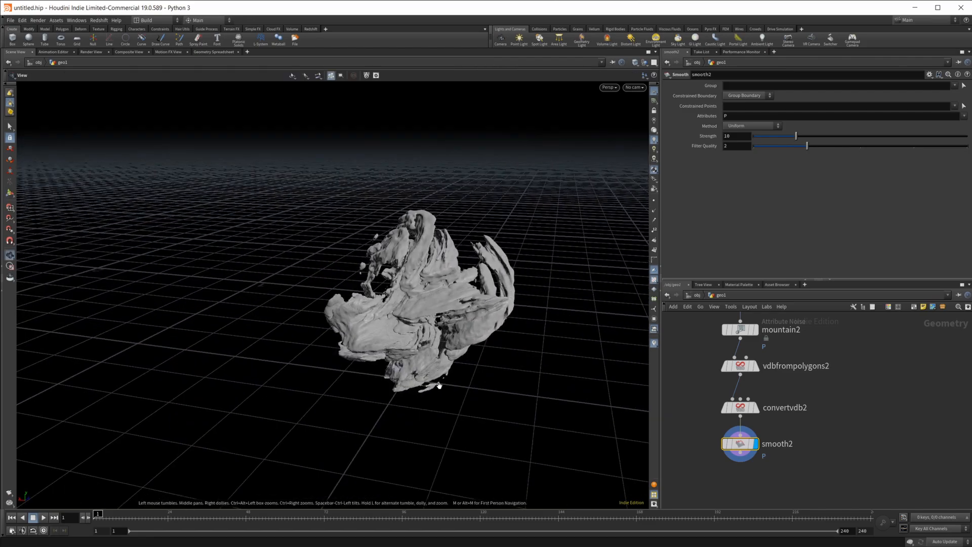
{"action": "left_click_drag", "start_coordinate": [439, 385], "coordinate": [487, 314]}
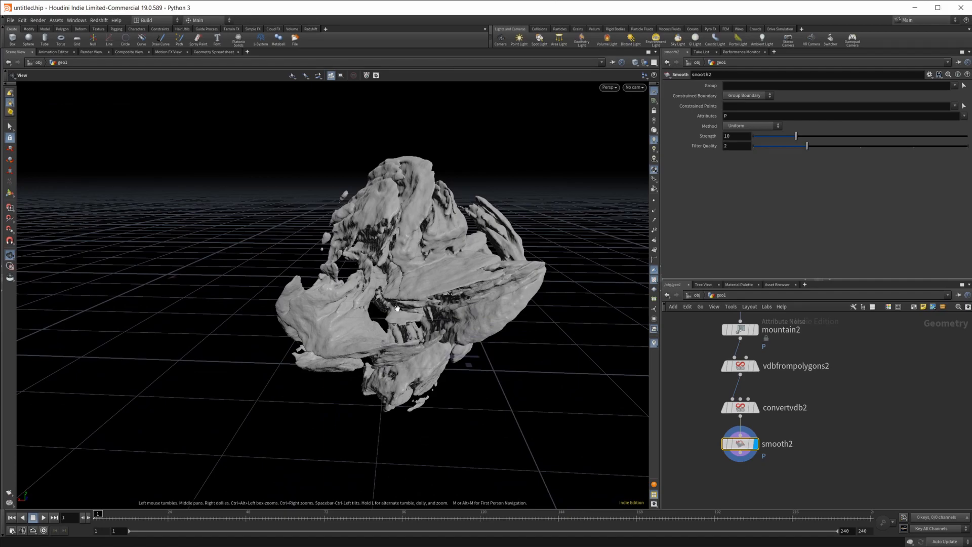
{"action": "left_click_drag", "start_coordinate": [397, 307], "coordinate": [332, 347]}
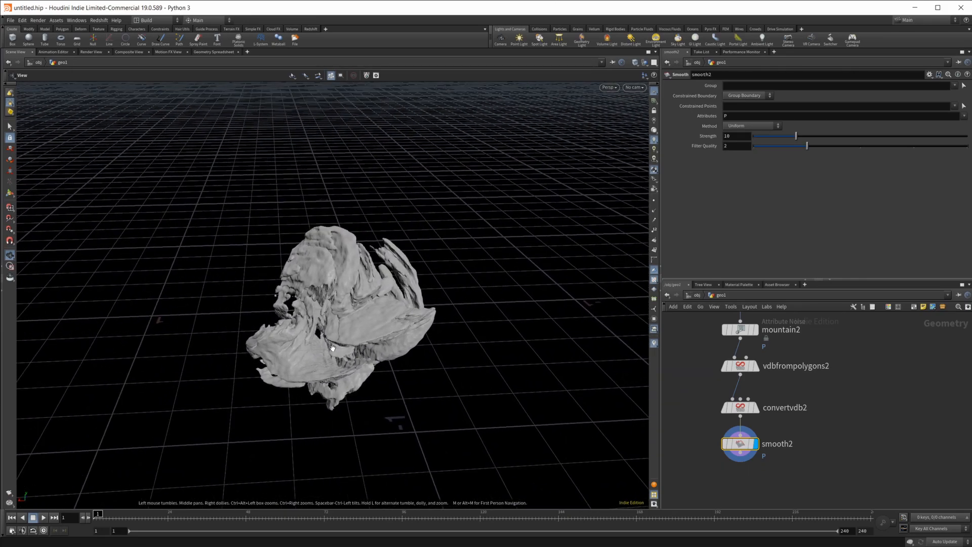
{"action": "left_click_drag", "start_coordinate": [332, 348], "coordinate": [321, 275]}
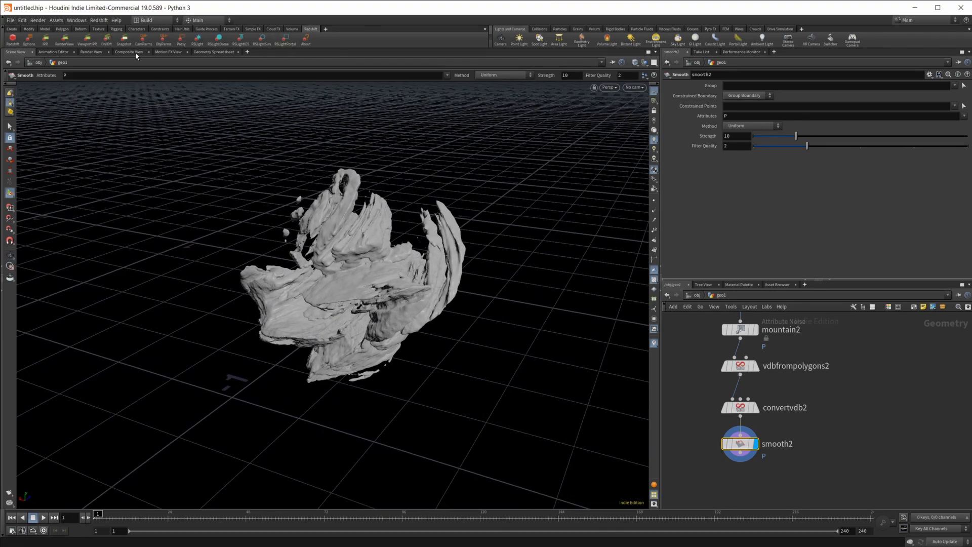
{"action": "mouse_move", "coordinate": [214, 52]}
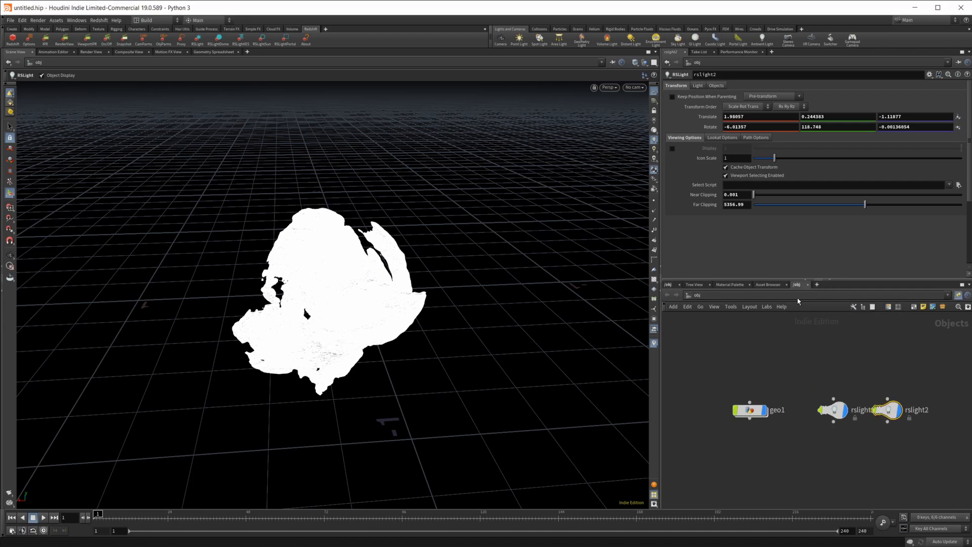
Create redshift_vopnet1 in /mat alongside a new /out tab and begin Tab-searching 'sta' inside it.
{"action": "left_click", "coordinate": [820, 285]}
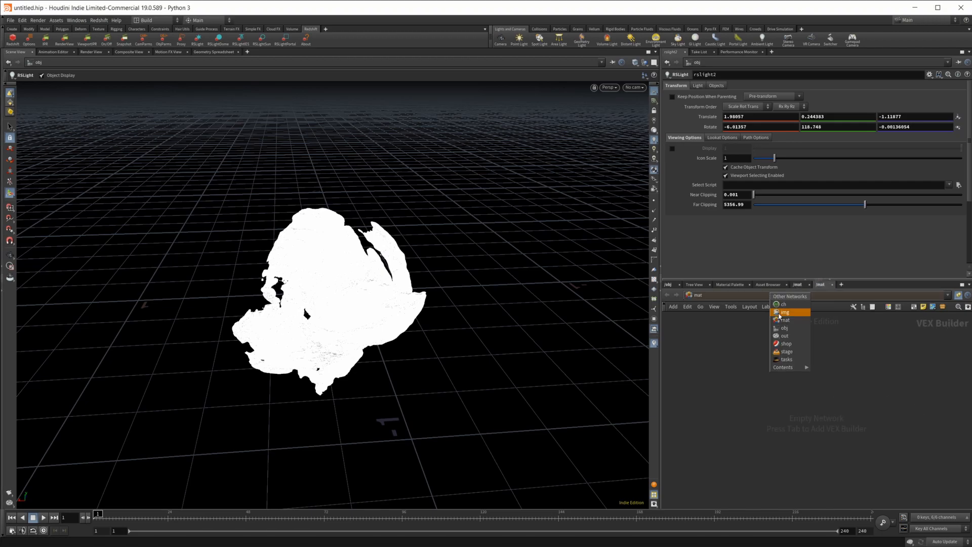
{"action": "left_click", "coordinate": [784, 335]}
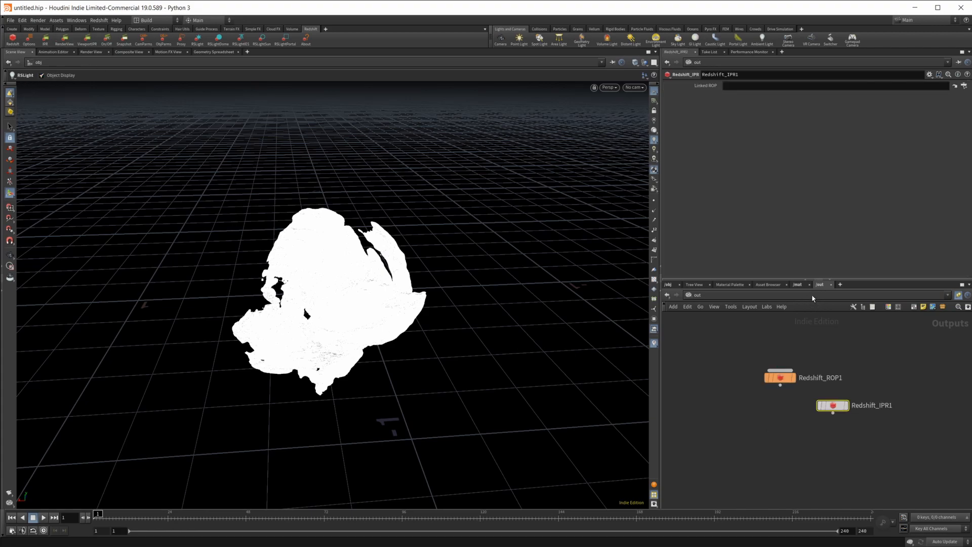
{"action": "key", "text": "tab"}
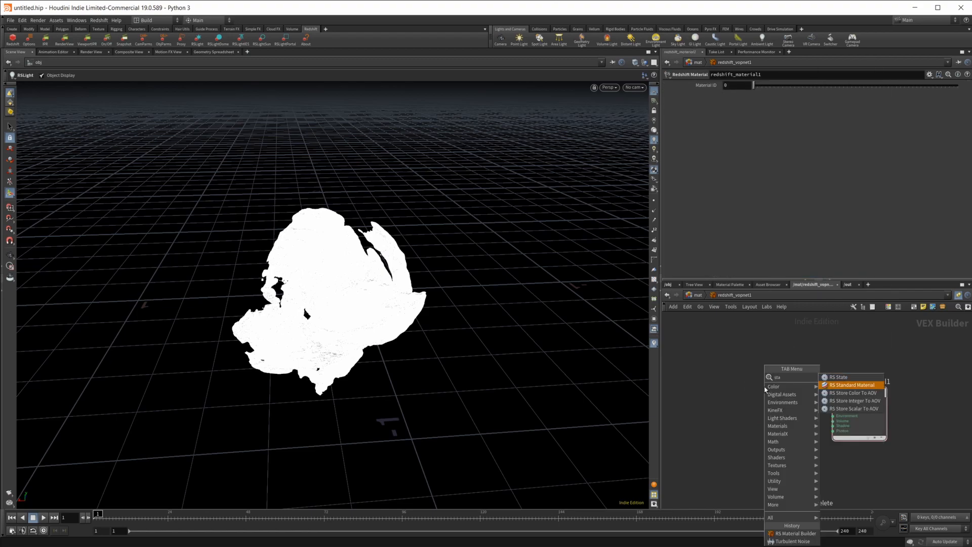
Add RS StandardMaterial1 and wire its outColor into redshift_material1's Surface input.
{"action": "left_click", "coordinate": [849, 385]}
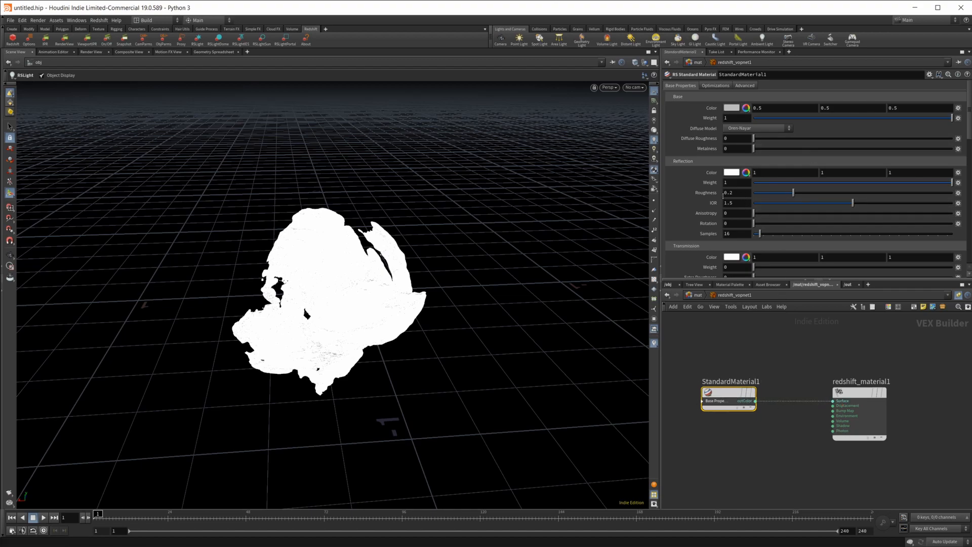
{"action": "mouse_move", "coordinate": [730, 452]}
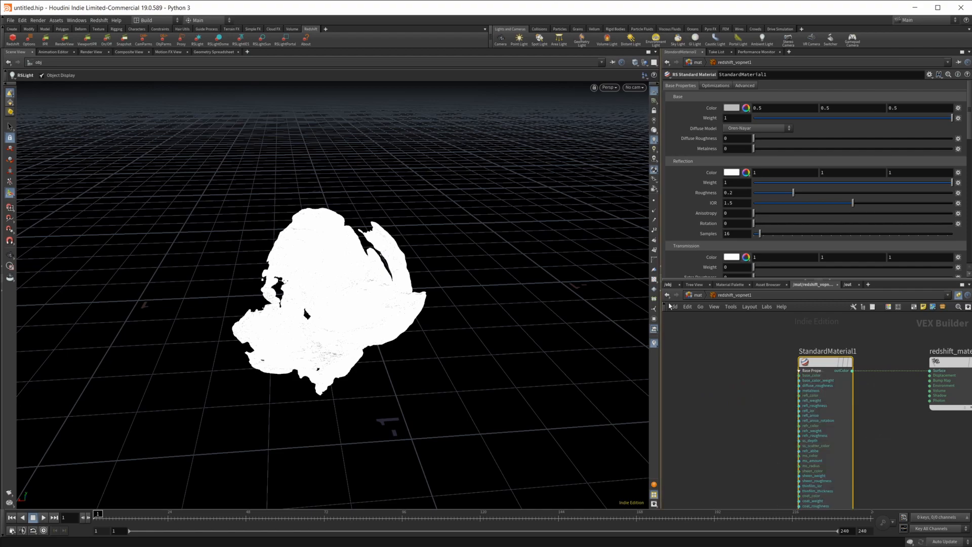
{"action": "mouse_move", "coordinate": [723, 338]}
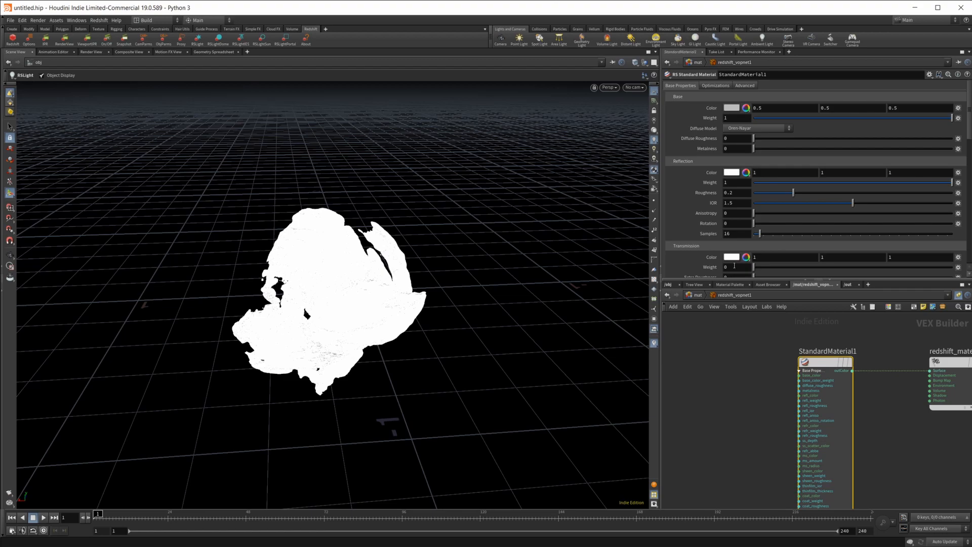
{"action": "mouse_move", "coordinate": [717, 213]}
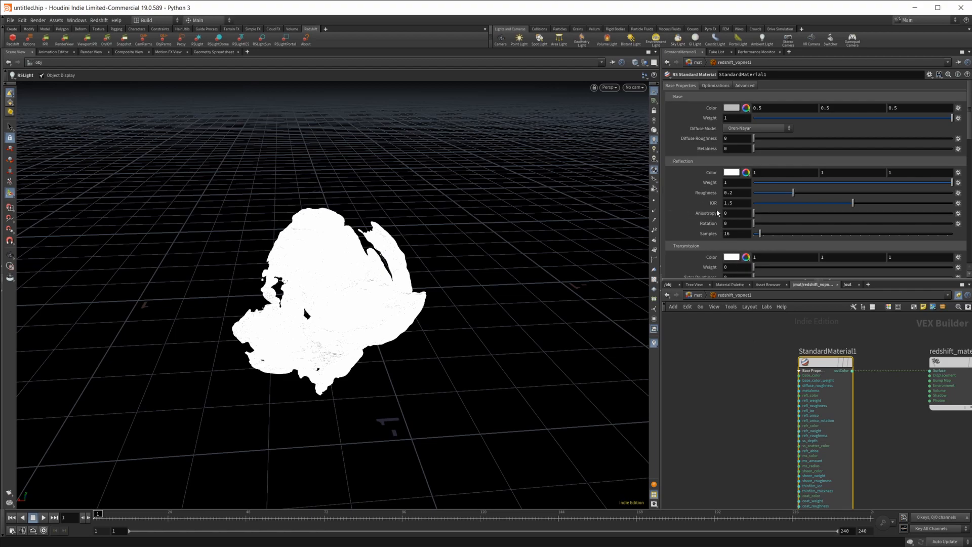
{"action": "mouse_move", "coordinate": [759, 385]}
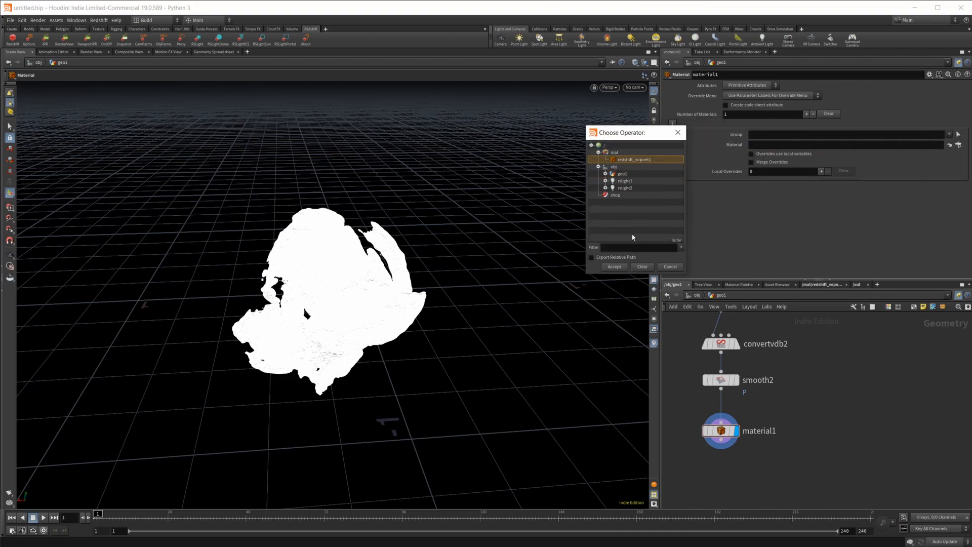
Assign /mat/redshift_vopnet1 in a Material SOP appended after smooth2.
{"action": "left_click", "coordinate": [614, 267]}
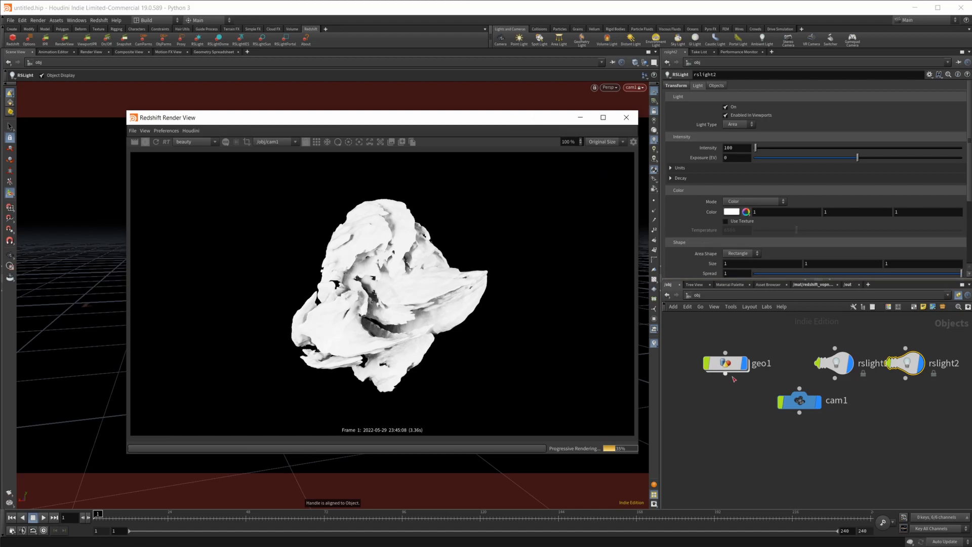
Create cam1 and start a Redshift IPR render through /obj/cam1, repositioning the Render View window.
{"action": "double_click", "coordinate": [725, 363]}
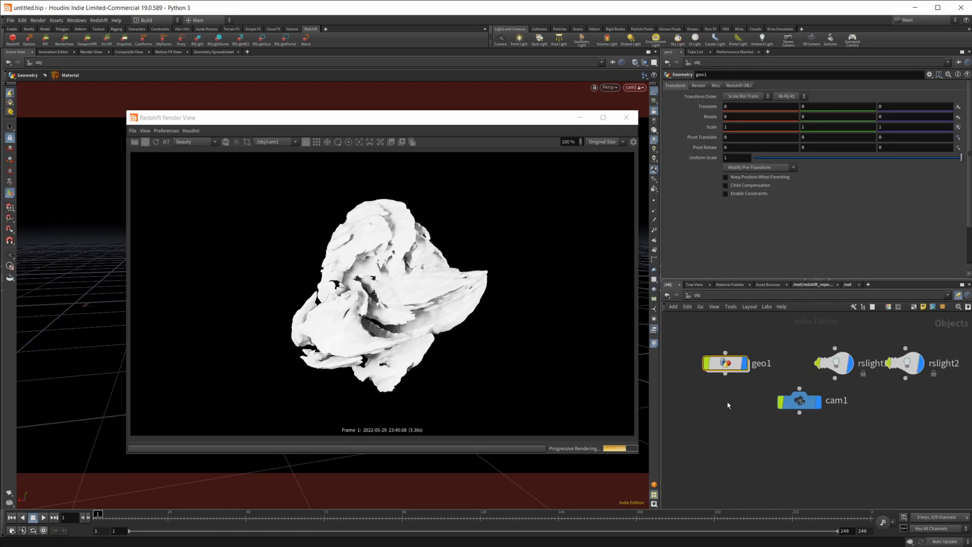
{"action": "mouse_move", "coordinate": [766, 444]}
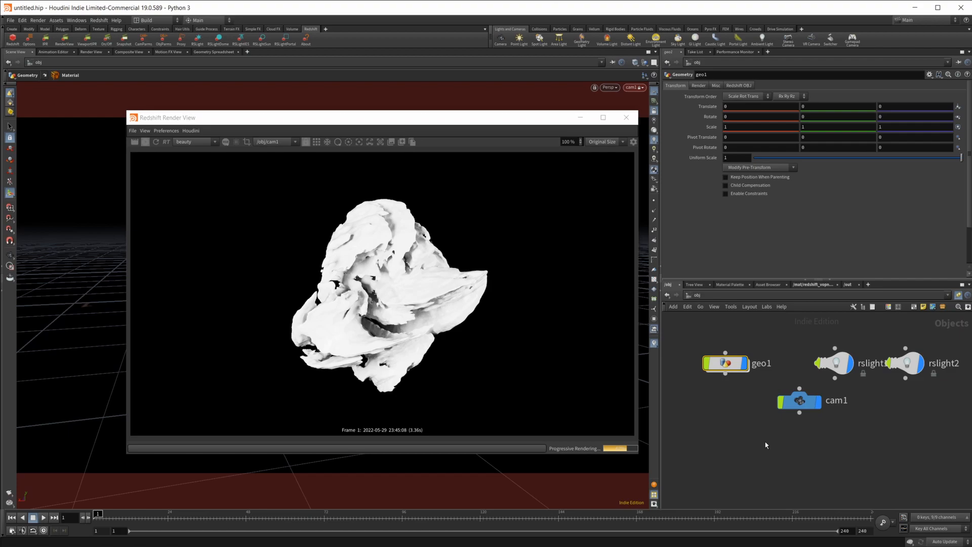
{"action": "left_click_drag", "start_coordinate": [382, 118], "coordinate": [360, 115]}
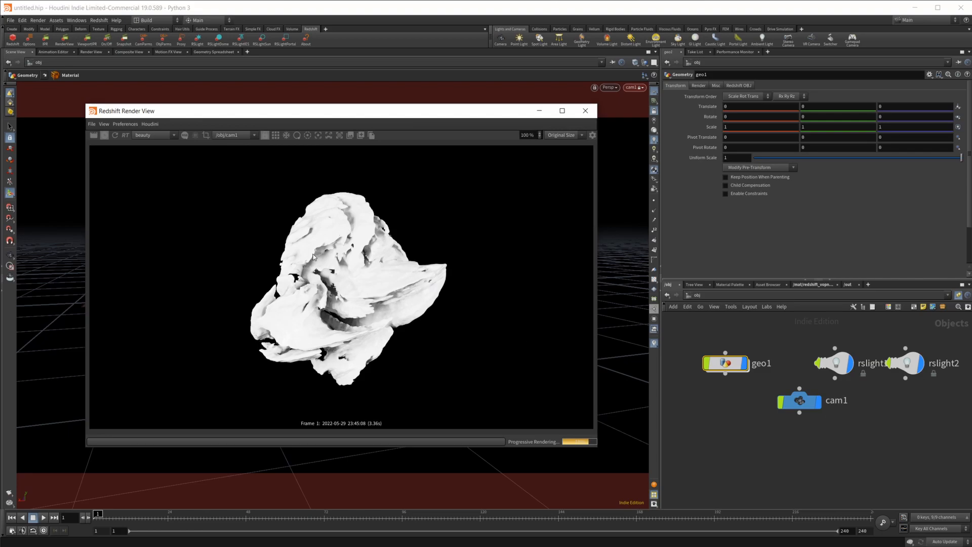
{"action": "mouse_move", "coordinate": [524, 322]}
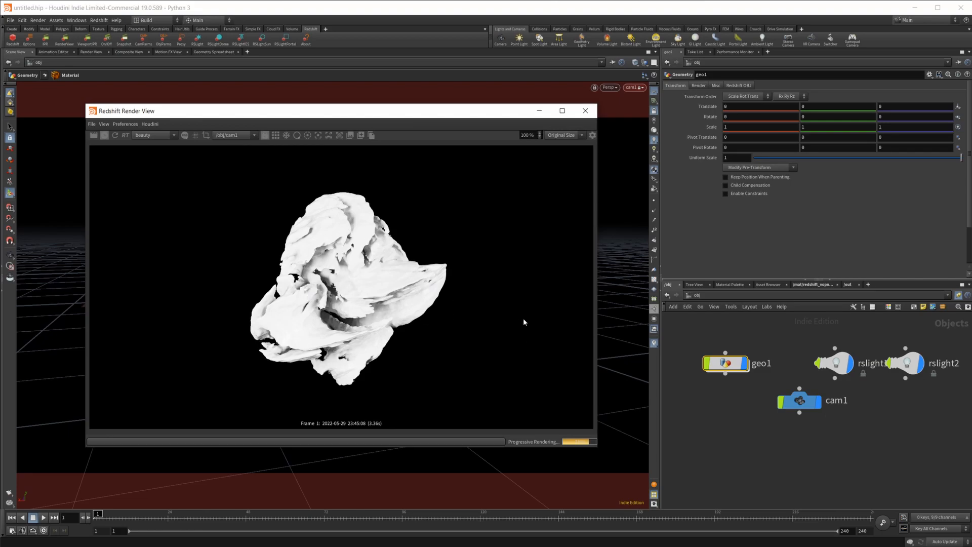
{"action": "left_click", "coordinate": [838, 363]}
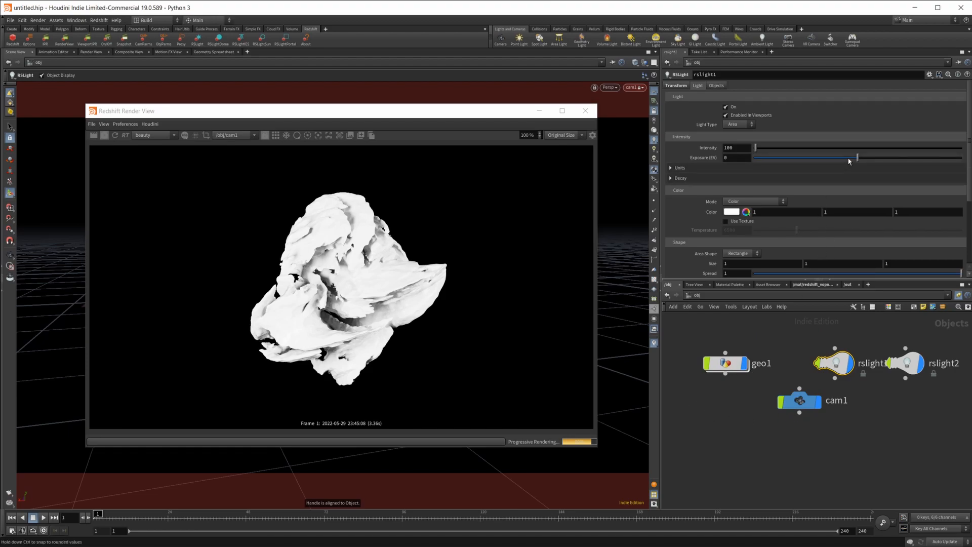
Drop rslight1 and rslight2 exposure to -10, then bring rslight1 back up to about -4.6.
{"action": "left_click_drag", "start_coordinate": [858, 157], "coordinate": [756, 157]}
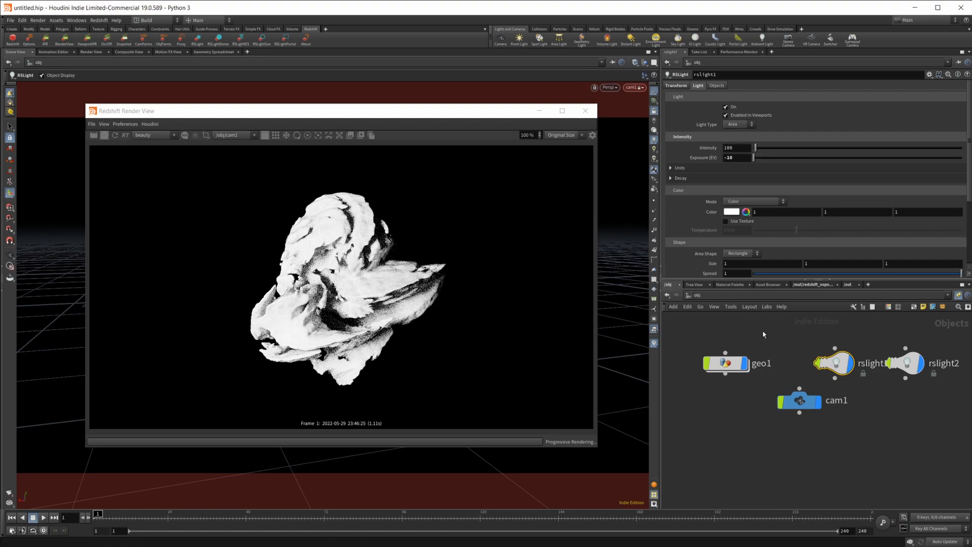
{"action": "left_click_drag", "start_coordinate": [754, 158], "coordinate": [858, 158]}
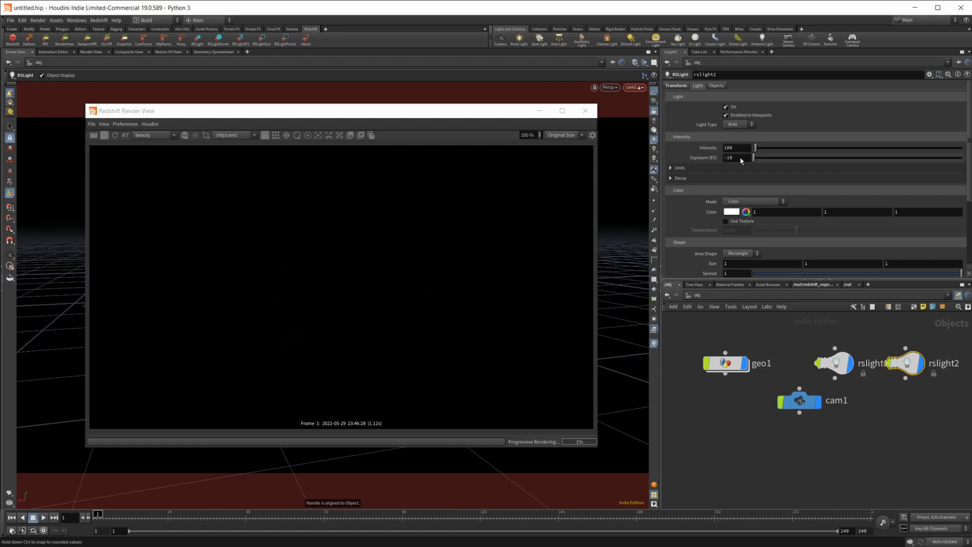
{"action": "left_click_drag", "start_coordinate": [756, 158], "coordinate": [781, 159]}
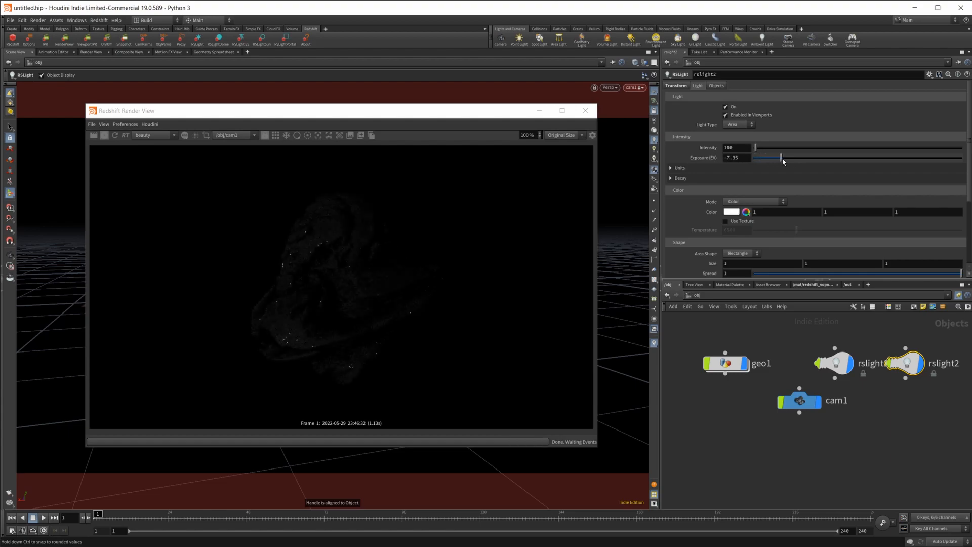
{"action": "left_click_drag", "start_coordinate": [783, 158], "coordinate": [756, 158]}
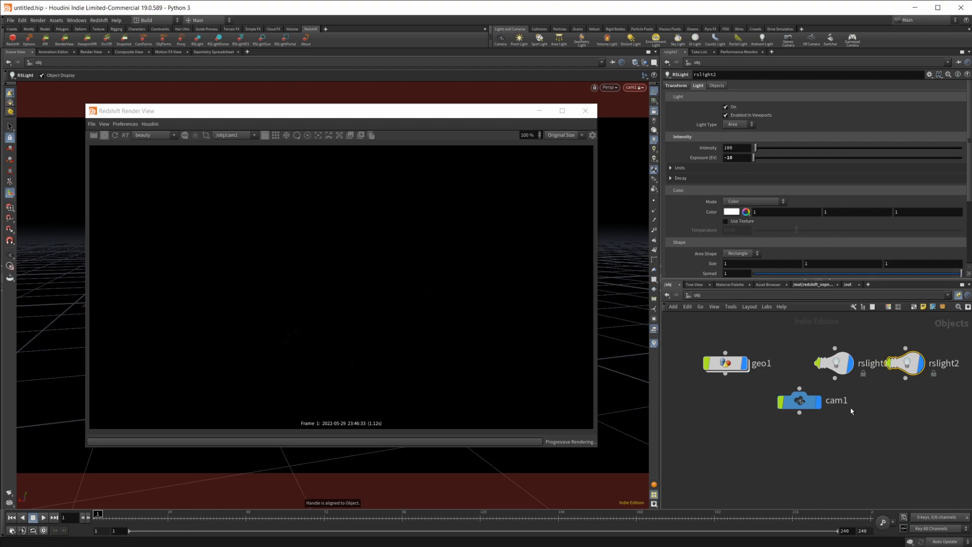
{"action": "left_click_drag", "start_coordinate": [756, 160], "coordinate": [775, 160]}
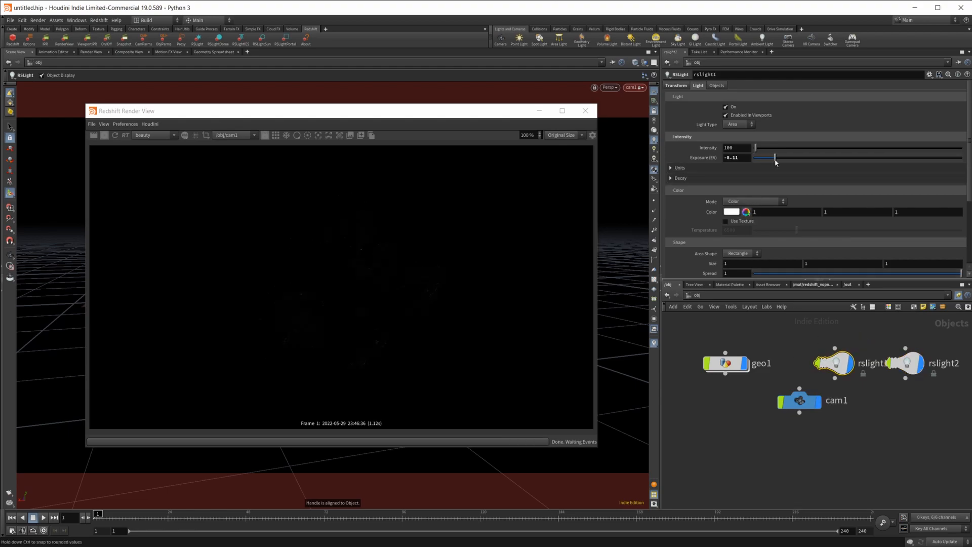
{"action": "left_click_drag", "start_coordinate": [774, 158], "coordinate": [809, 158]}
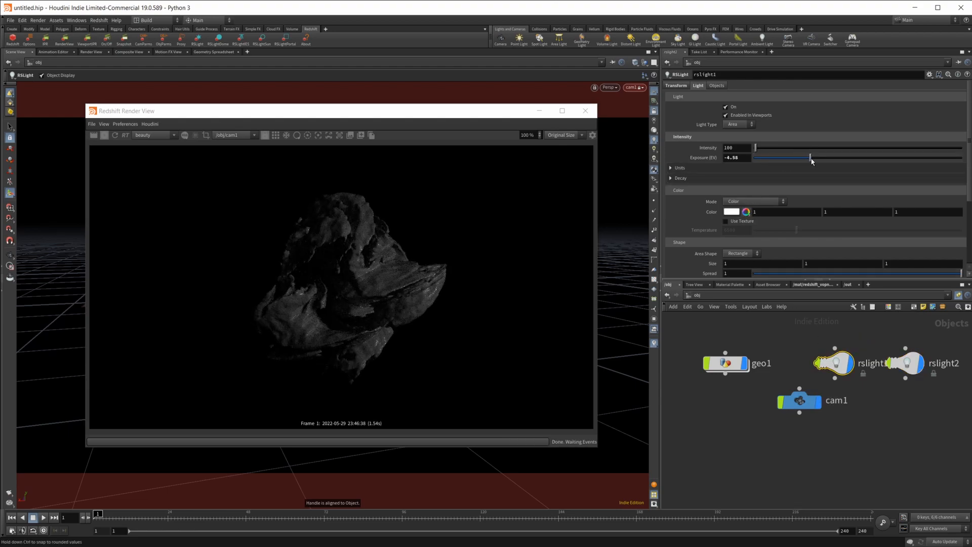
{"action": "left_click_drag", "start_coordinate": [810, 158], "coordinate": [831, 158]}
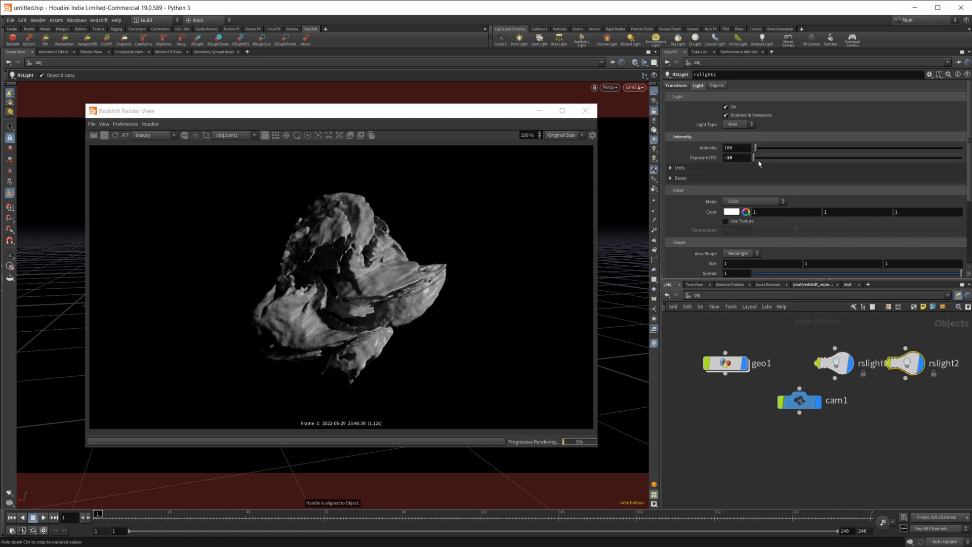
Raise rslight2's exposure back up to around -4.24 for a softly lit grey rock.
{"action": "left_click_drag", "start_coordinate": [755, 158], "coordinate": [808, 158]}
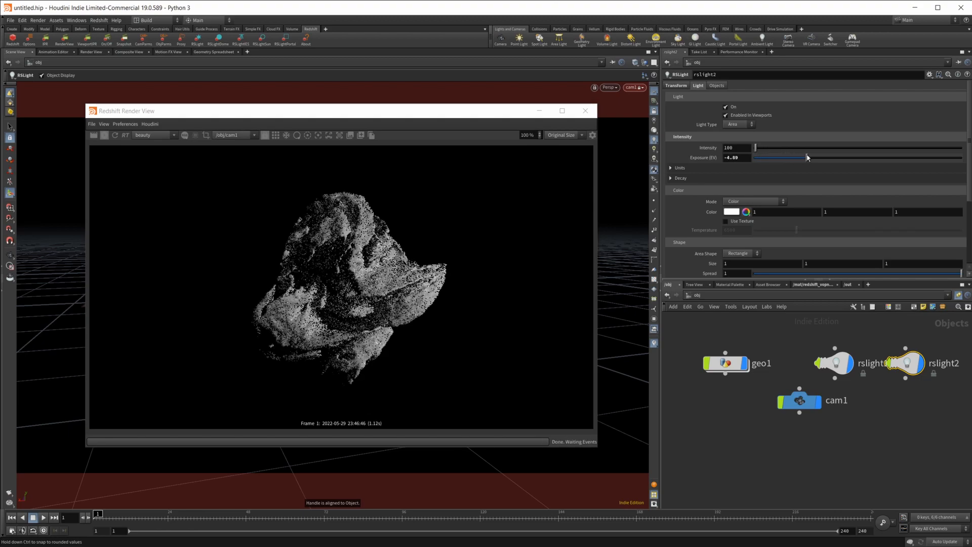
{"action": "left_click_drag", "start_coordinate": [805, 157], "coordinate": [818, 157]}
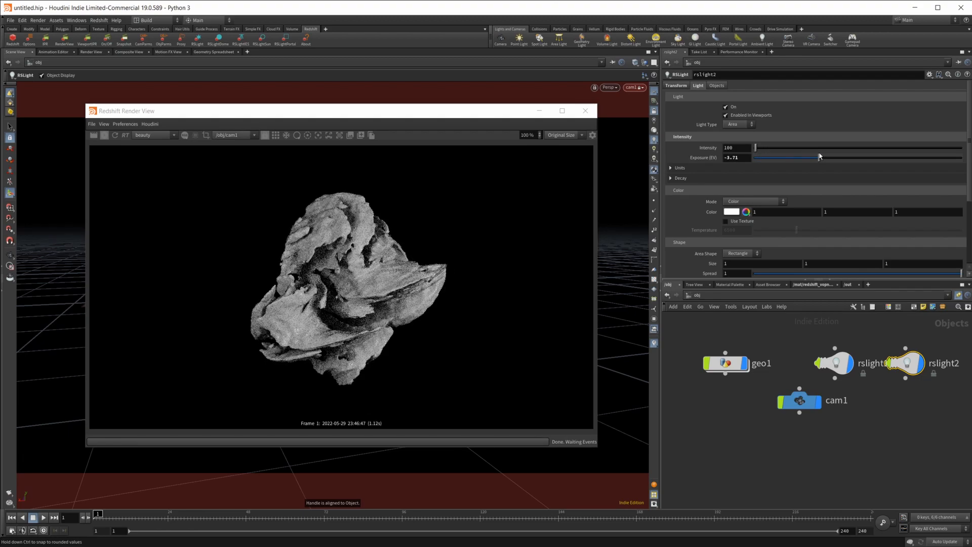
{"action": "left_click_drag", "start_coordinate": [818, 158], "coordinate": [797, 158]}
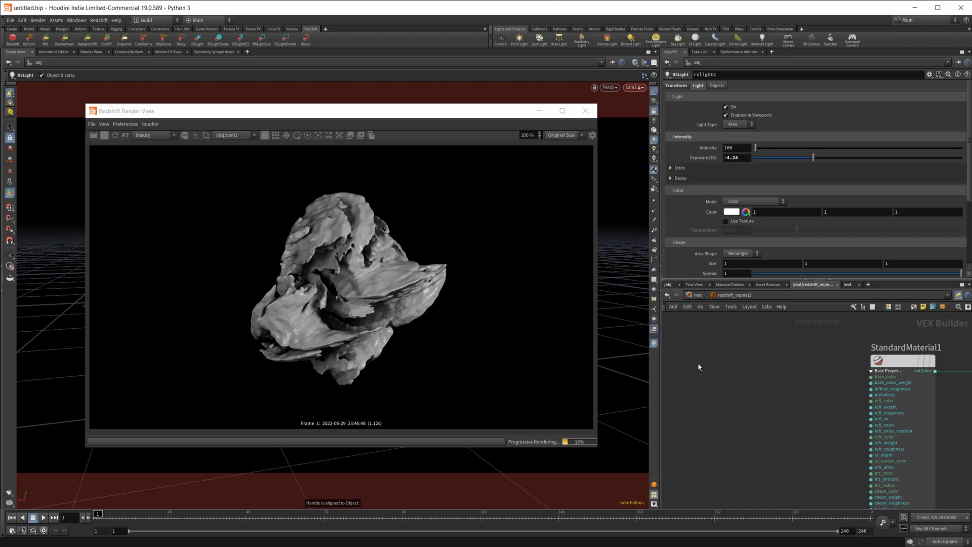
Add RS Curvature1 and RSRamp1, wiring Curvature1 into the ramp that drives StandardMaterial1's base_color.
{"action": "key", "text": "Tab"}
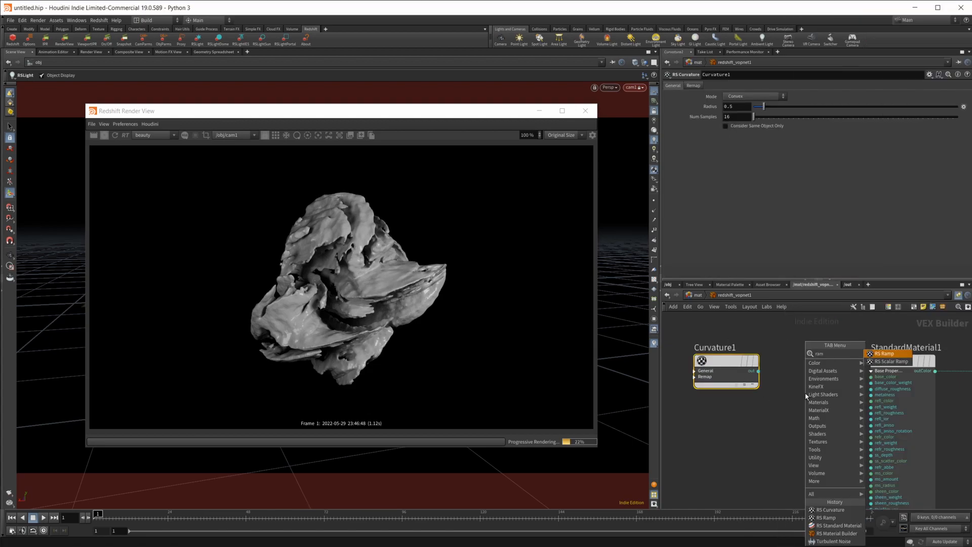
{"action": "left_click", "coordinate": [882, 353]}
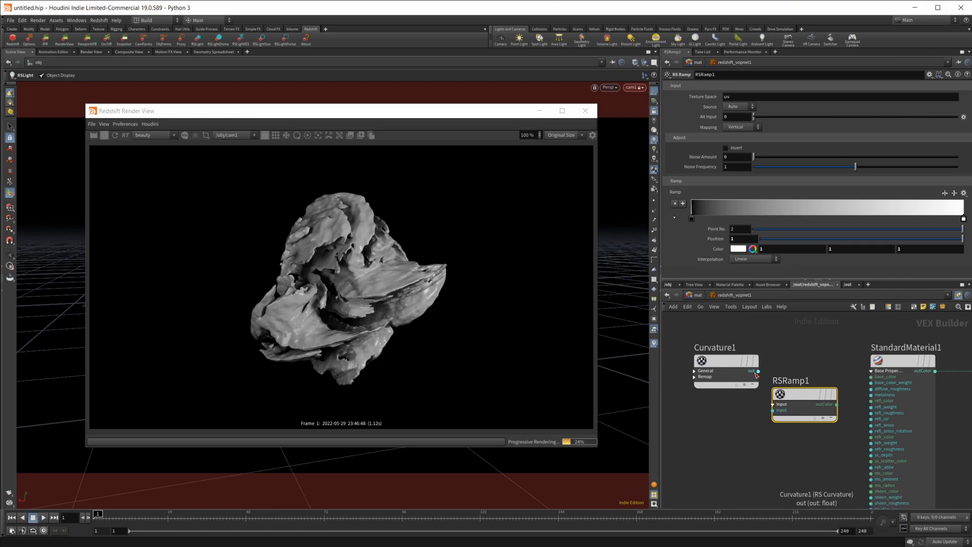
{"action": "left_click_drag", "start_coordinate": [836, 404], "coordinate": [864, 385]}
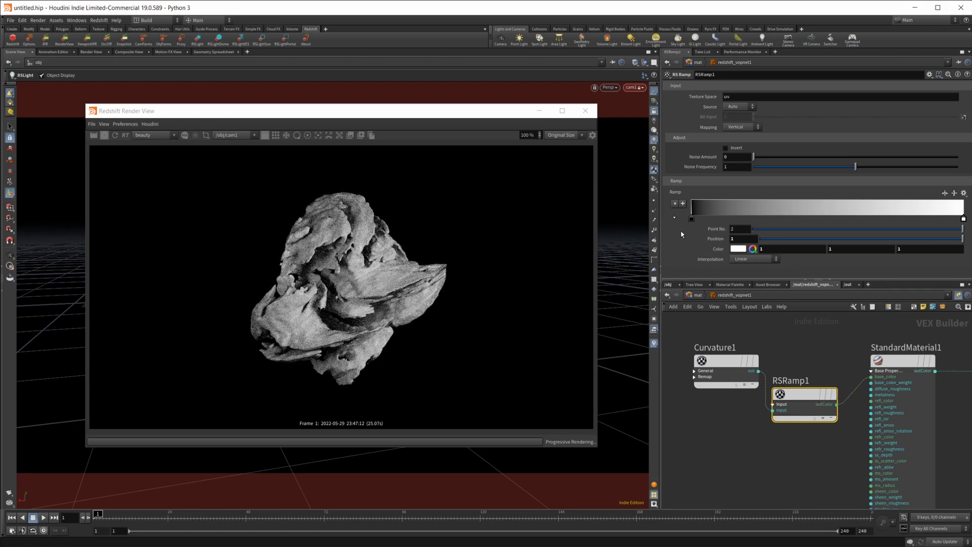
Colour the ramp's ends bright blue and green and switch interpolation to B-Spline.
{"action": "left_click", "coordinate": [739, 249]}
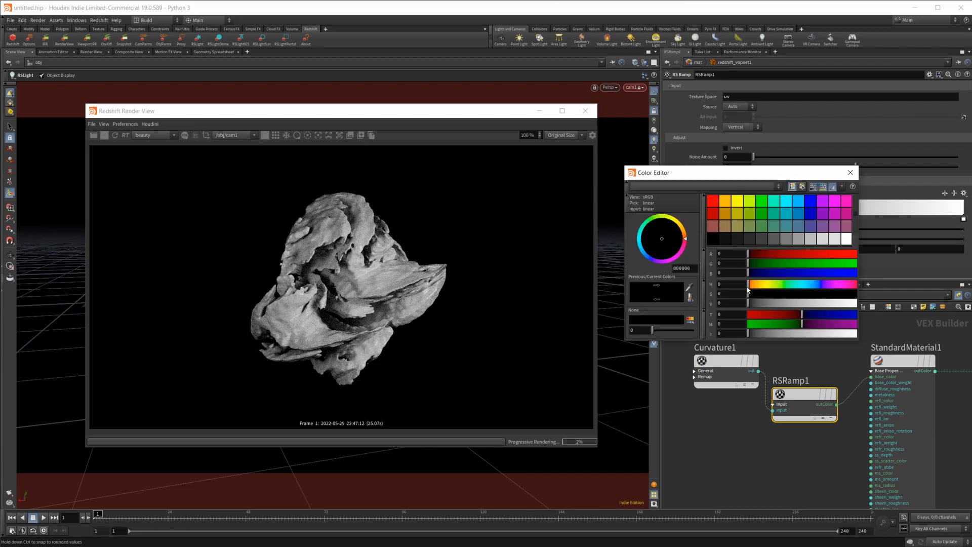
{"action": "left_click", "coordinate": [790, 205]}
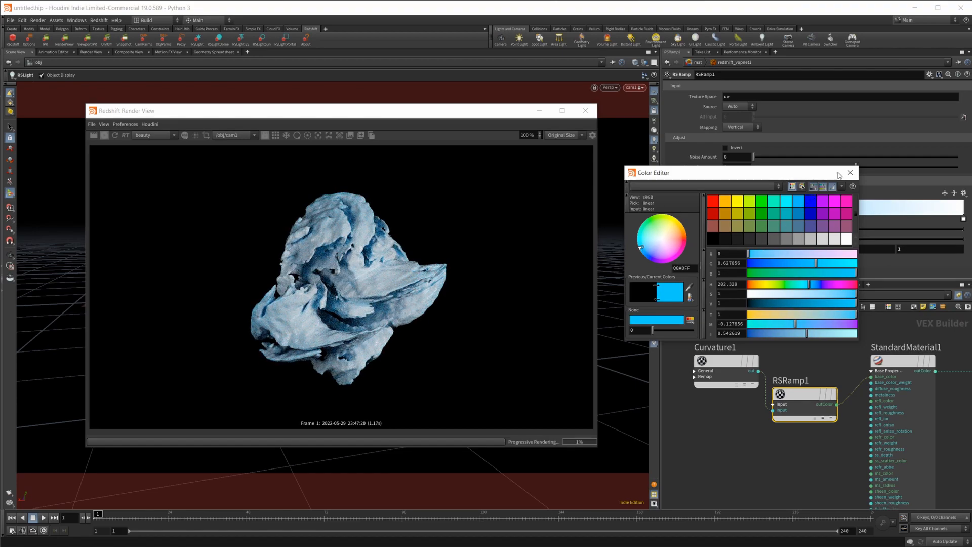
{"action": "left_click", "coordinate": [850, 173]}
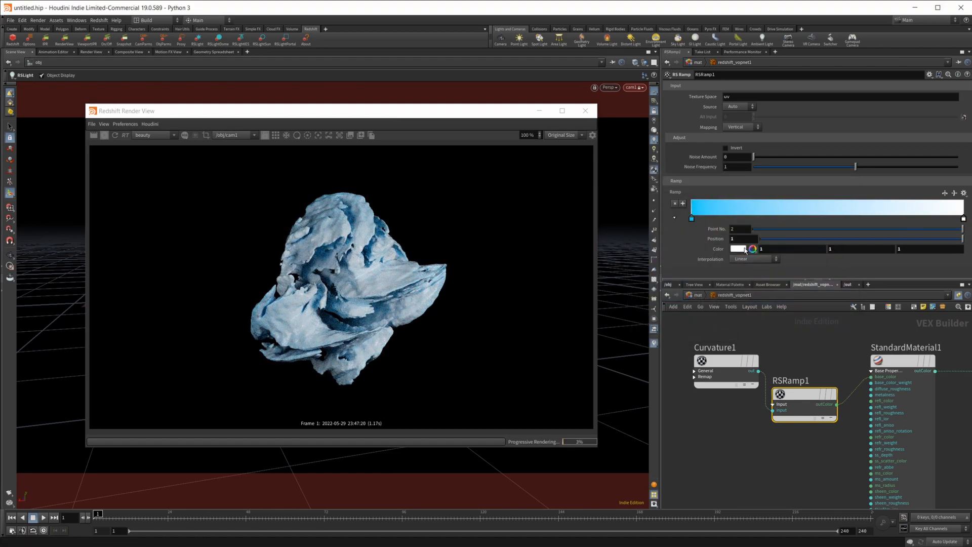
{"action": "left_click", "coordinate": [747, 249]}
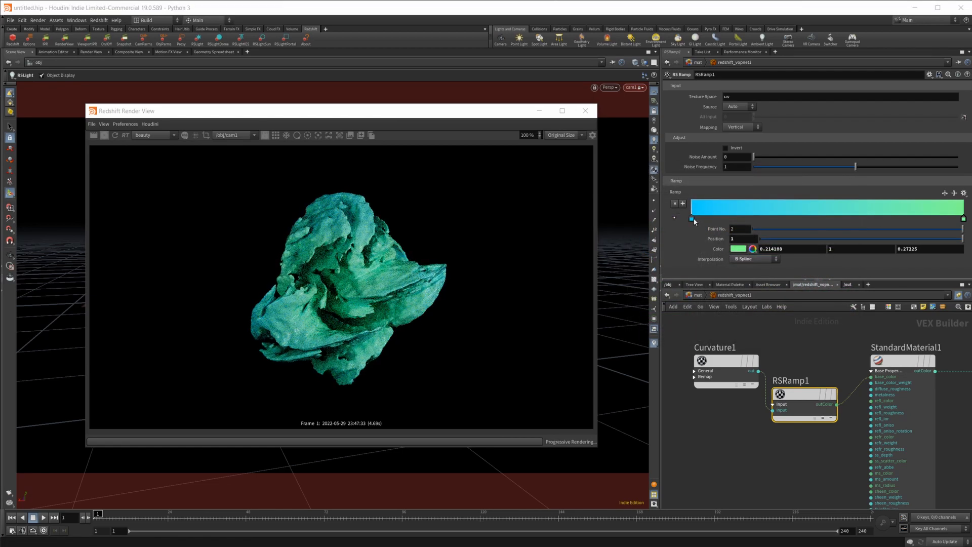
{"action": "left_click", "coordinate": [691, 220]}
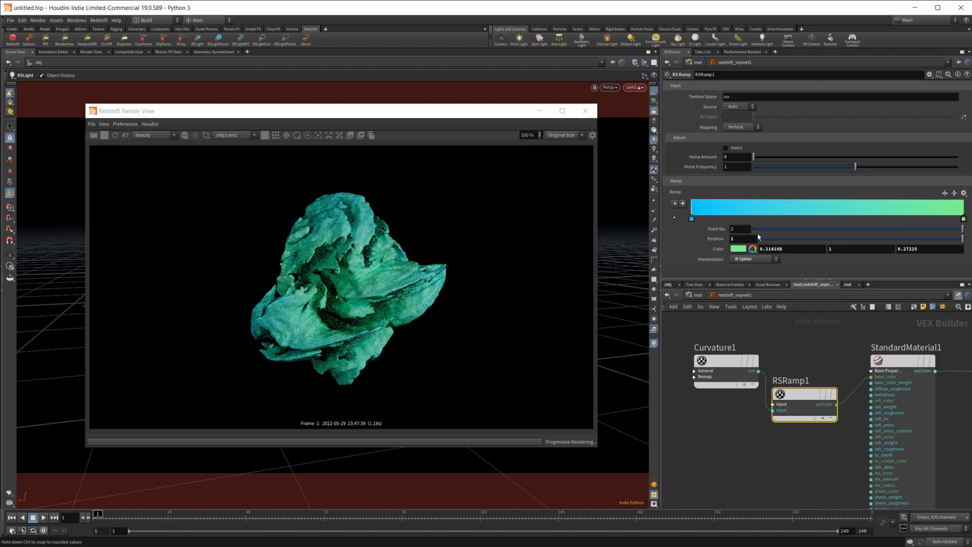
Add mid keys to the ramp, one near the middle and another around 0.73.
{"action": "left_click", "coordinate": [826, 219]}
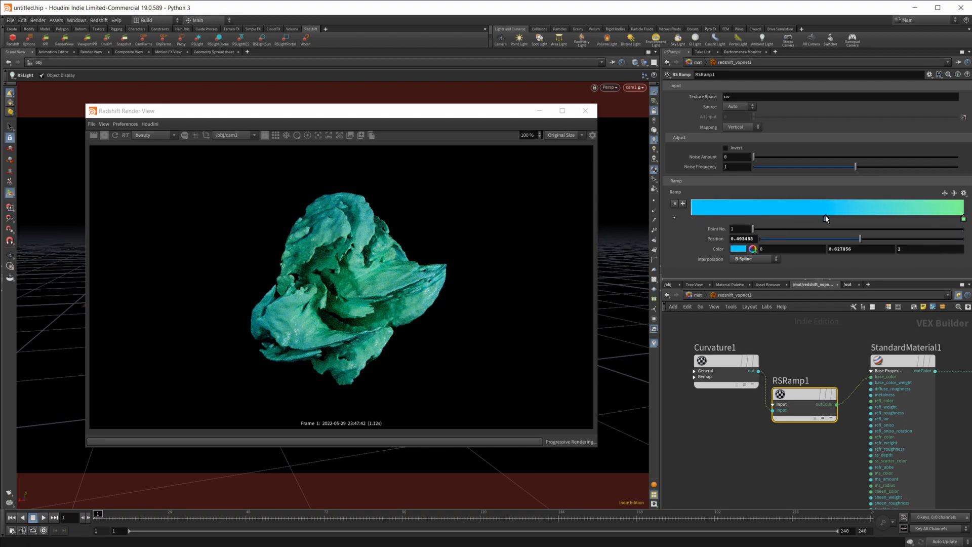
{"action": "left_click_drag", "start_coordinate": [827, 218], "coordinate": [842, 218]}
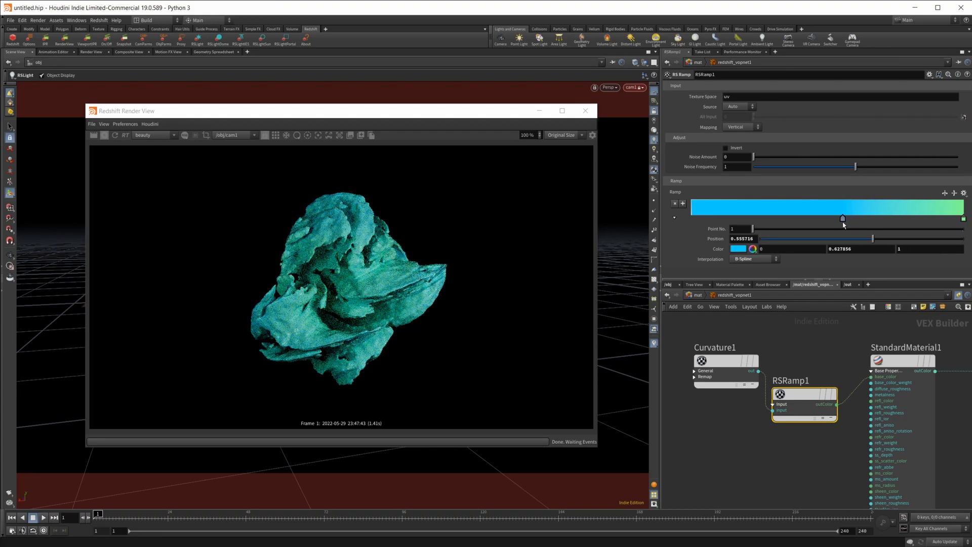
{"action": "left_click_drag", "start_coordinate": [843, 218], "coordinate": [834, 218]}
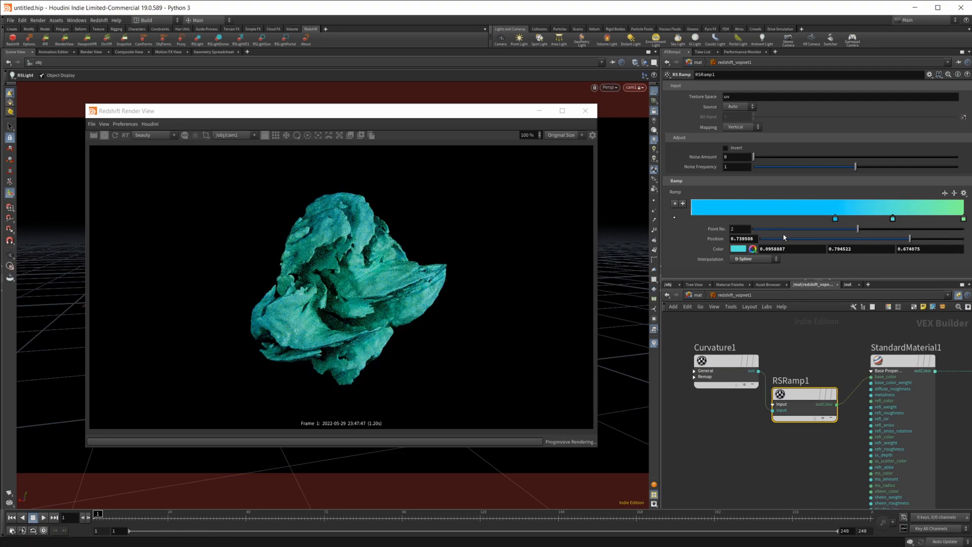
Give the new ramp mid point a pale lavender colour.
{"action": "left_click", "coordinate": [740, 249]}
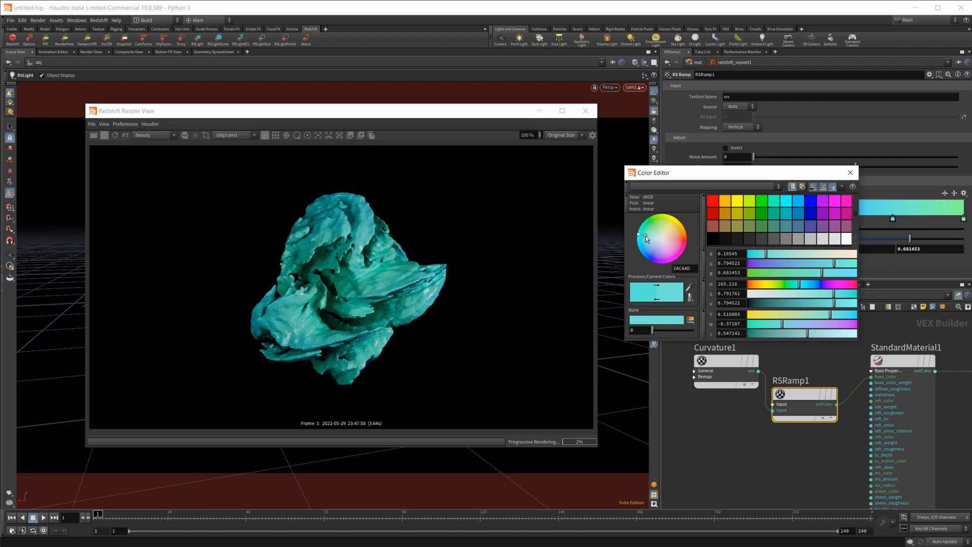
{"action": "left_click", "coordinate": [672, 234]}
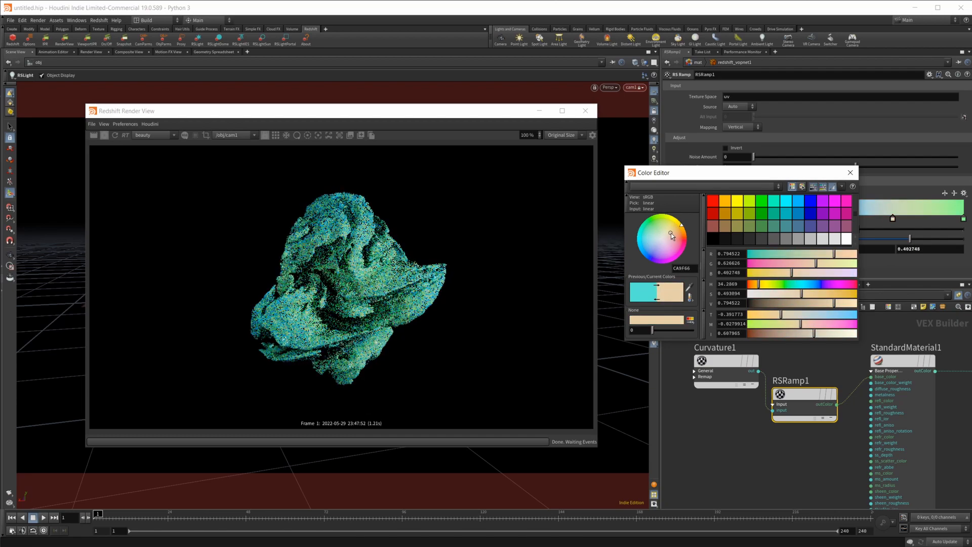
{"action": "left_click", "coordinate": [667, 253]}
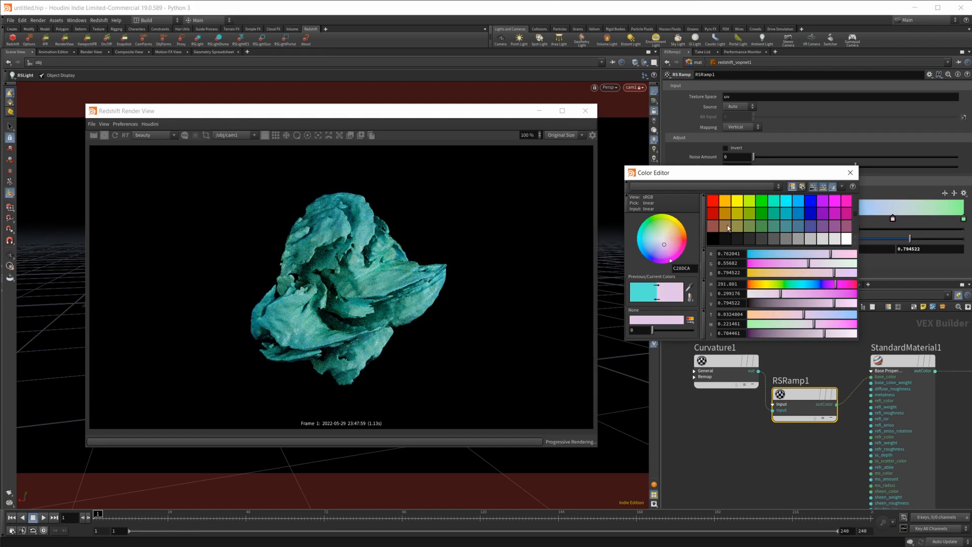
{"action": "left_click", "coordinate": [850, 172]}
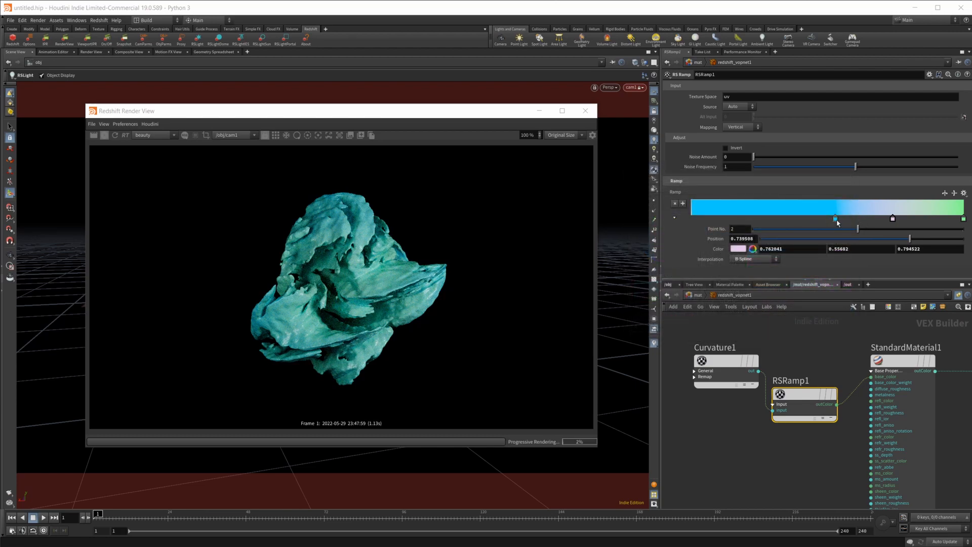
Shift the blue mid point further left and move the lavender point to about 0.41.
{"action": "left_click", "coordinate": [767, 218]}
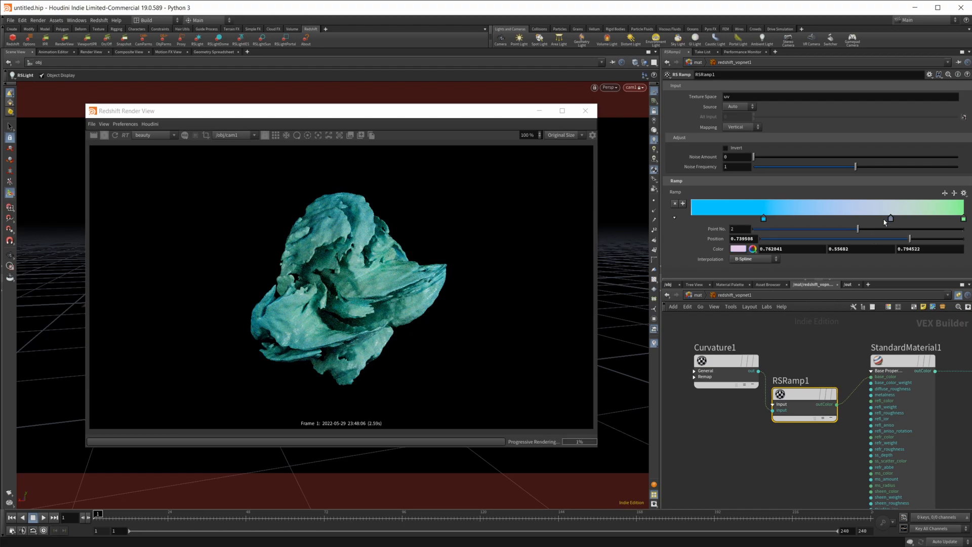
{"action": "left_click_drag", "start_coordinate": [890, 217], "coordinate": [803, 218]}
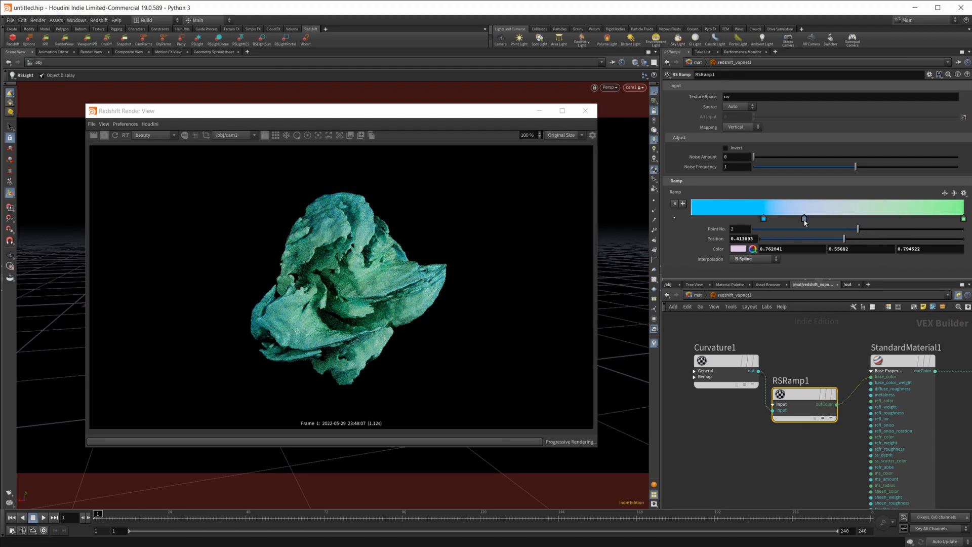
{"action": "left_click_drag", "start_coordinate": [806, 219], "coordinate": [836, 219]}
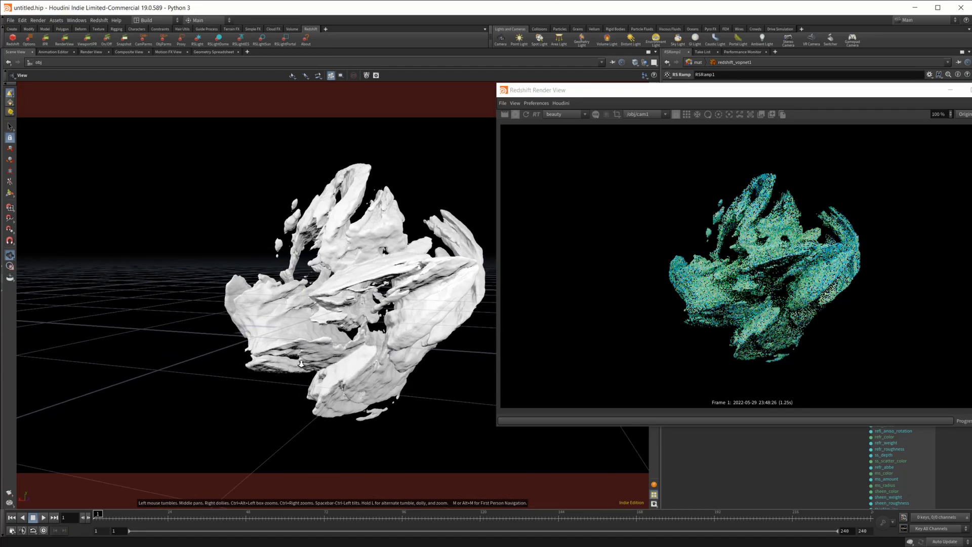
Orbit the camera-locked viewport to render the rock from a spikier side angle.
{"action": "left_click_drag", "start_coordinate": [301, 362], "coordinate": [354, 310]}
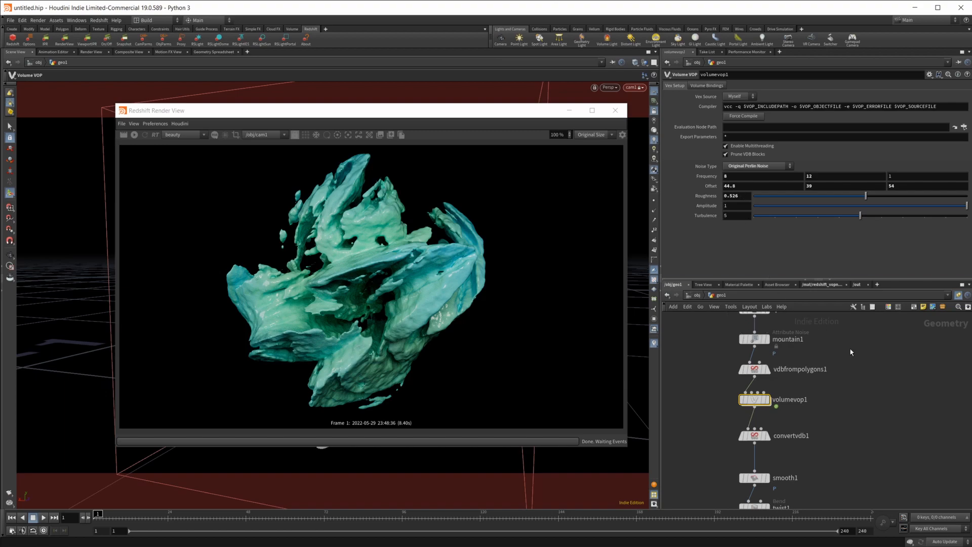
{"action": "mouse_move", "coordinate": [343, 226]}
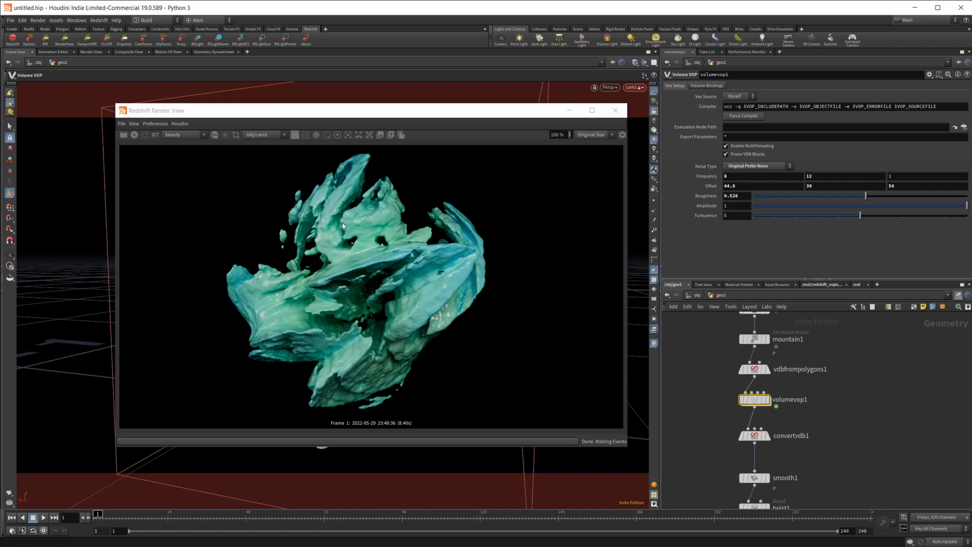
{"action": "mouse_move", "coordinate": [770, 418]}
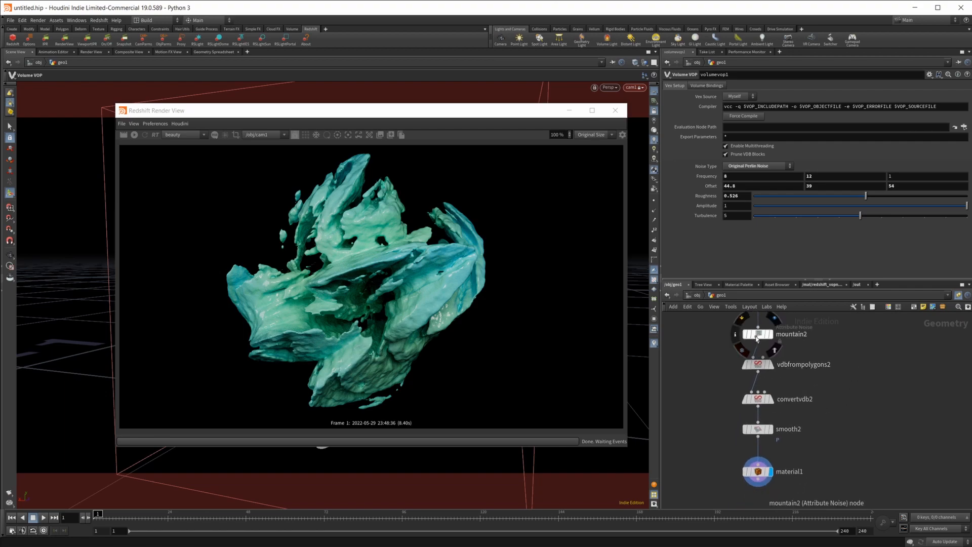
Show mountain2's noise settings and return to the chain with volumevop1 and the twist nodes.
{"action": "left_click", "coordinate": [758, 335]}
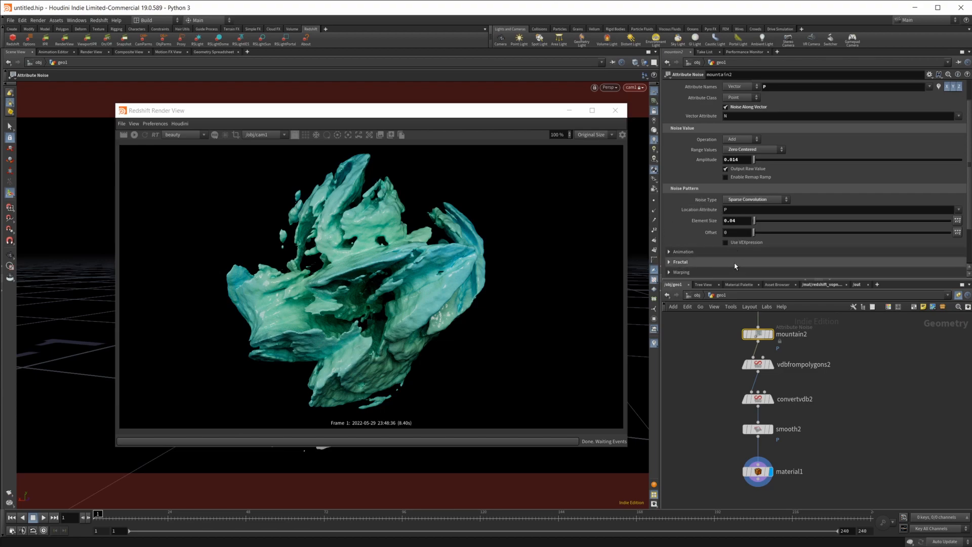
{"action": "left_click", "coordinate": [736, 232]}
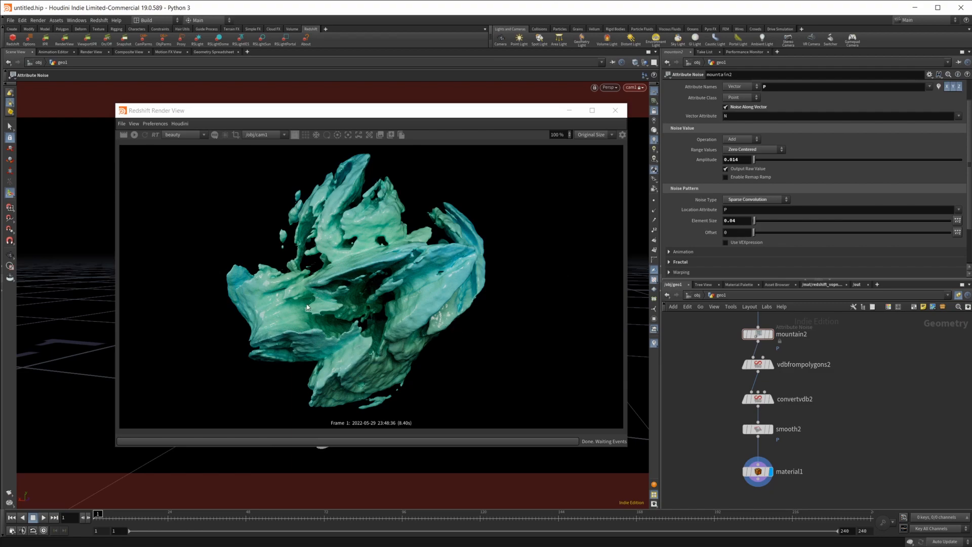
{"action": "mouse_move", "coordinate": [394, 386]}
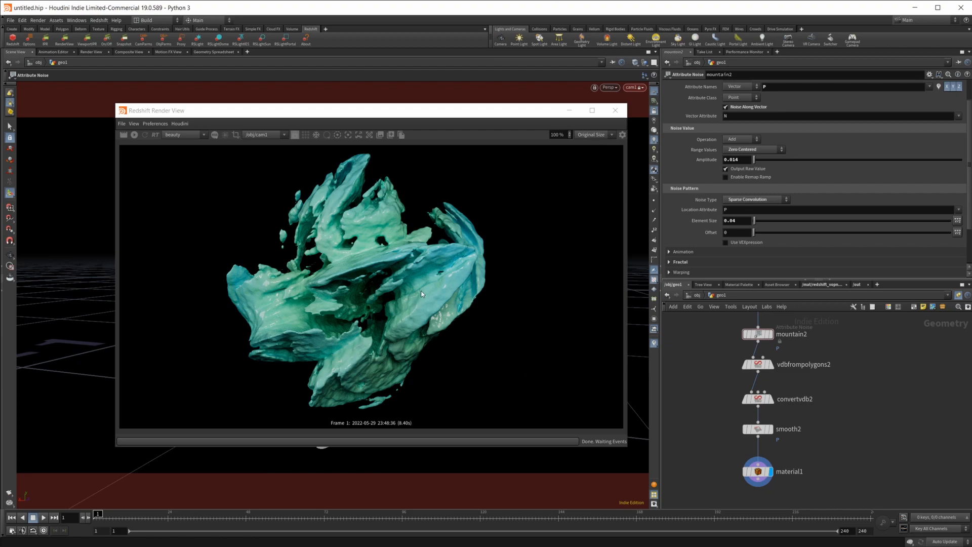
{"action": "mouse_move", "coordinate": [408, 321]}
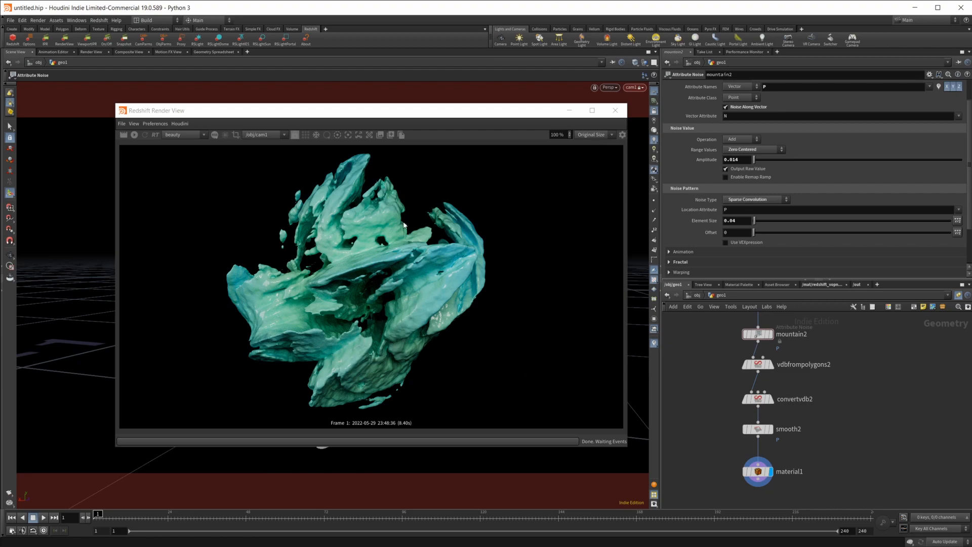
{"action": "mouse_move", "coordinate": [865, 366]}
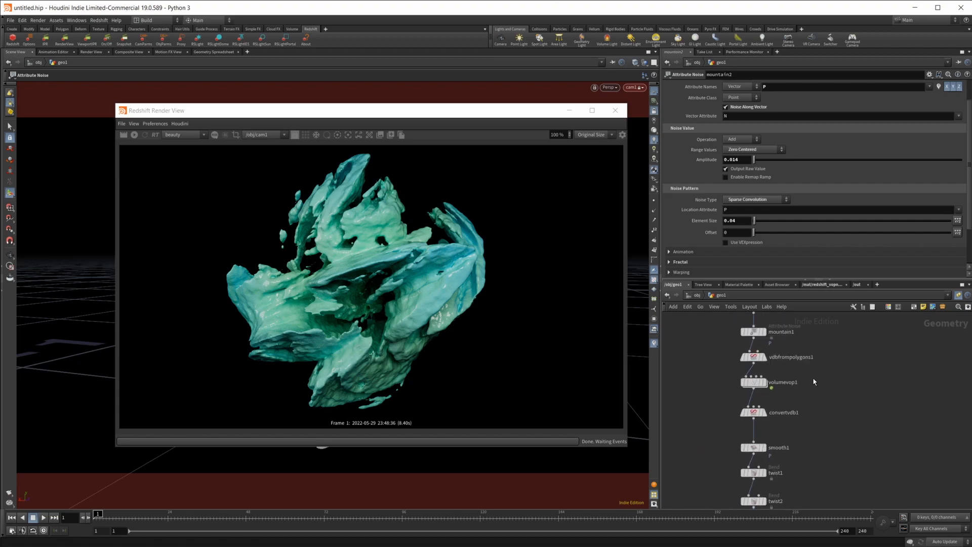
Select volumevop1 to show its Perlin noise settings (frequency 8/12/1, roughness 0.526).
{"action": "left_click", "coordinate": [753, 382]}
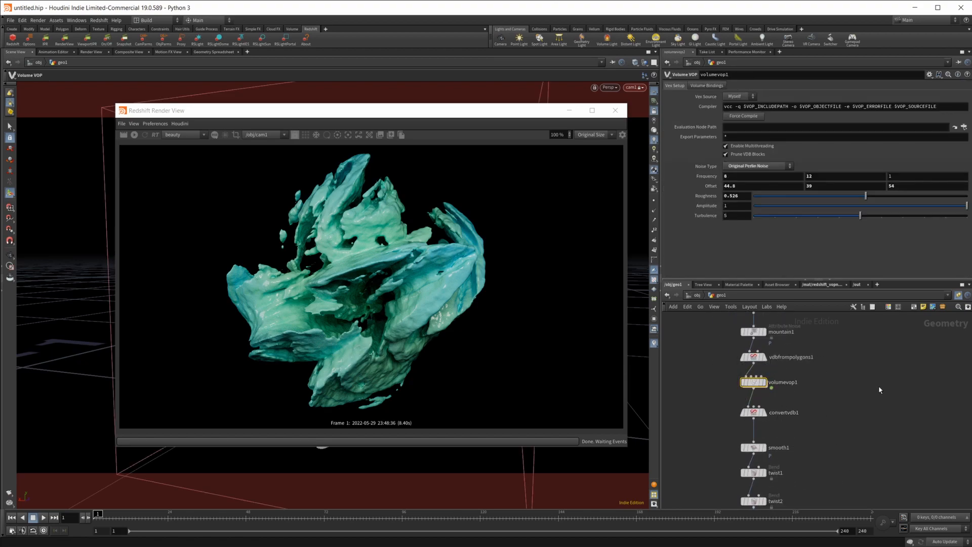
{"action": "mouse_move", "coordinate": [861, 407]}
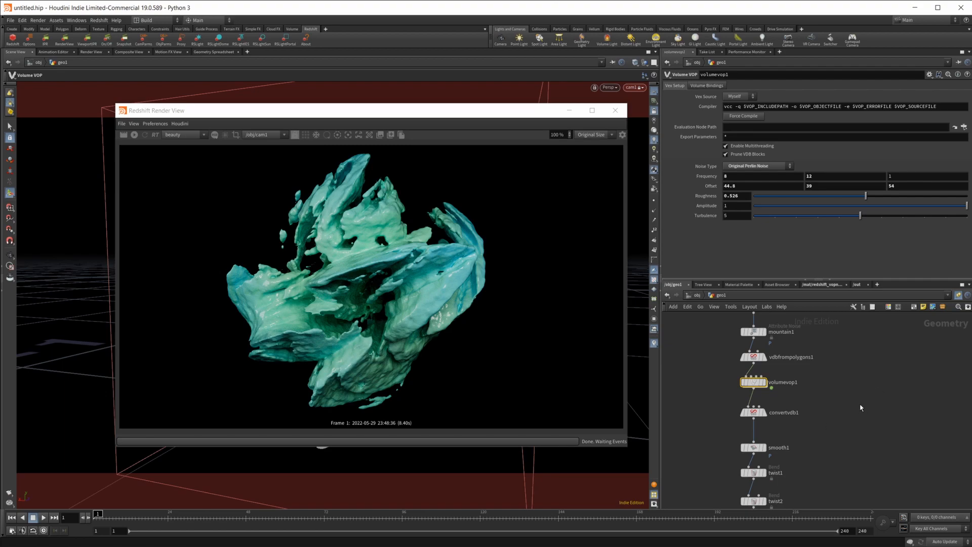